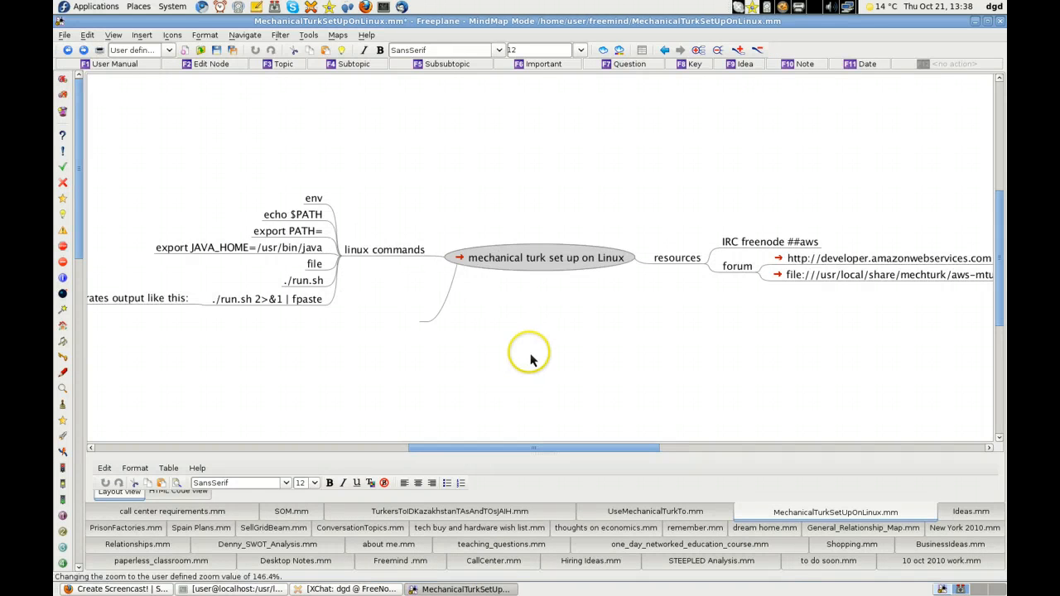
{"action": "mouse_move", "coordinate": [106, 589]}
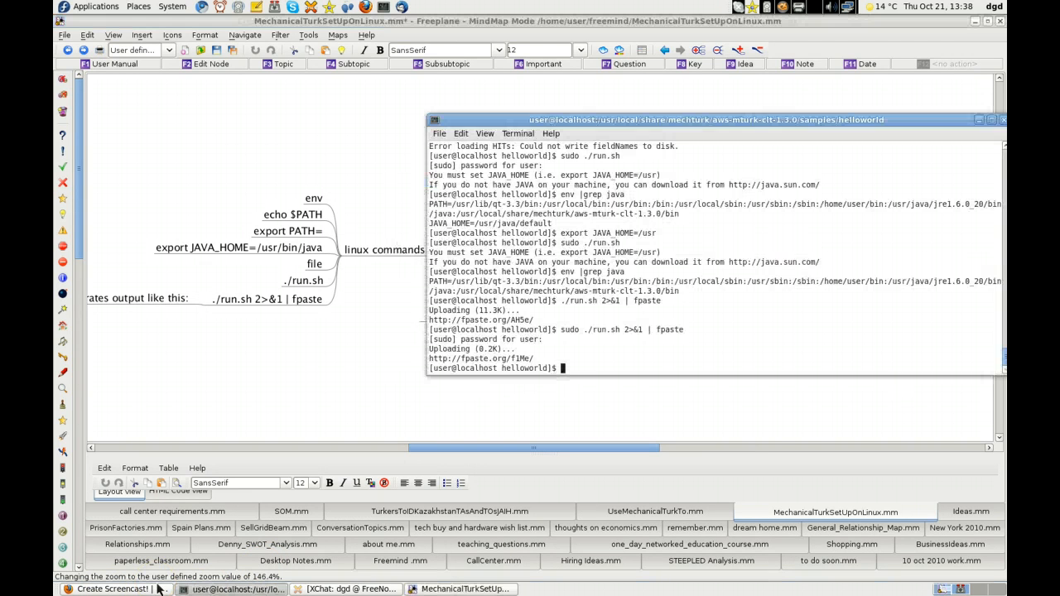
{"action": "mouse_move", "coordinate": [600, 131]}
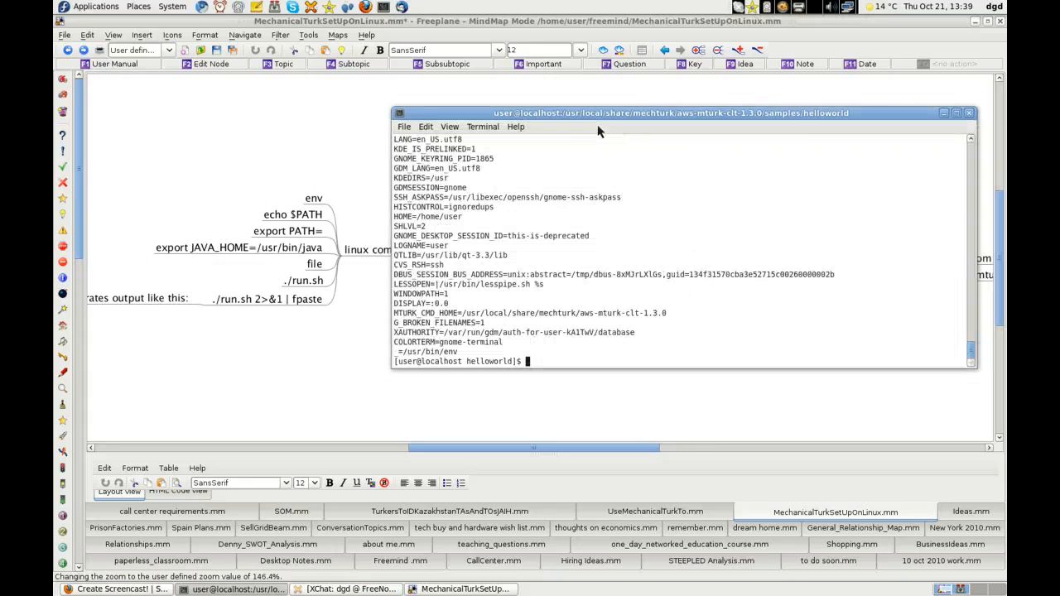
{"action": "mouse_move", "coordinate": [565, 123]}
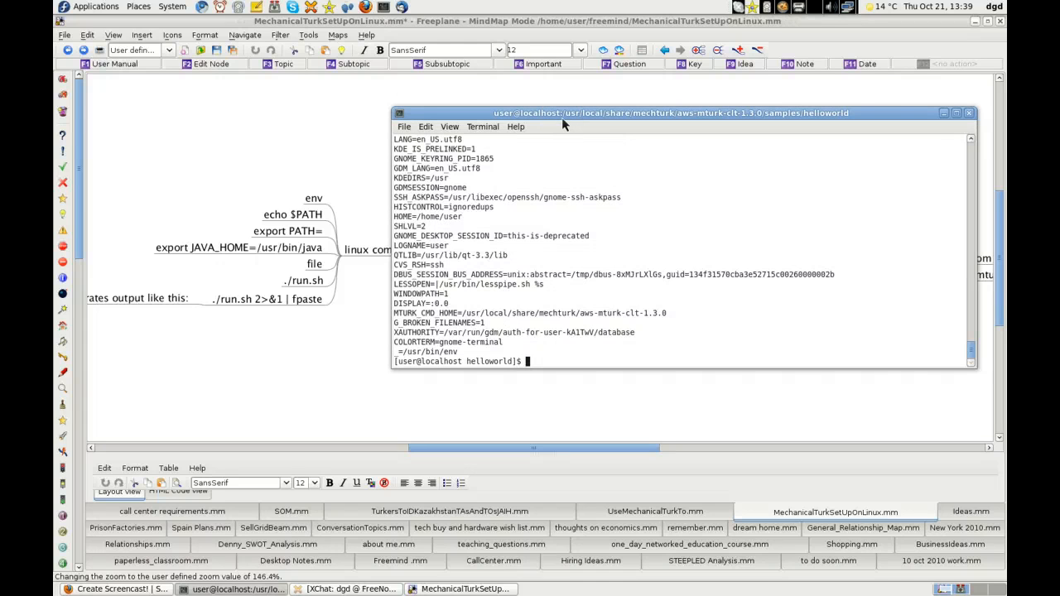
Run env | grep java to show the PATH entry with the jre1.6.0_20 and mturk CLT bin folders.
{"action": "type", "text": "env"}
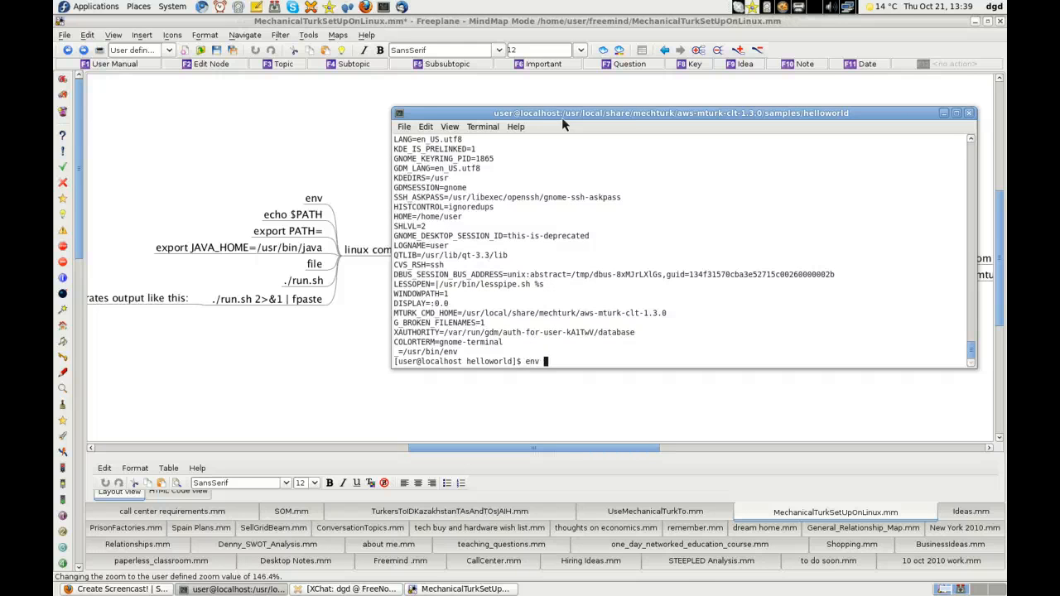
{"action": "type", "text": "|ger"}
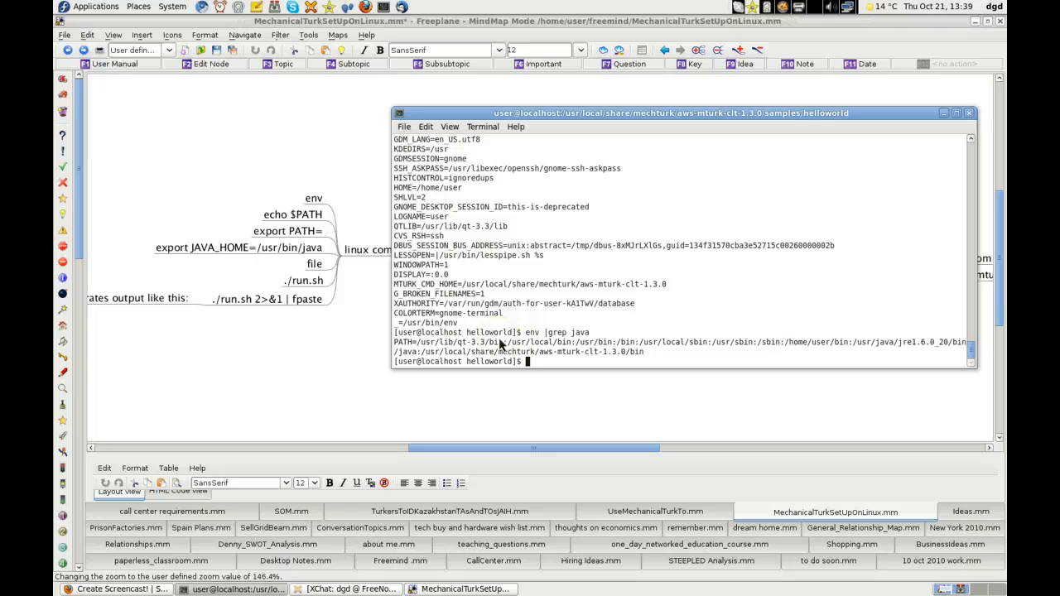
{"action": "mouse_move", "coordinate": [809, 119]}
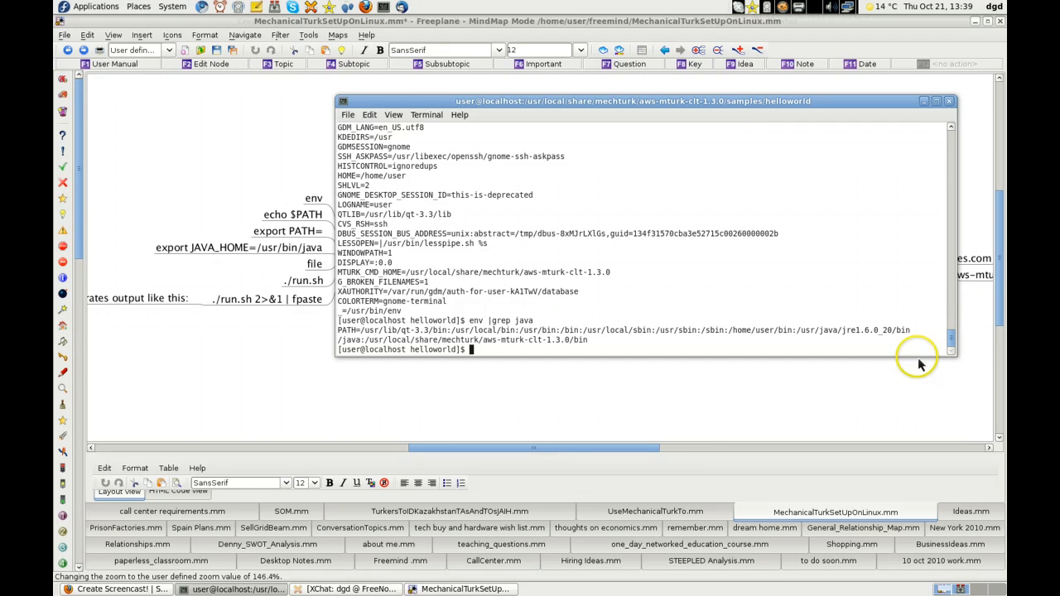
{"action": "type", "text": "env |grep java"}
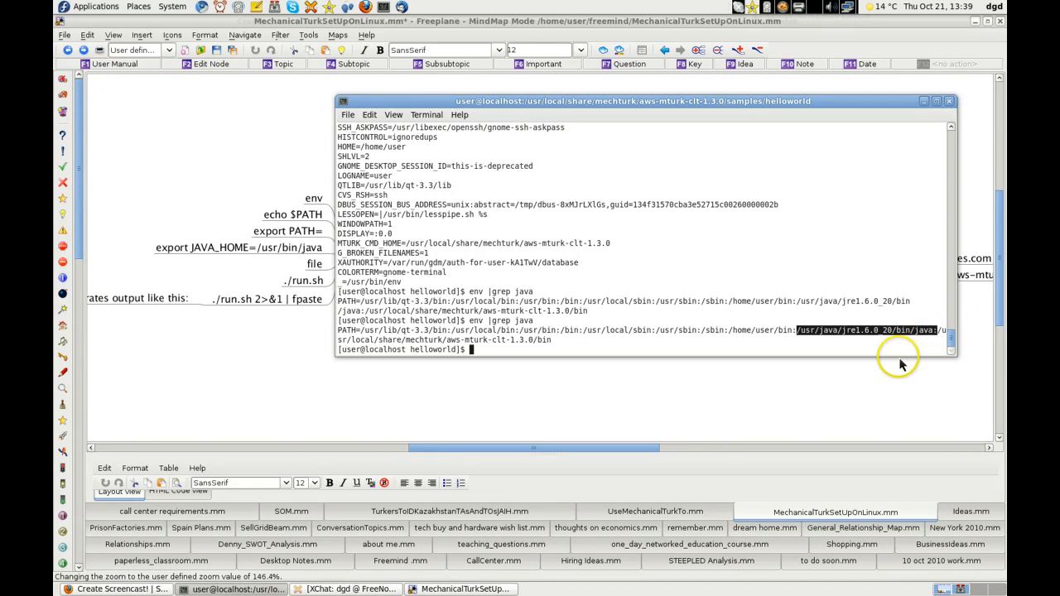
{"action": "mouse_move", "coordinate": [661, 361]}
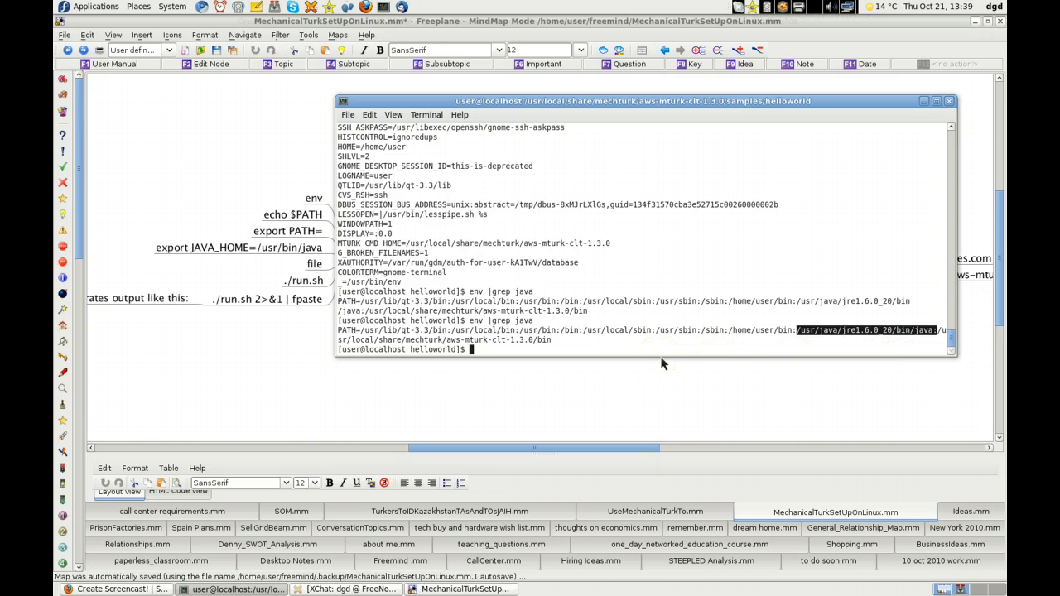
Run sudo ./run.sh in helloworld and select JAVA_HOME in the 'You must set JAVA_HOME' error.
{"action": "type", "text": "sud."}
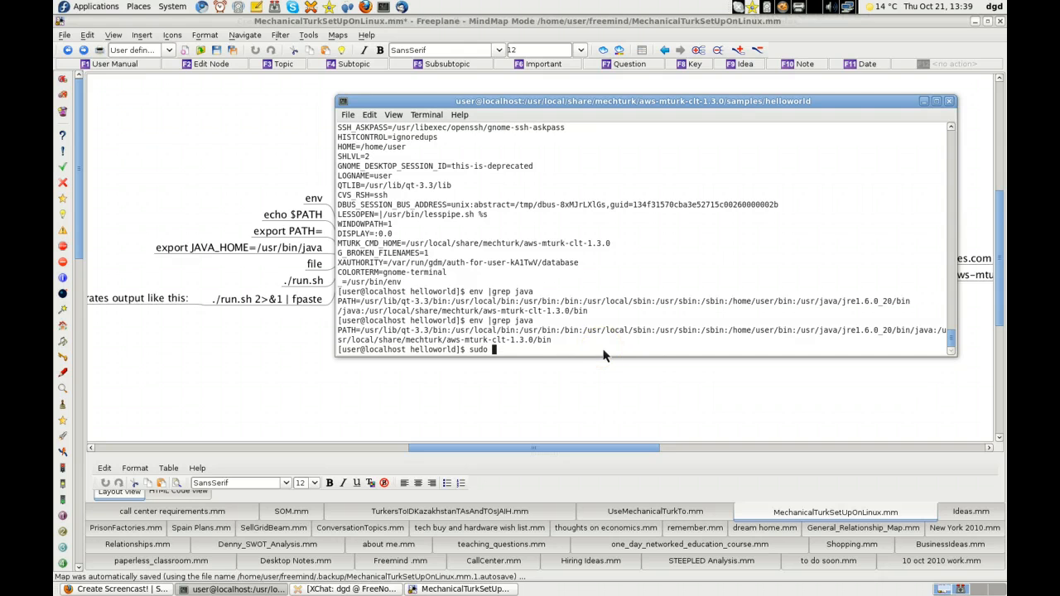
{"action": "type", "text": "/ru"}
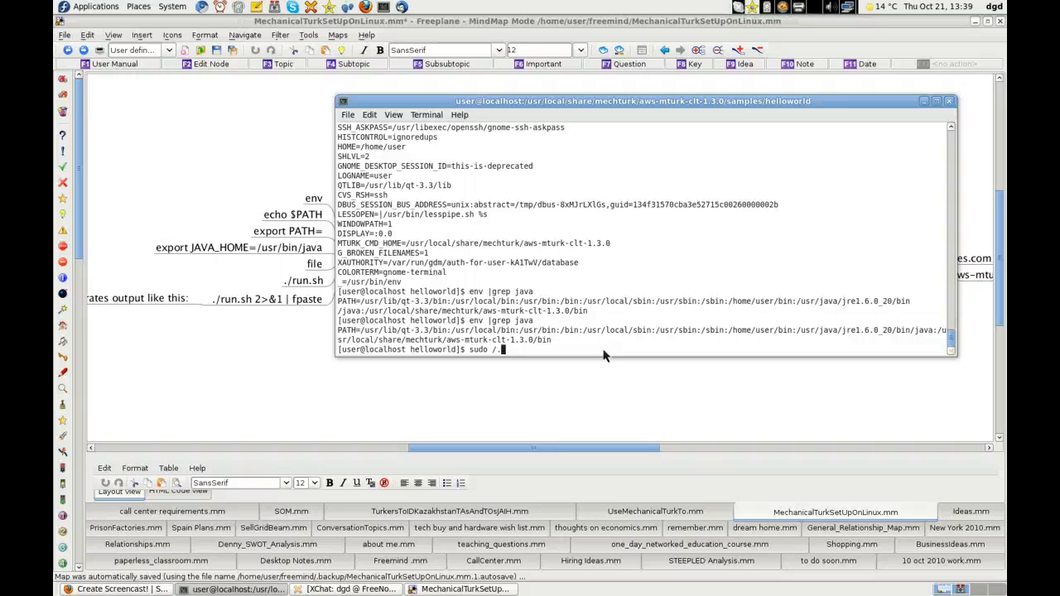
{"action": "type", "text": "run.sh"}
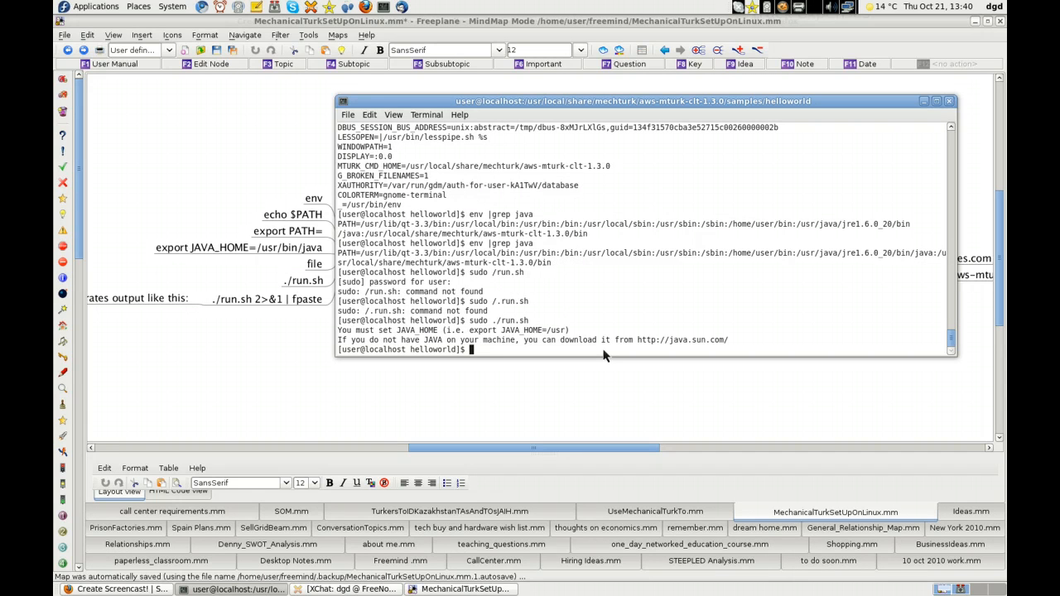
{"action": "mouse_move", "coordinate": [527, 363]}
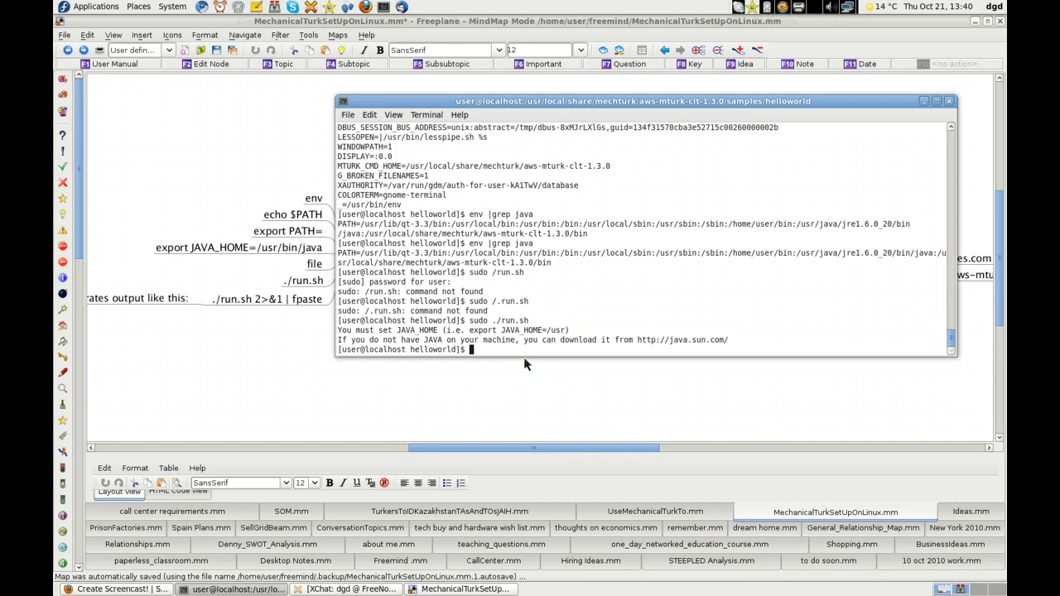
{"action": "double_click", "coordinate": [416, 330]}
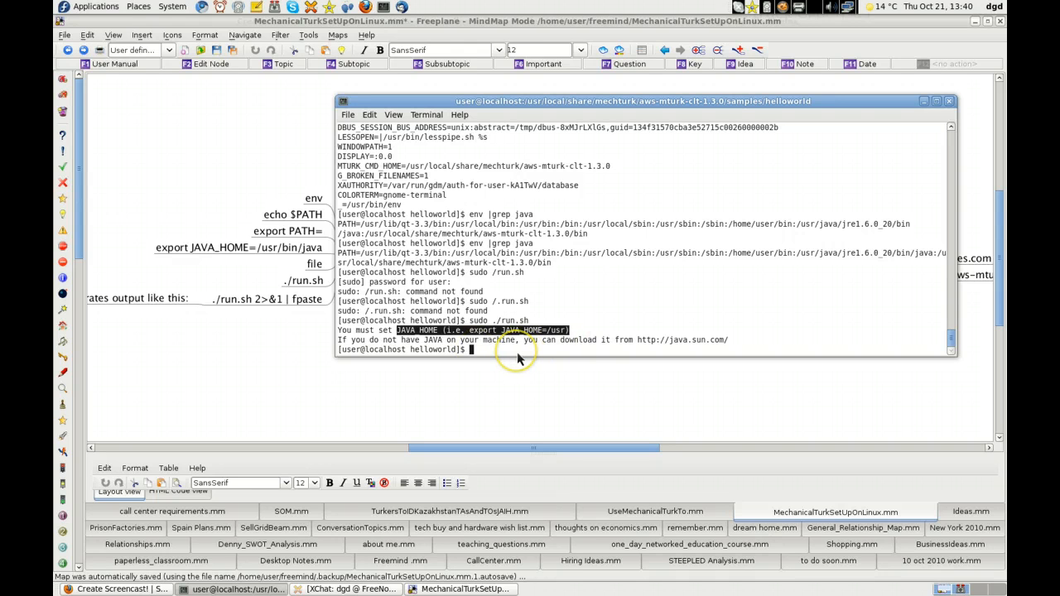
{"action": "mouse_move", "coordinate": [308, 299]}
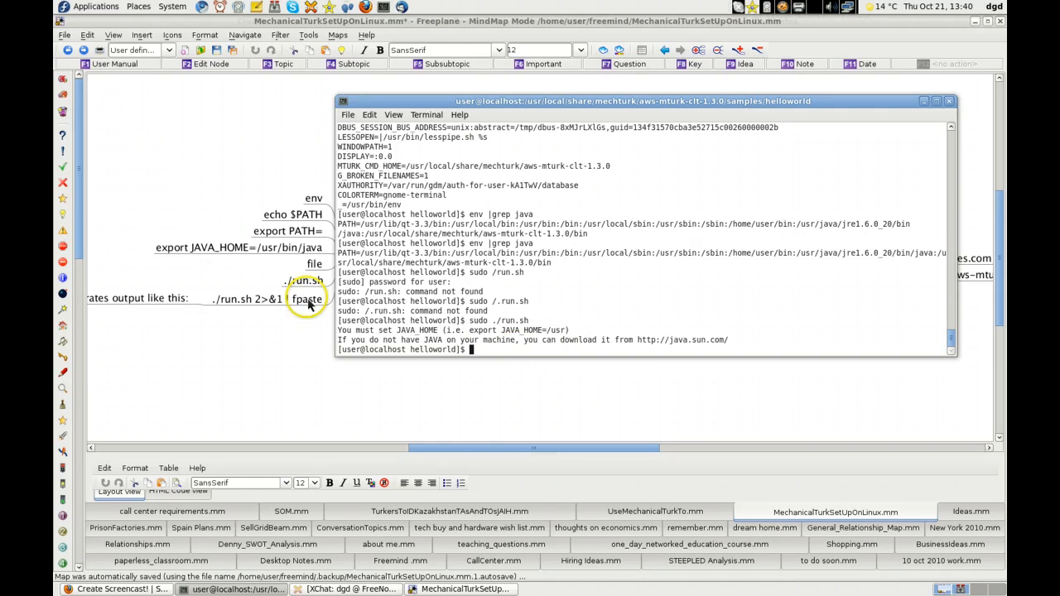
{"action": "left_click", "coordinate": [949, 100]}
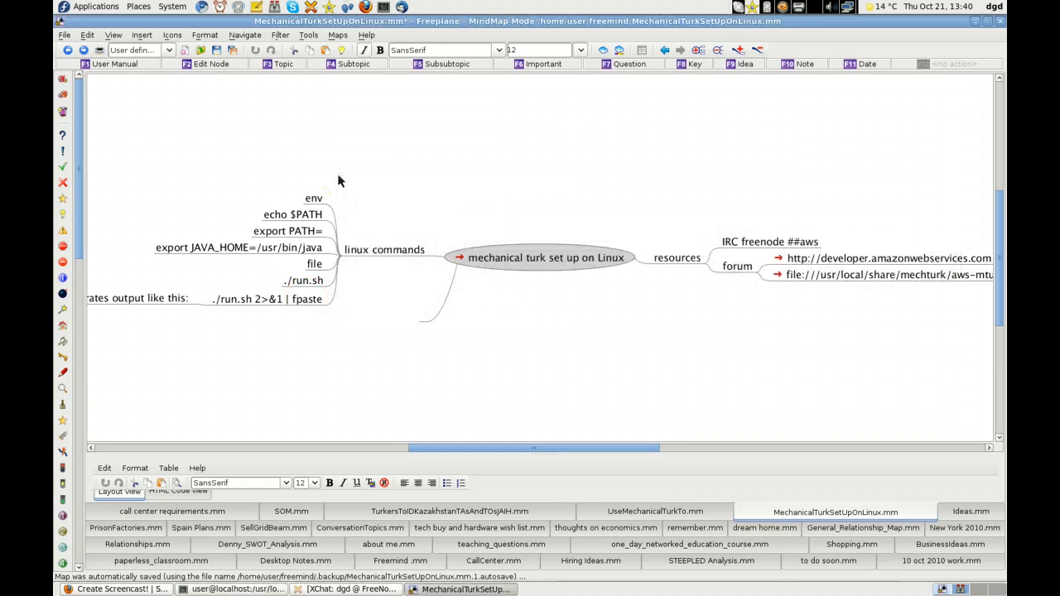
{"action": "left_click", "coordinate": [368, 35]}
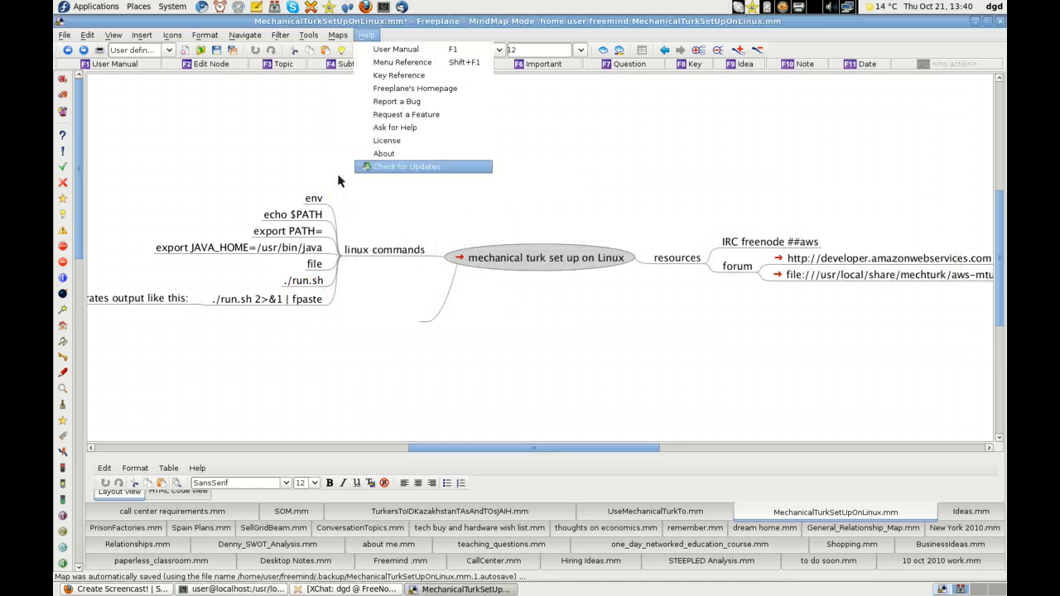
{"action": "left_click", "coordinate": [385, 153]}
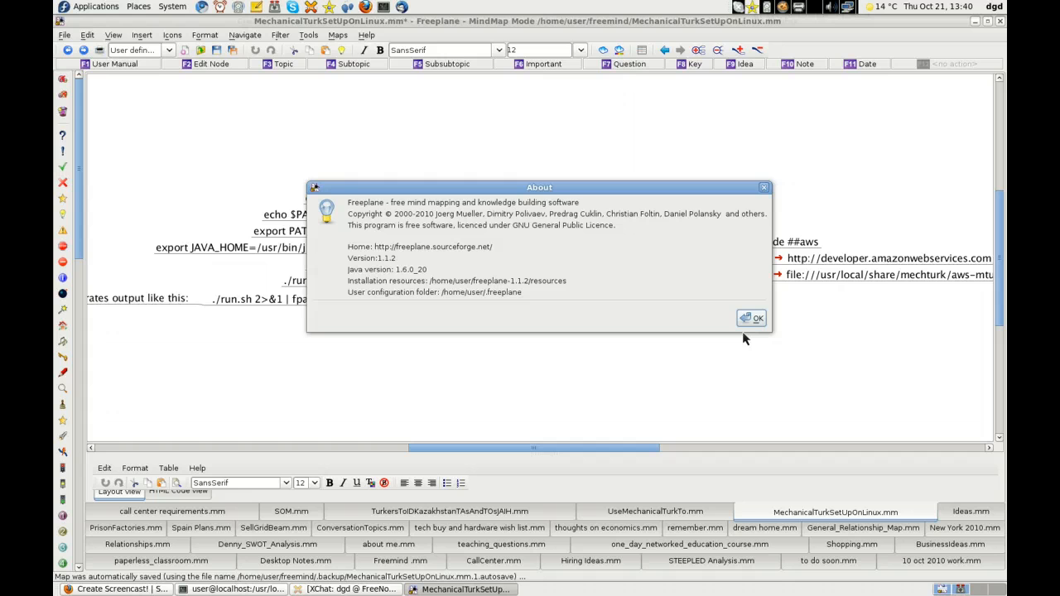
{"action": "left_click", "coordinate": [752, 318]}
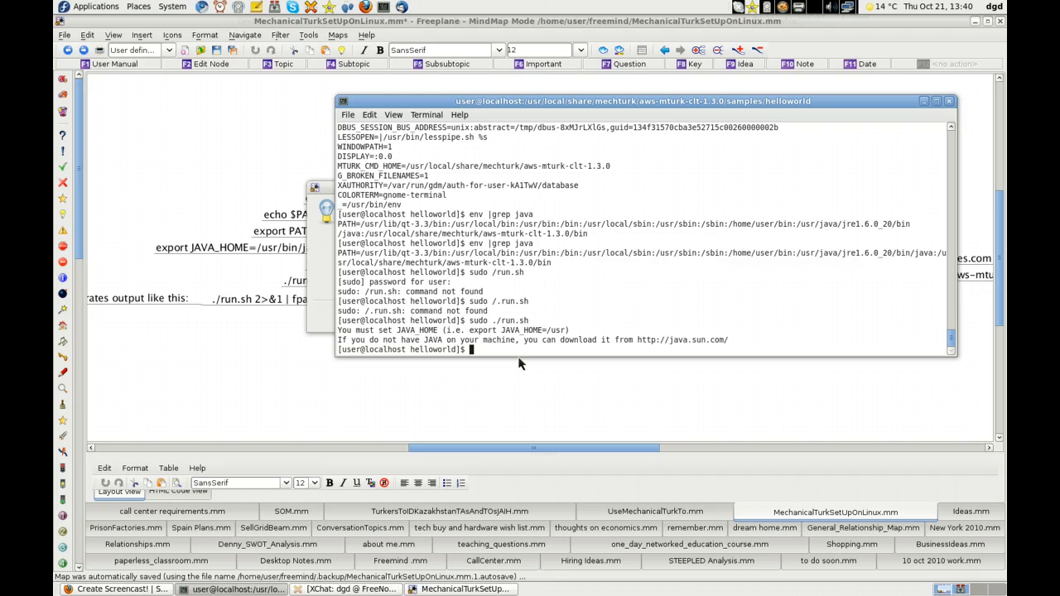
Export JAVA_HOME=/usr in the current shell.
{"action": "type", "text": "expor"}
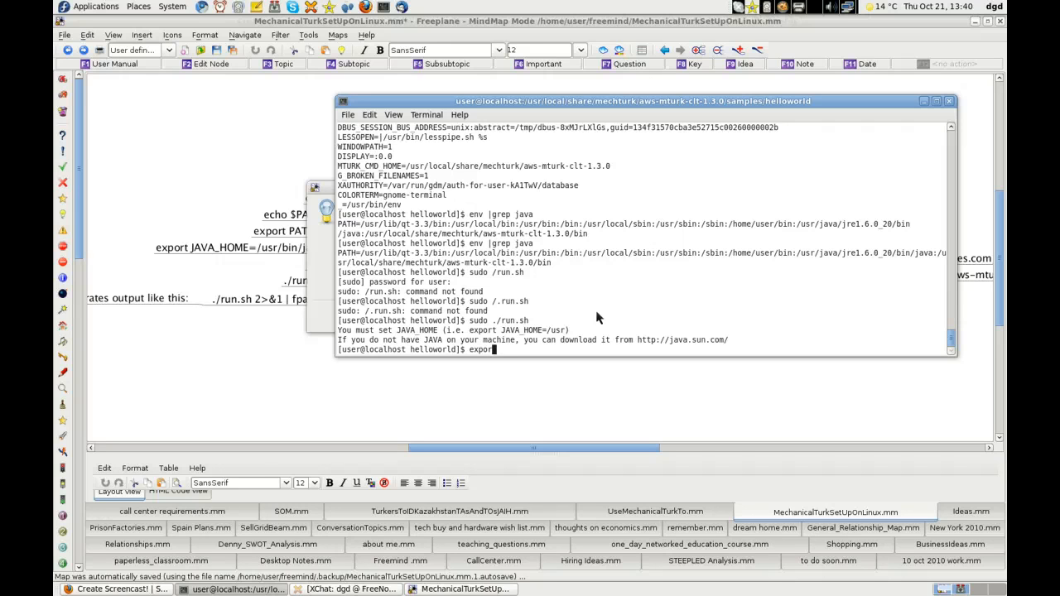
{"action": "type", "text": "JAVA"}
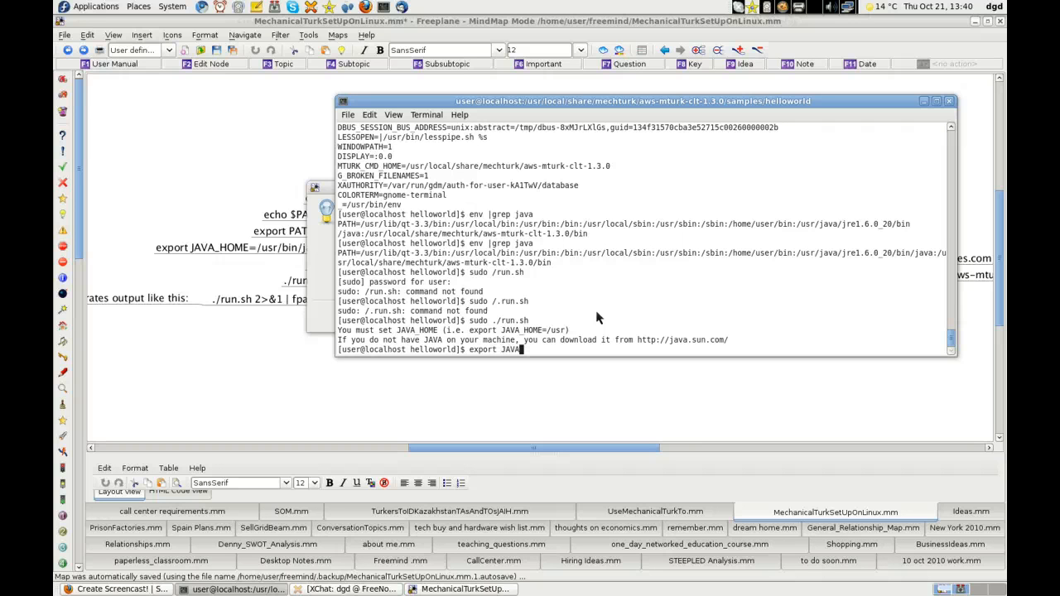
{"action": "type", "text": "Hom"}
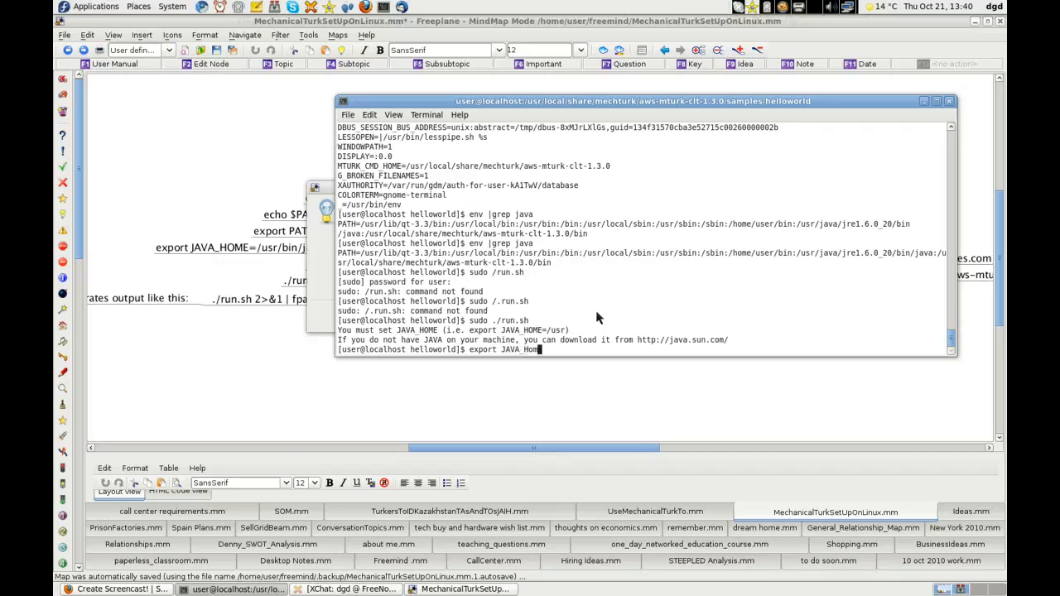
{"action": "type", "text": "E"}
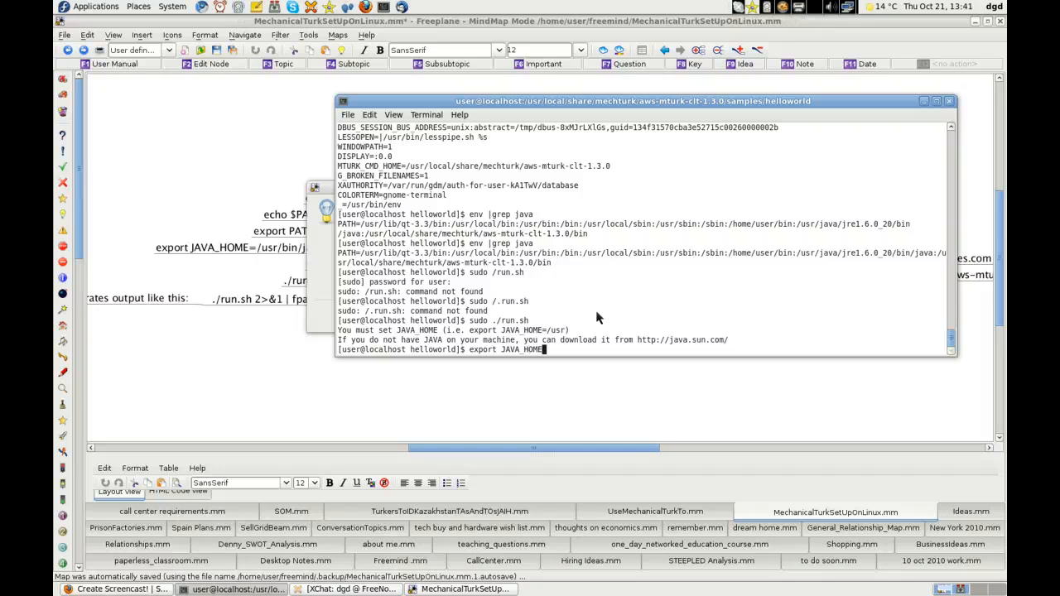
{"action": "type", "text": "/"}
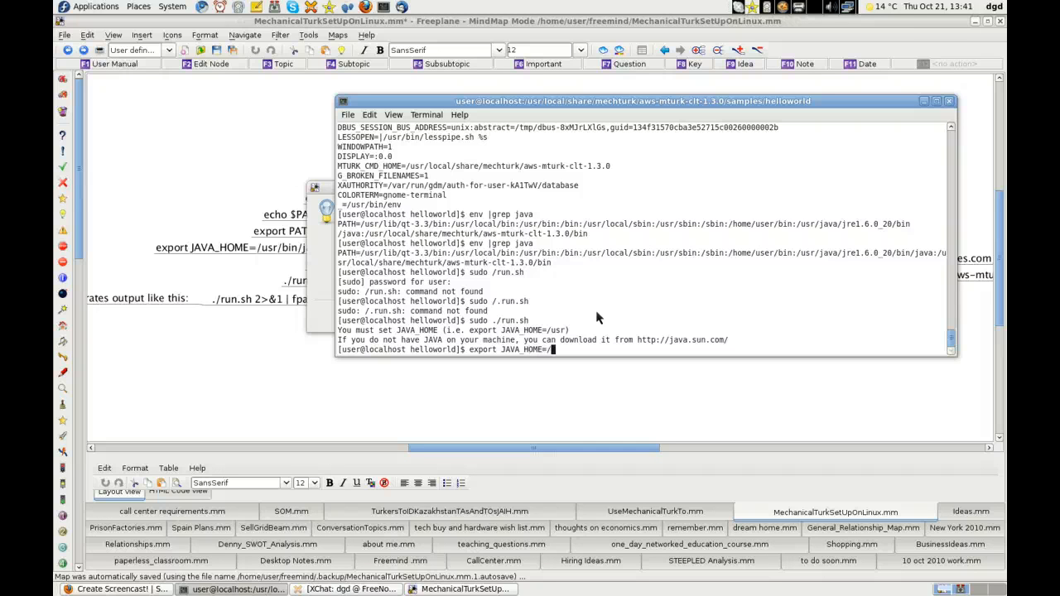
{"action": "type", "text": "usr"}
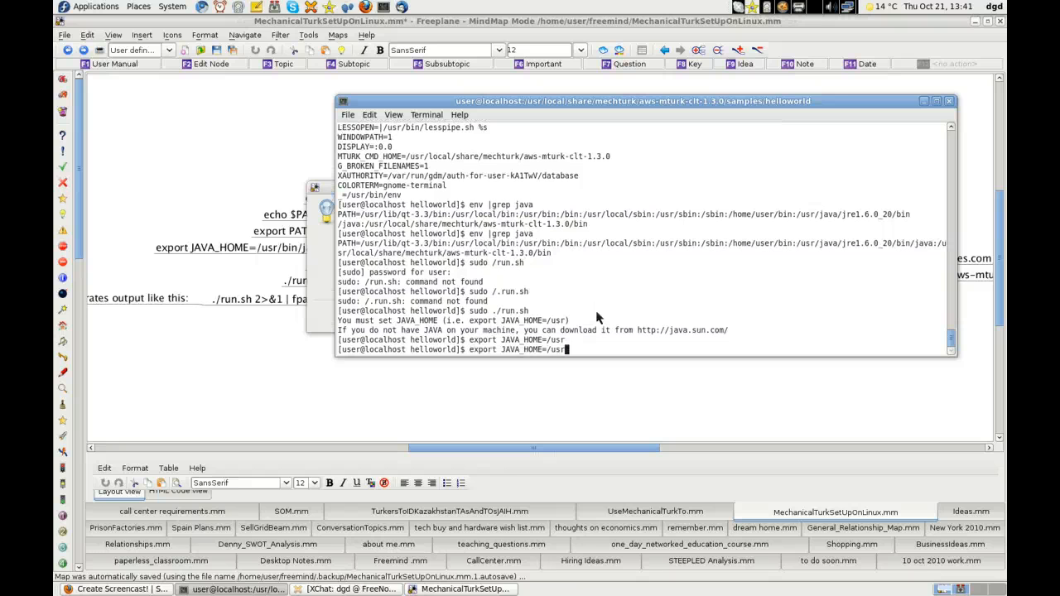
Run ./run.sh without sudo, ending in a velocity.log Permission denied trace and 'Error loading HITs'.
{"action": "type", "text": "sudo ./run.sh"}
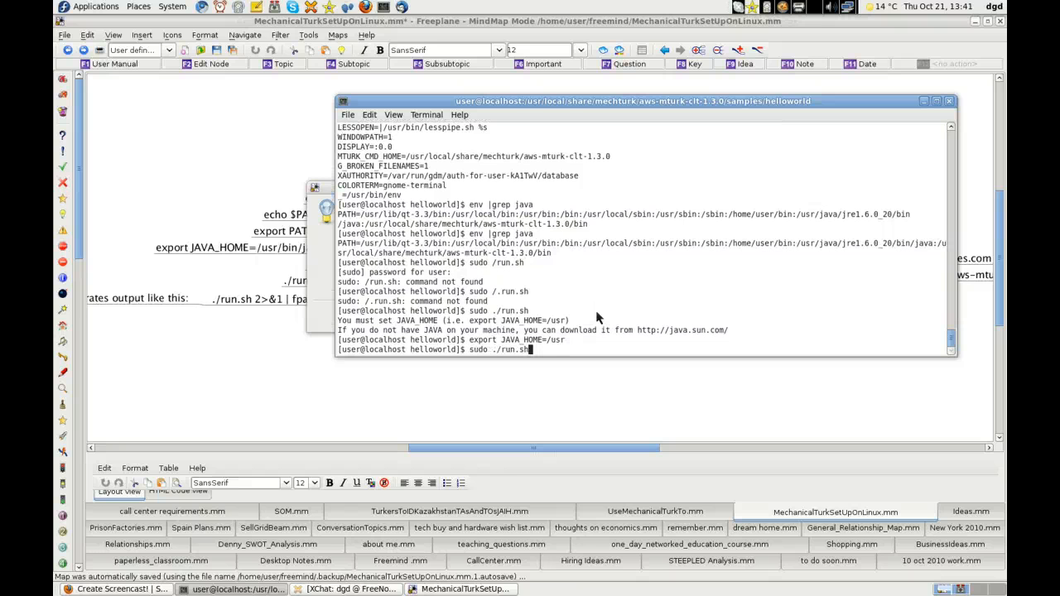
{"action": "key", "text": "Return"}
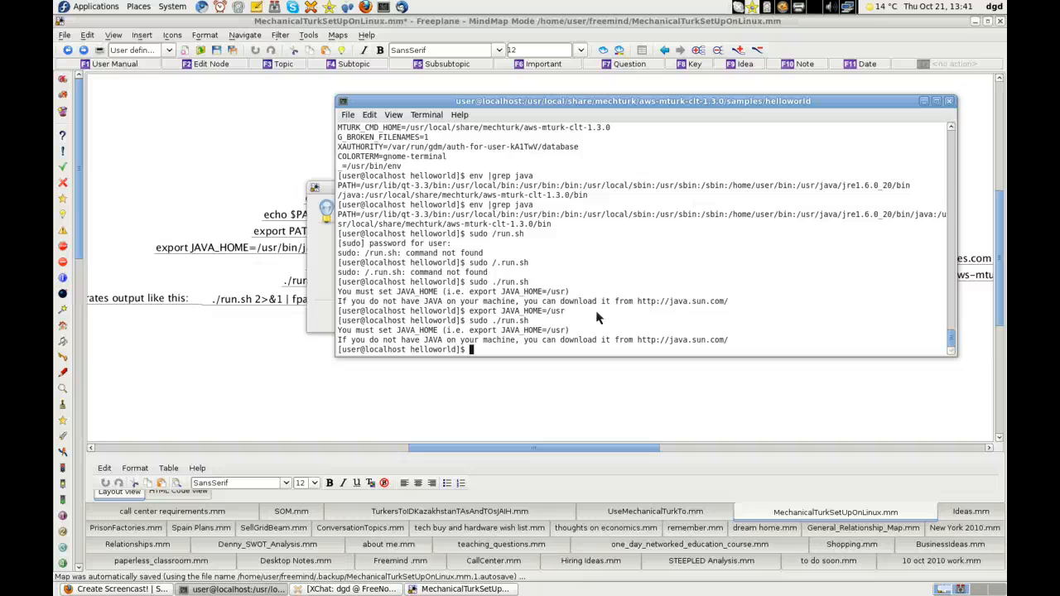
{"action": "type", "text": "sudo ./run.sh"}
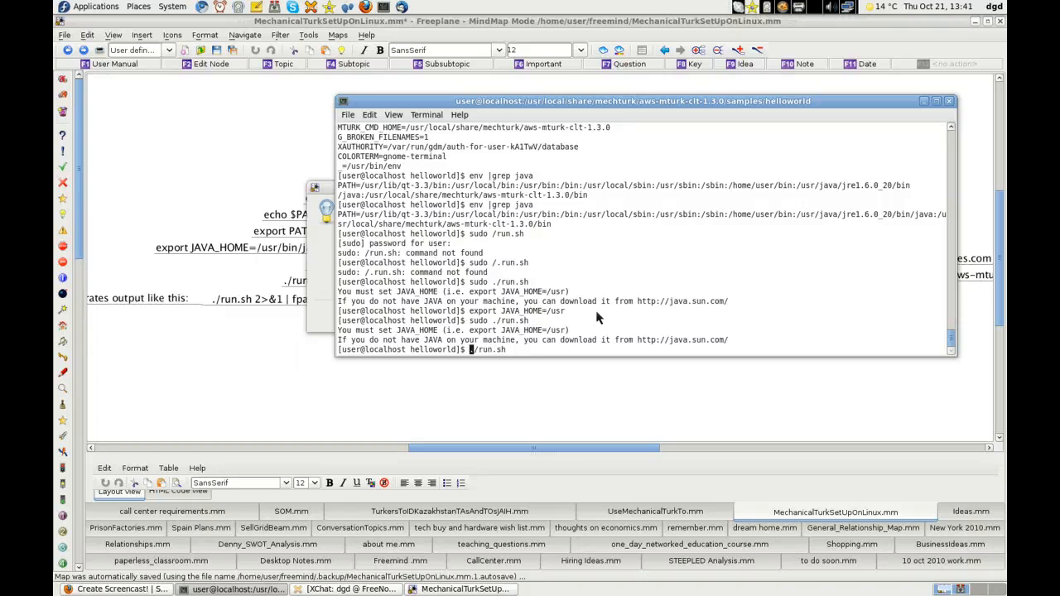
{"action": "key", "text": "Return"}
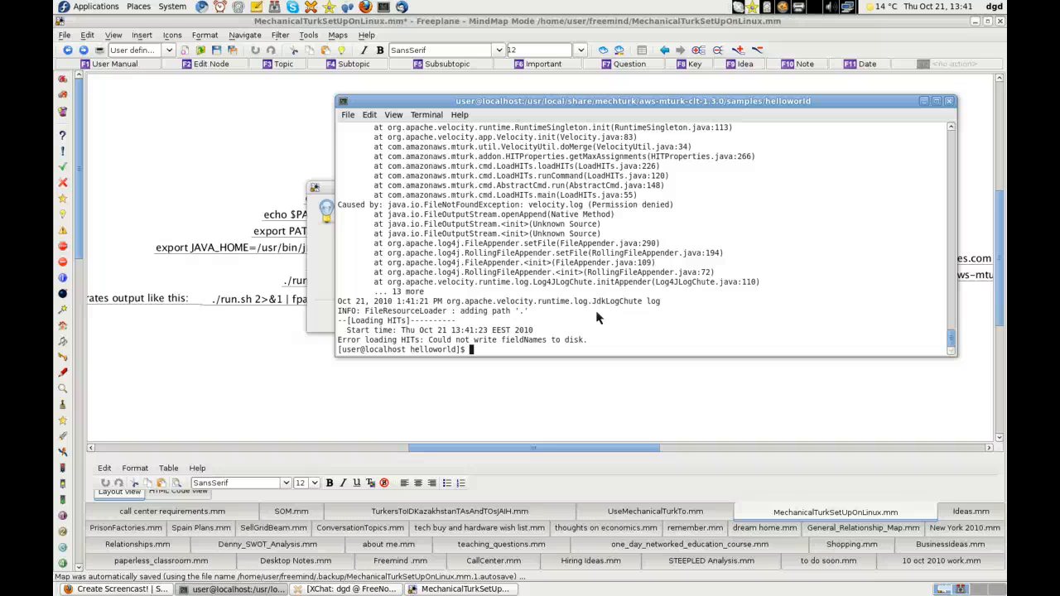
Run sudo ./run.sh again, then echo JAVA HOME, which prints back empty.
{"action": "type", "text": "sudo ./run.sh"}
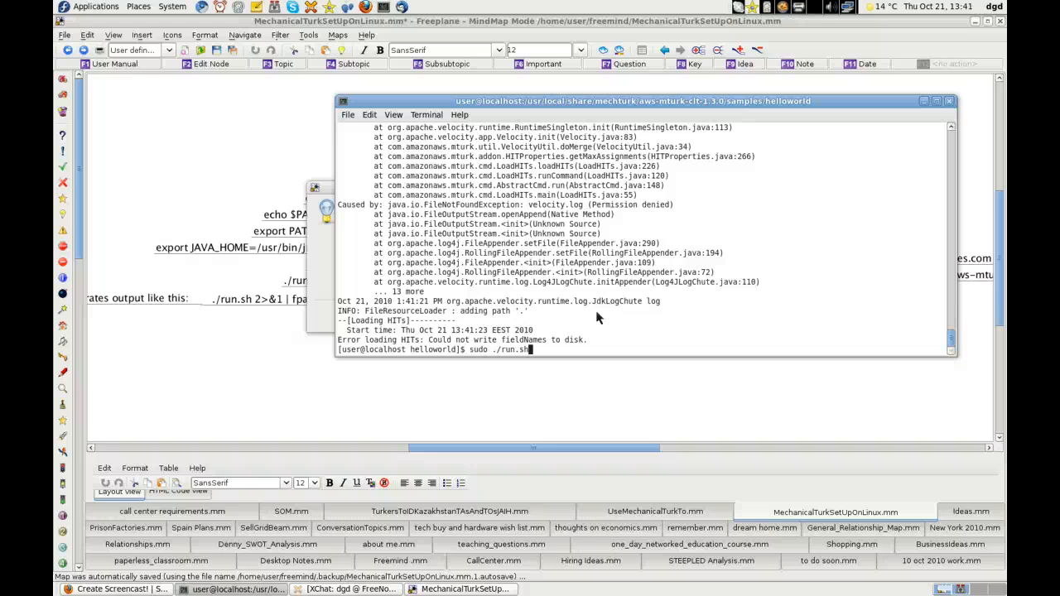
{"action": "key", "text": "Return"}
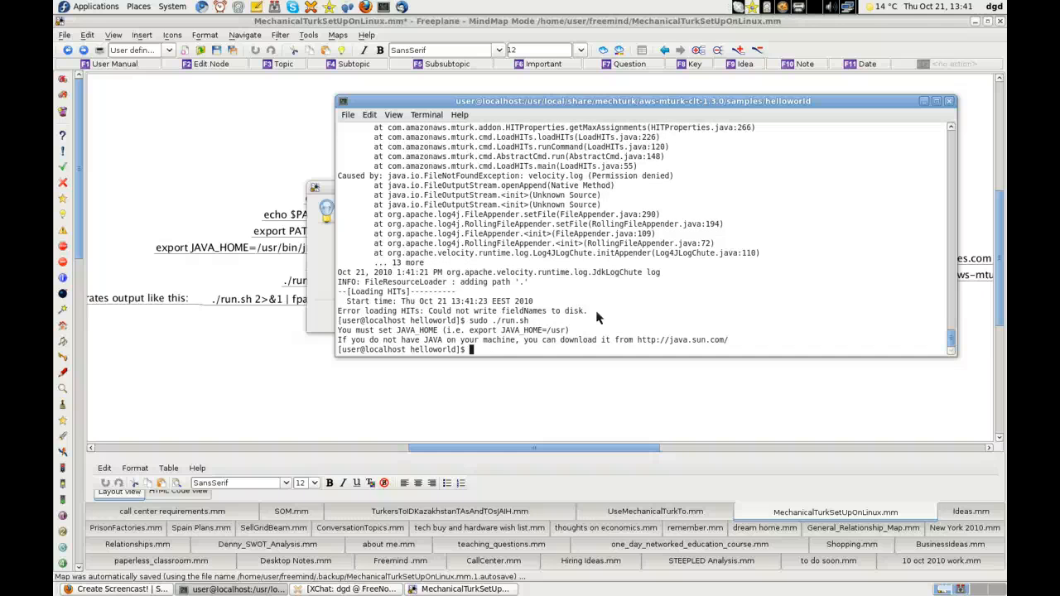
{"action": "type", "text": "env"}
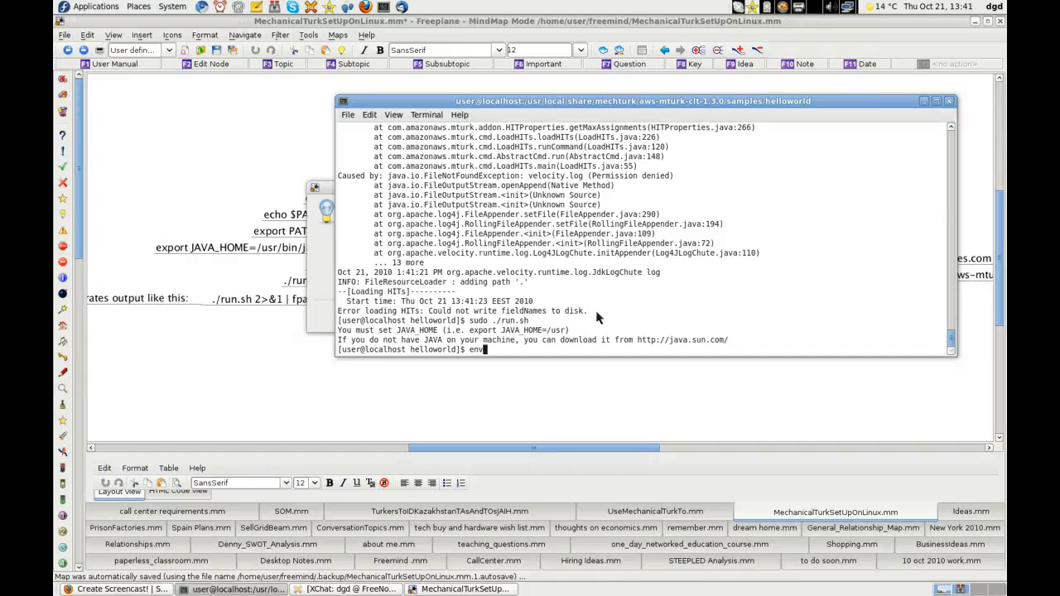
{"action": "type", "text": "echo J"}
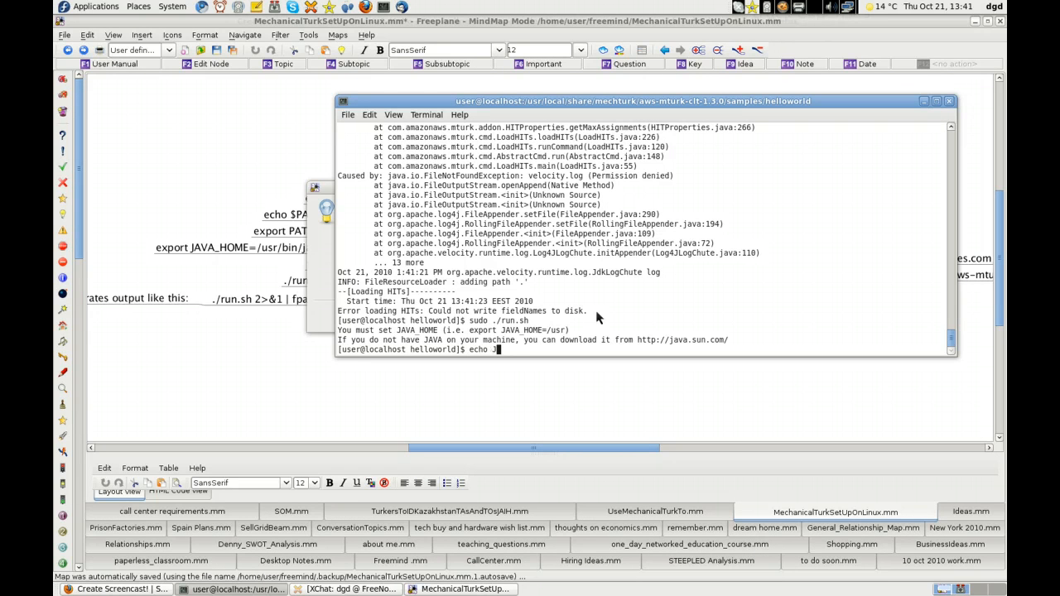
{"action": "type", "text": "AVA"}
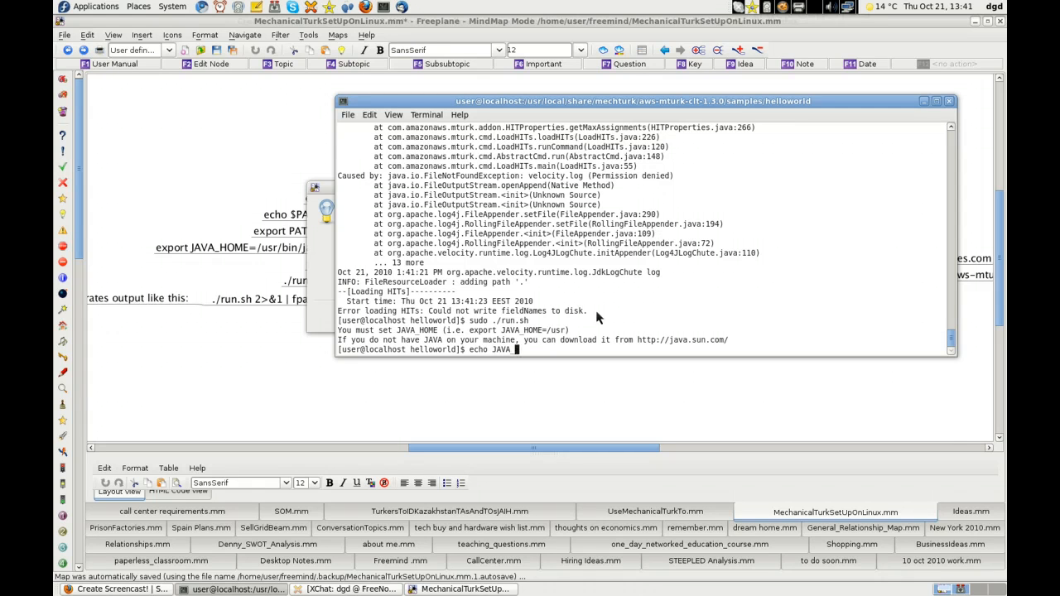
{"action": "key", "text": "Return"}
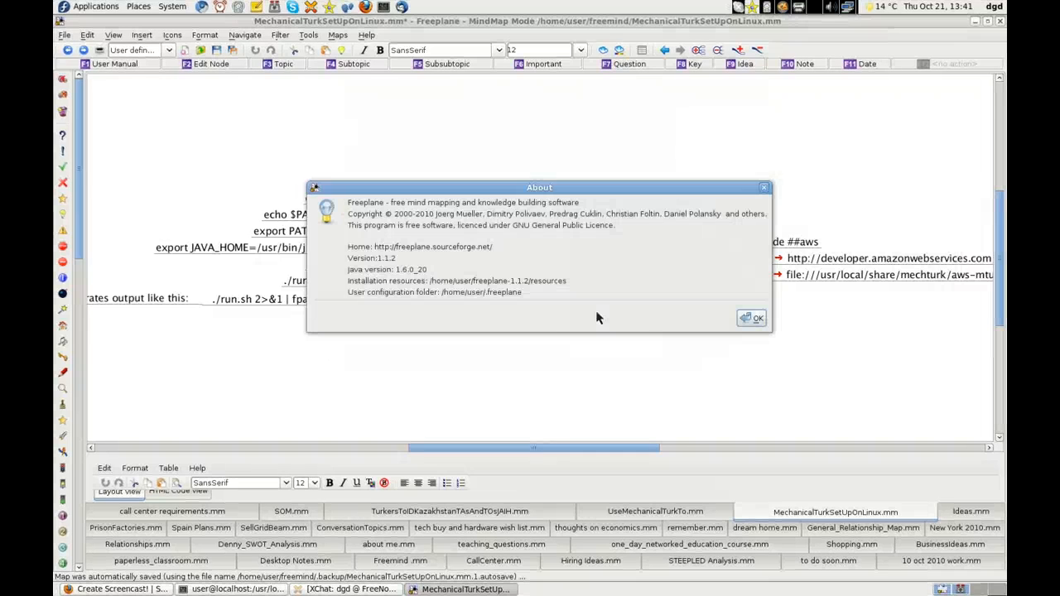
Run echo $PATH | grep java and select /usr/java/jre1.6.0_20/bin in the output.
{"action": "left_click", "coordinate": [751, 318]}
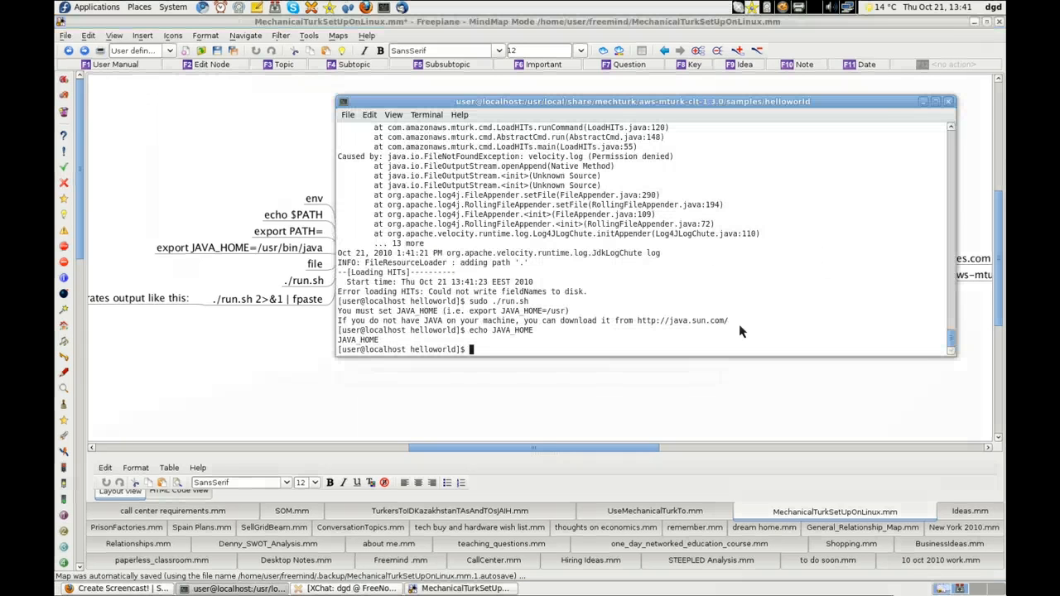
{"action": "type", "text": "echo"}
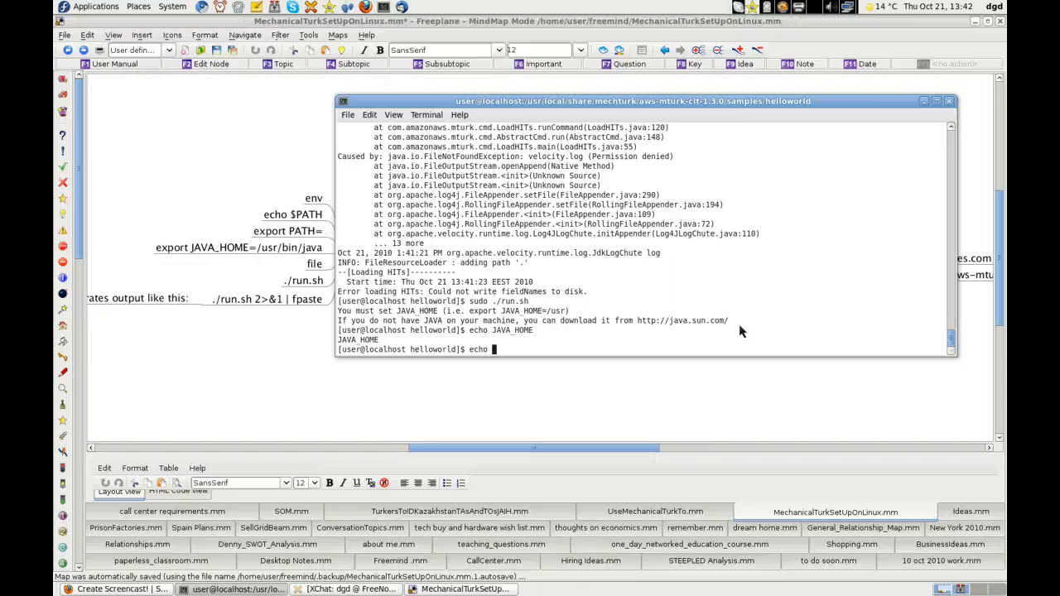
{"action": "type", "text": "$PATH |grep jav"}
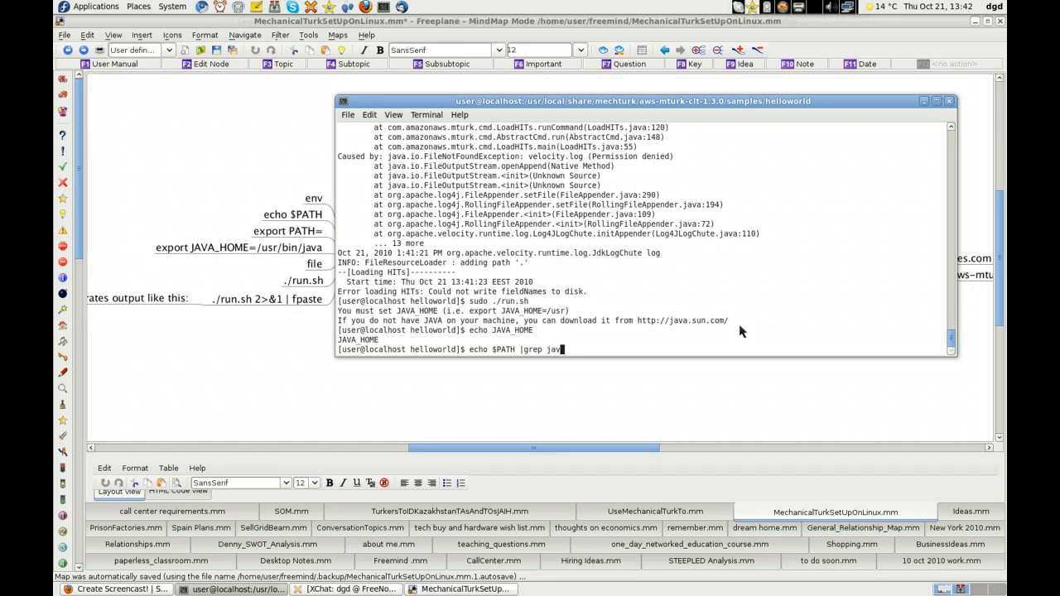
{"action": "key", "text": "Return"}
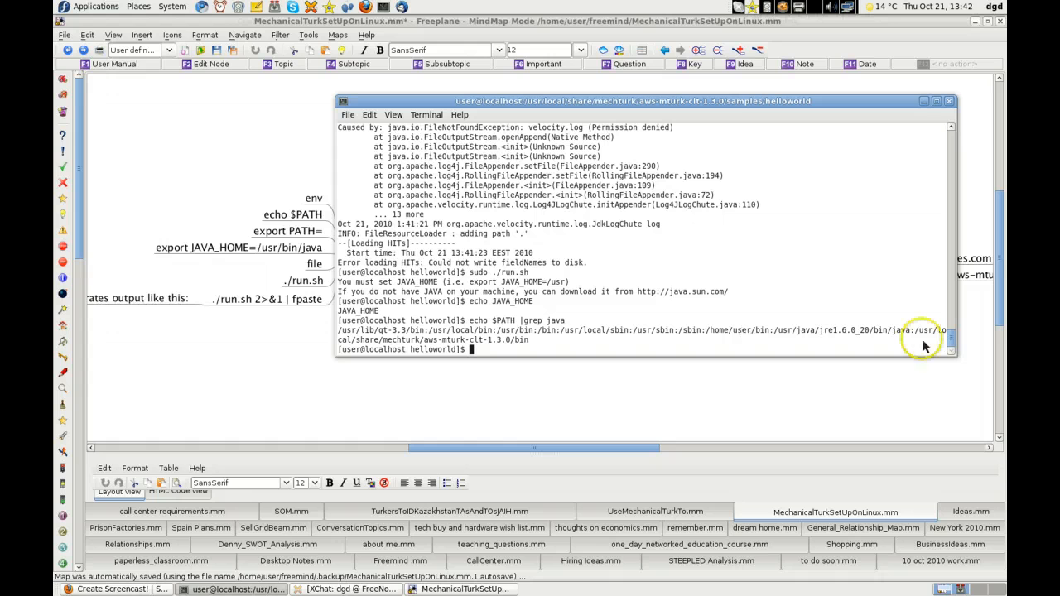
{"action": "mouse_move", "coordinate": [871, 335]}
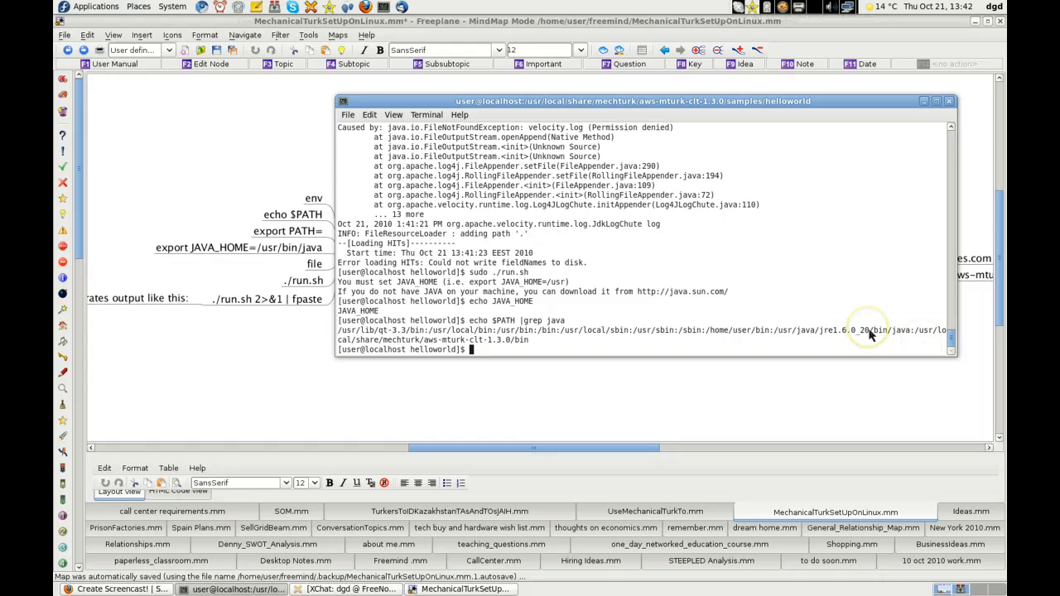
{"action": "mouse_move", "coordinate": [871, 334]}
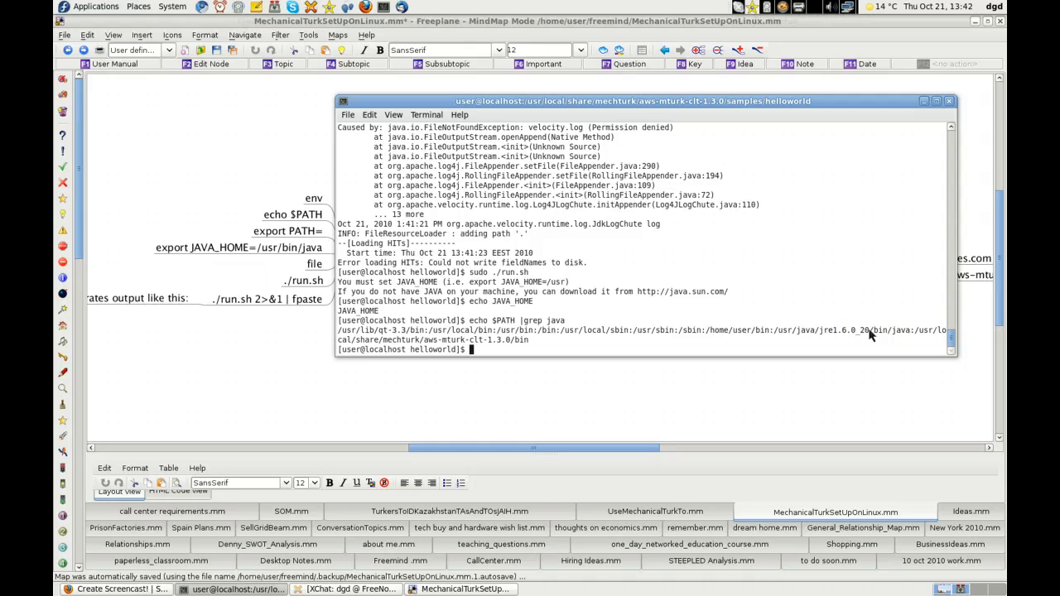
{"action": "double_click", "coordinate": [834, 338]}
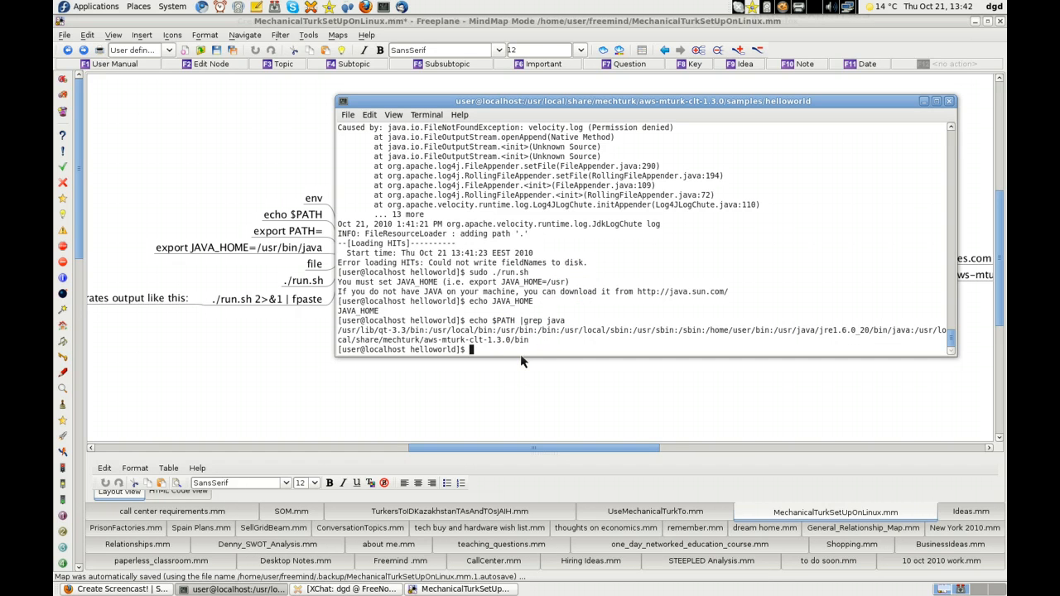
Search /etc/profile for java lines with cat | grep java, finding none.
{"action": "type", "text": "cat"}
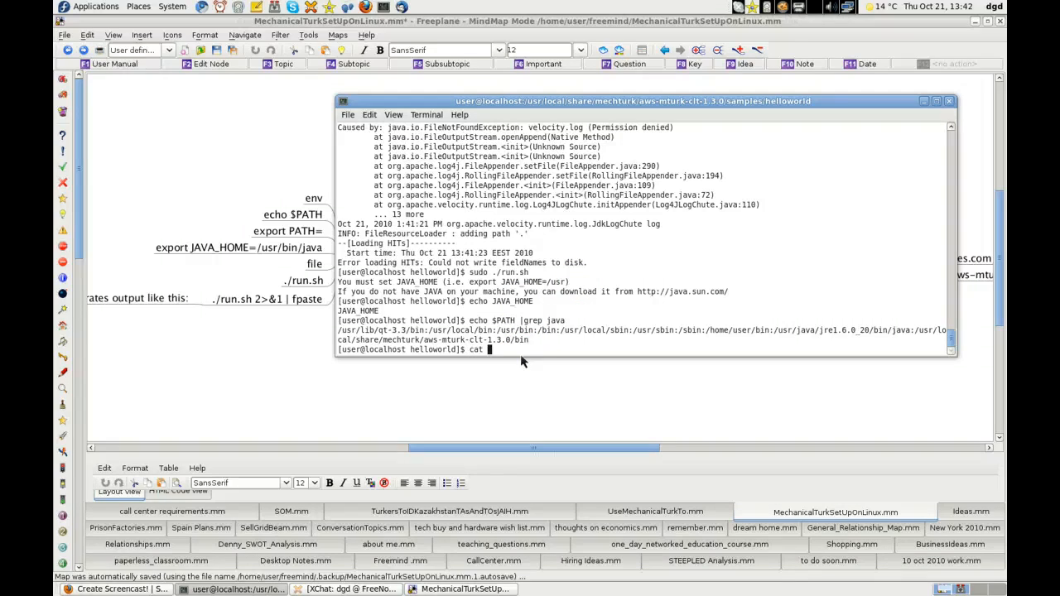
{"action": "type", "text": "/etc/pro"}
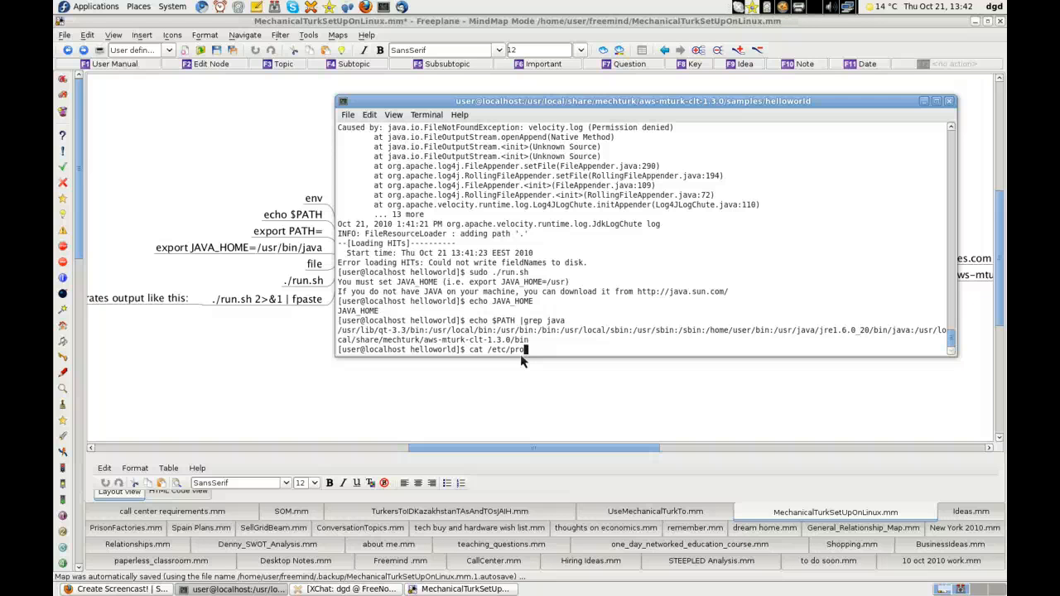
{"action": "type", "text": "file"}
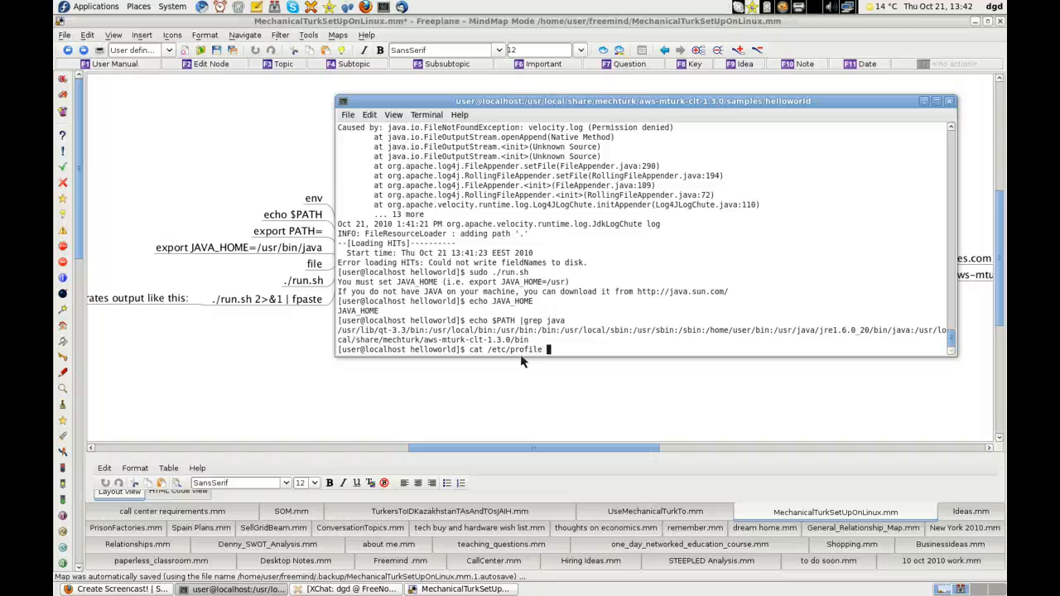
{"action": "type", "text": "|grep java"}
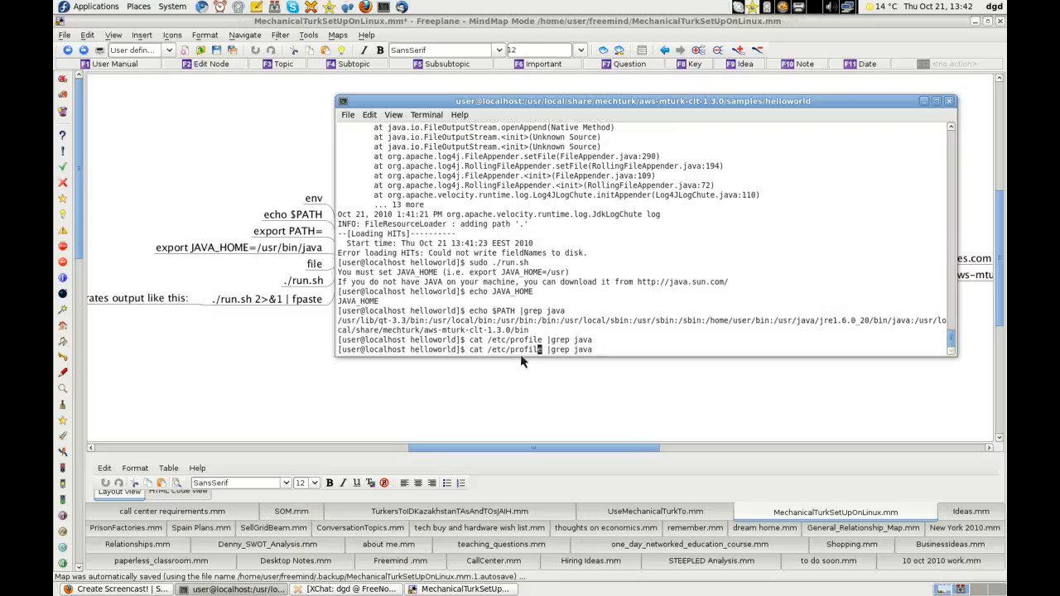
Try grepping /etc/profile.d for java, then cd into /etc/profile.d and list its scripts.
{"action": "type", "text": ".d"}
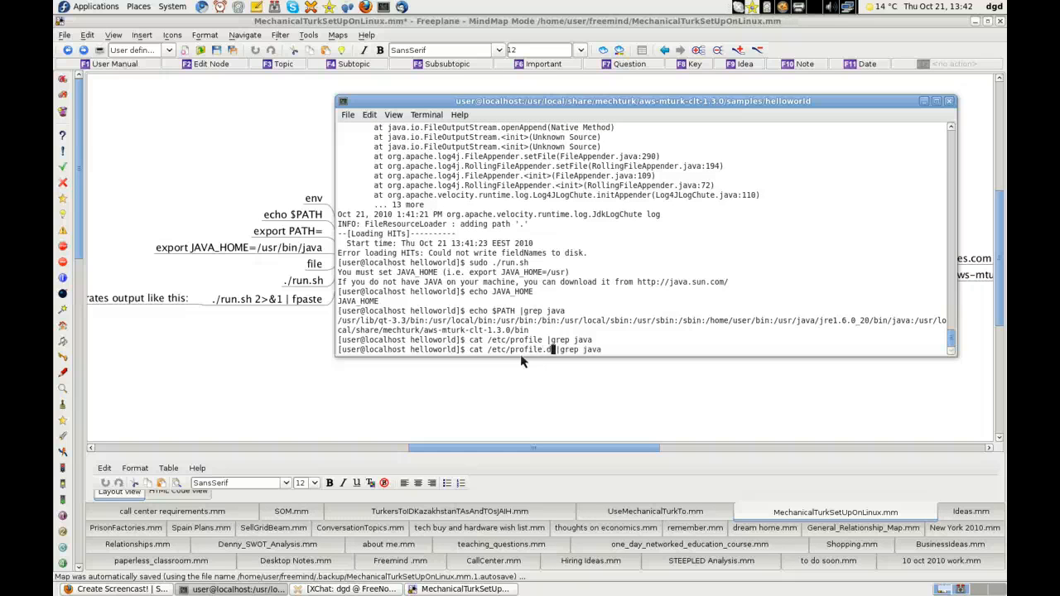
{"action": "key", "text": "Return"}
{"action": "type", "text": "cd /etc/profile.d"}
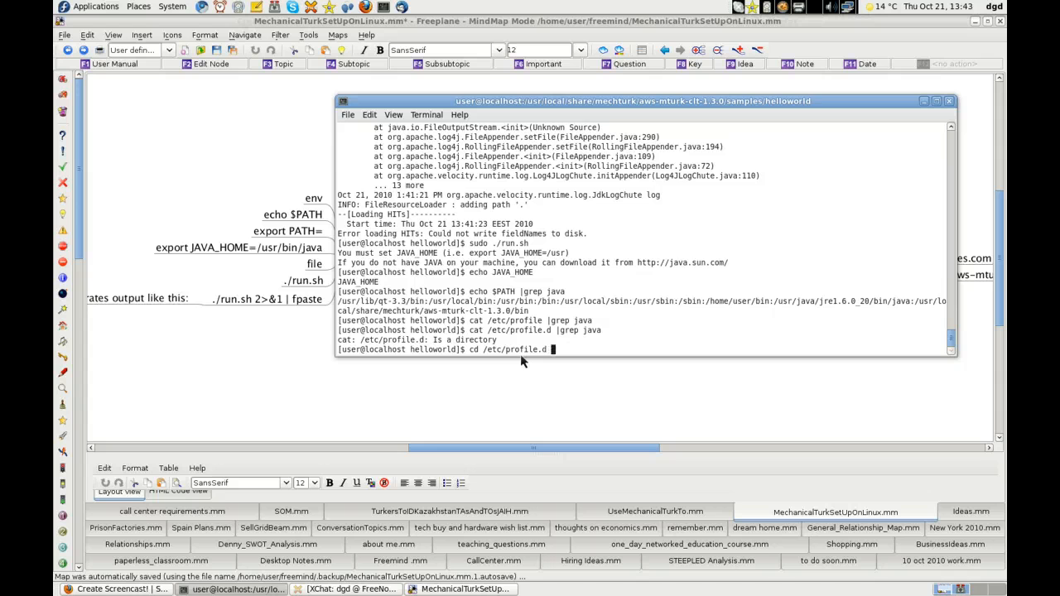
{"action": "key", "text": "Return"}
{"action": "type", "text": "ls"}
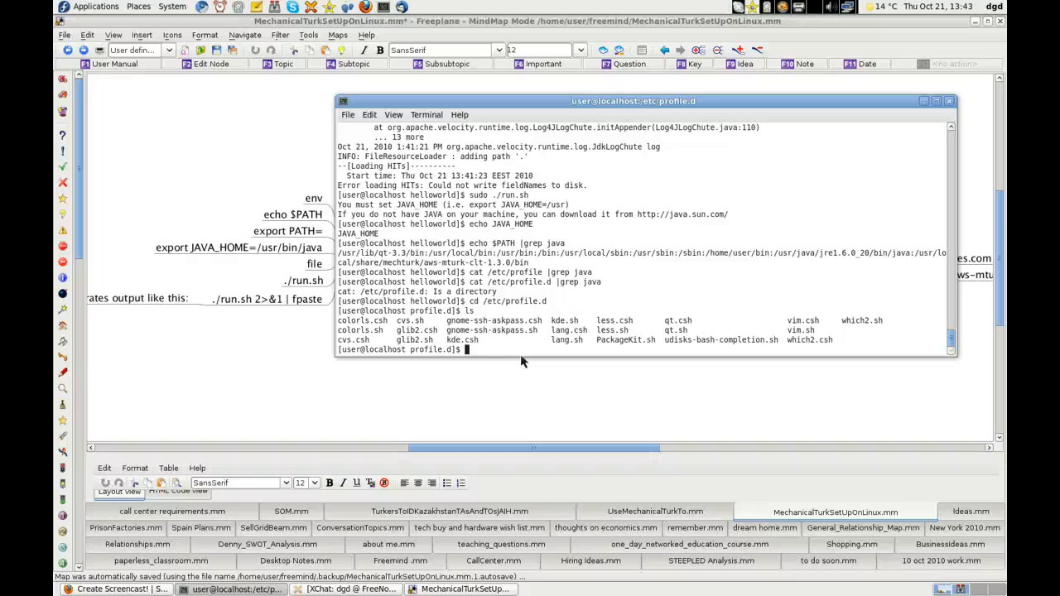
Check which java (reports /usr/bin/java) and cd into /etc with Tab completion.
{"action": "type", "text": "which java"}
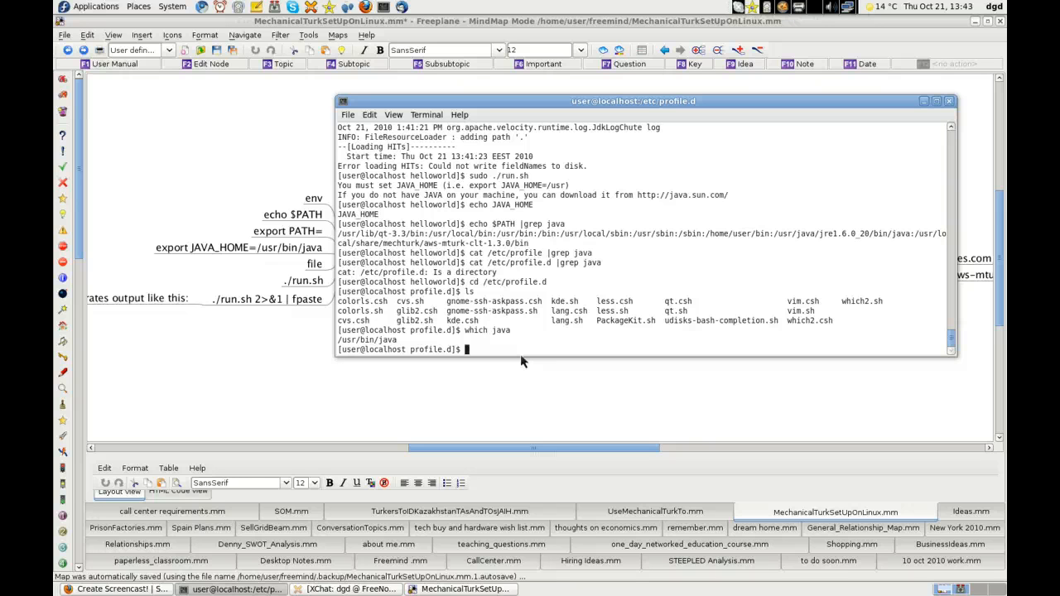
{"action": "type", "text": "cd"}
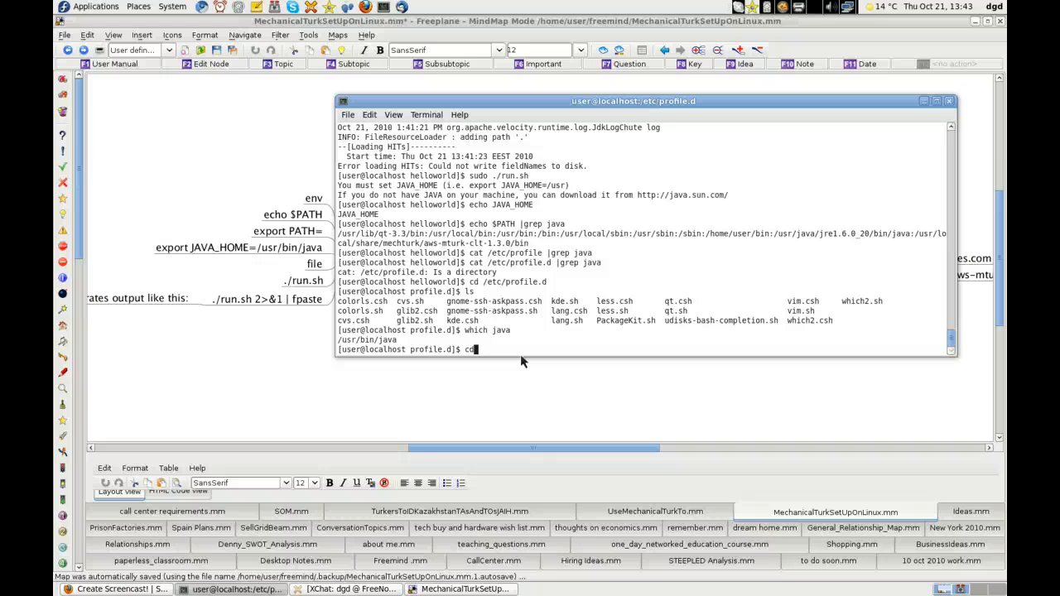
{"action": "type", "text": "/etc/"}
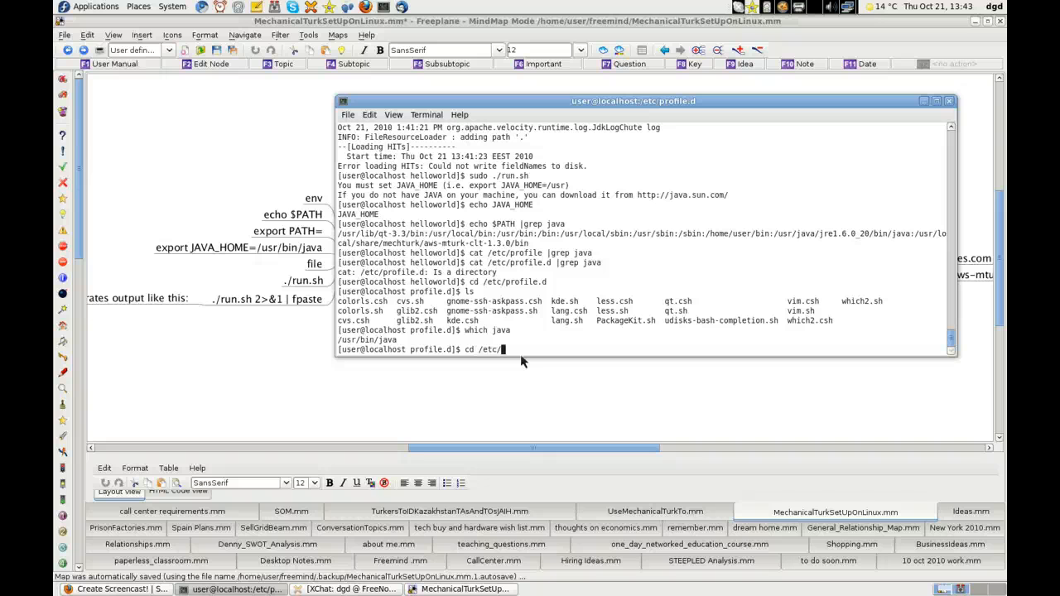
{"action": "type", "text": "u"}
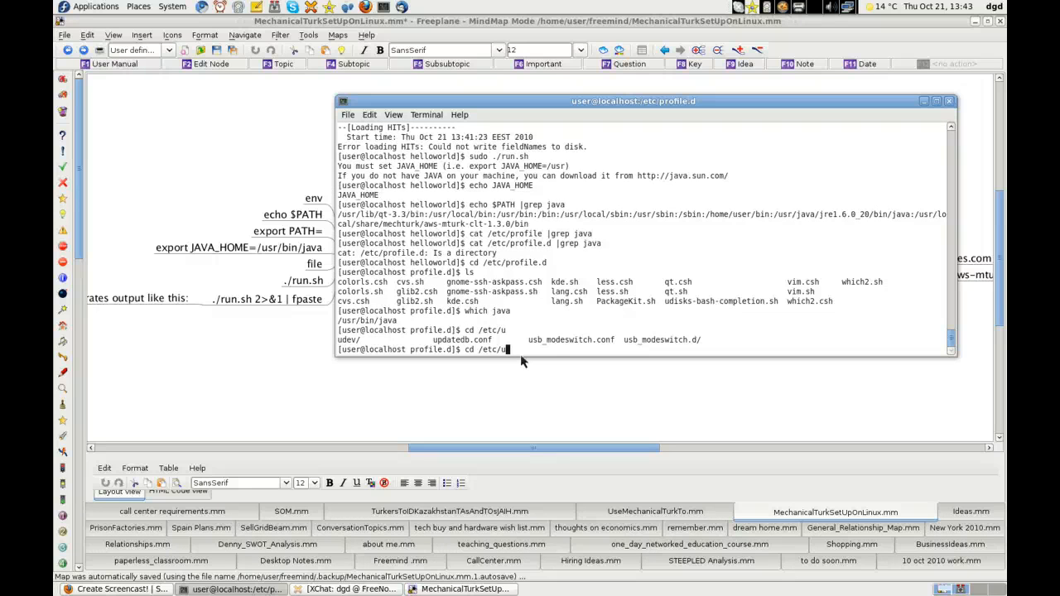
Type cd /usr/local/share/mechturk/ at the prompt using Tab completion.
{"action": "type", "text": "lo"}
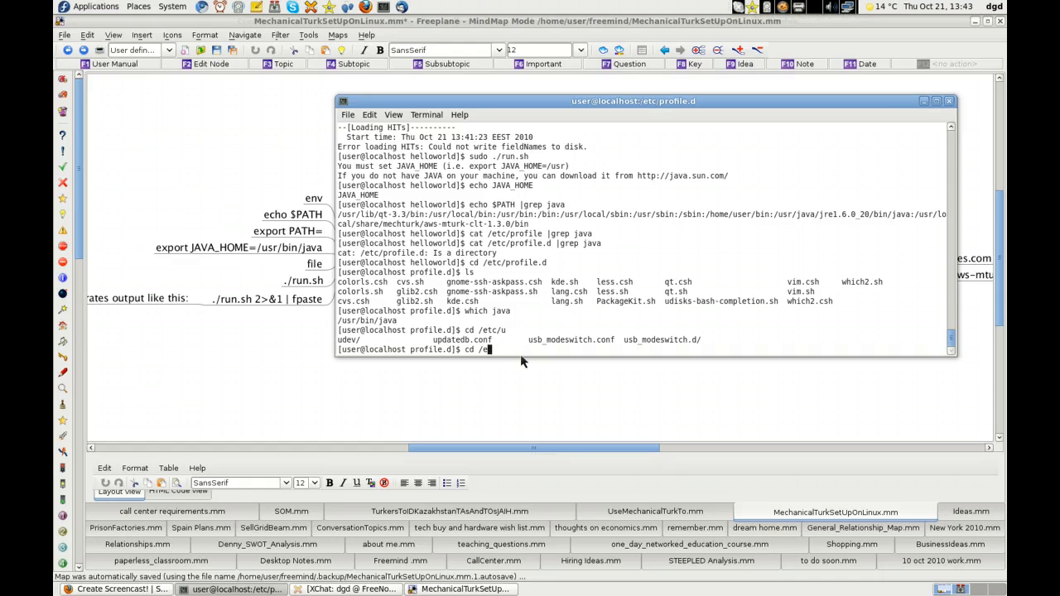
{"action": "type", "text": "sr/"}
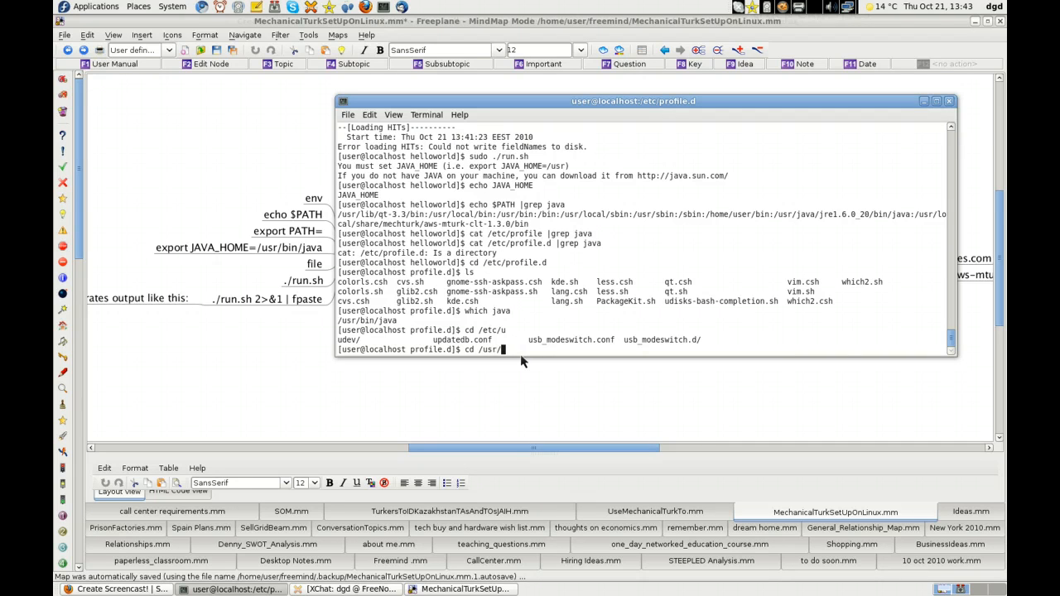
{"action": "type", "text": "local/share/mechturk/"}
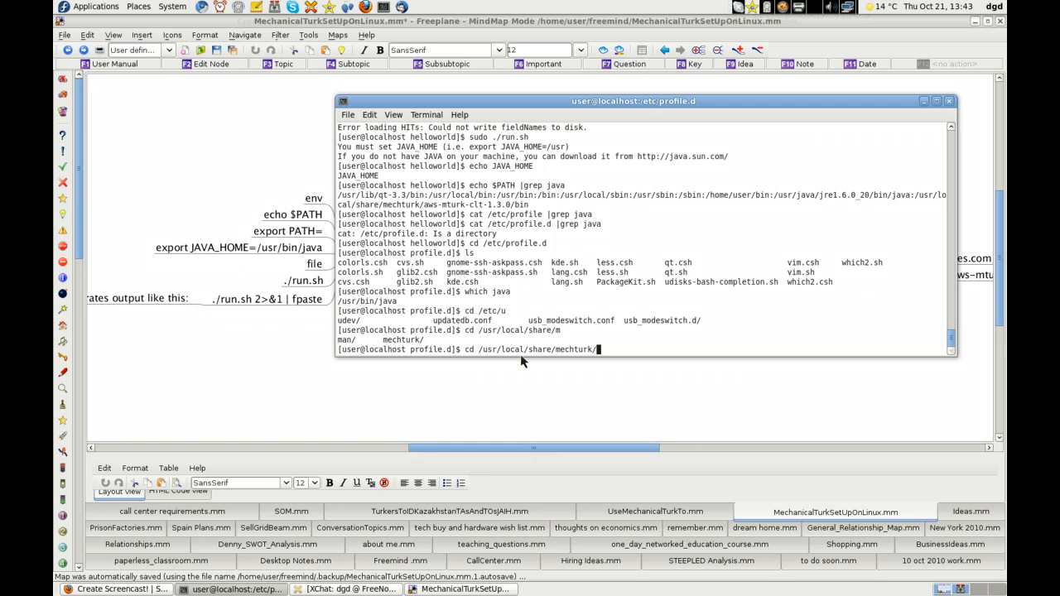
Change into /usr/local/share/mechturk/aws-mturk-clt-1.3.0/ and list its contents.
{"action": "type", "text": "aws-mturk-clt-1.3.0"}
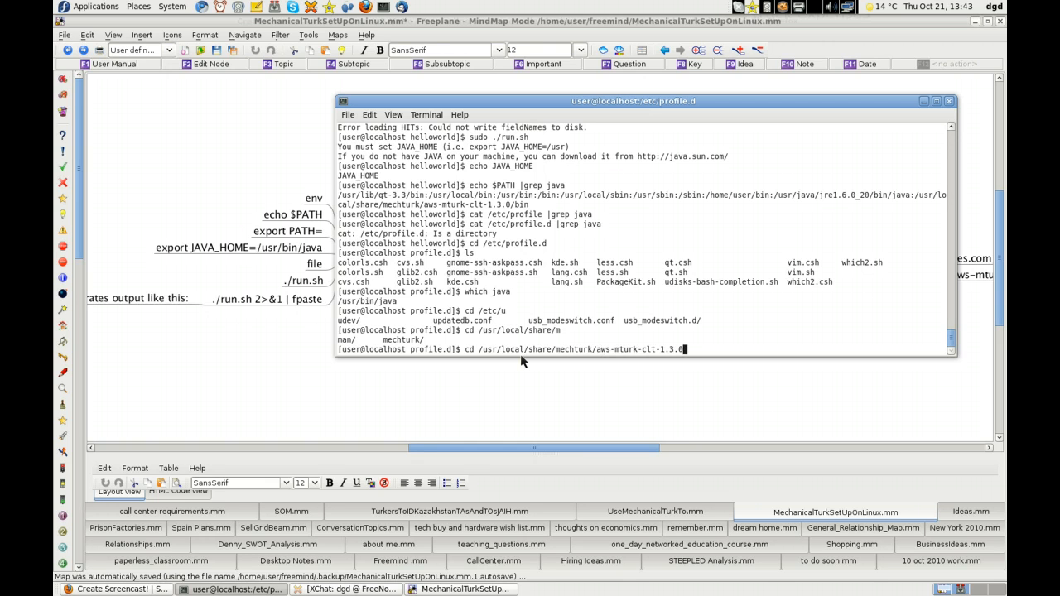
{"action": "type", "text": "/"}
{"action": "type", "text": "ls"}
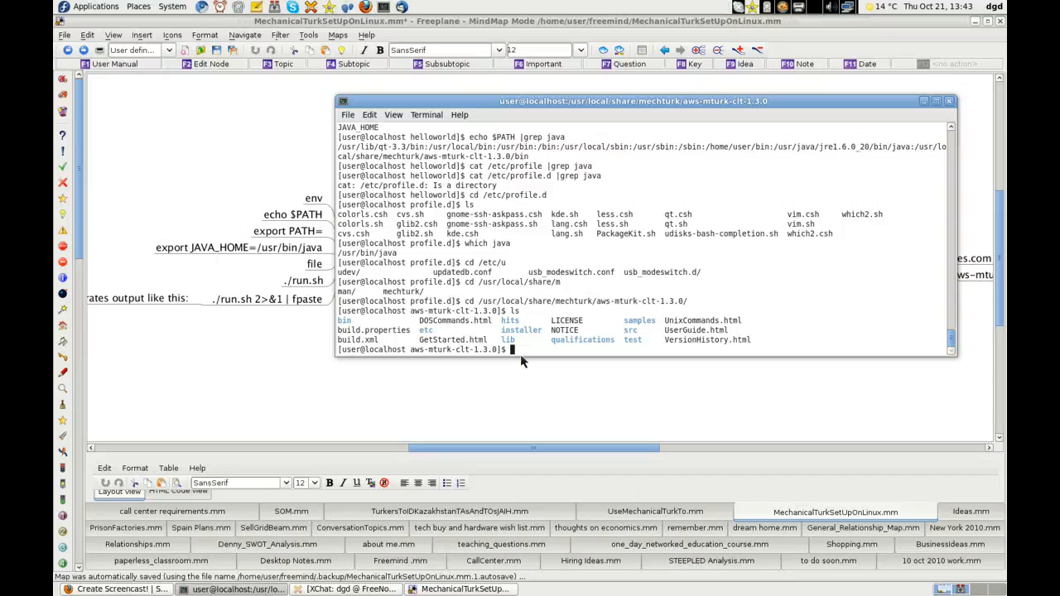
{"action": "type", "text": "cb in"}
{"action": "type", "text": "ls"}
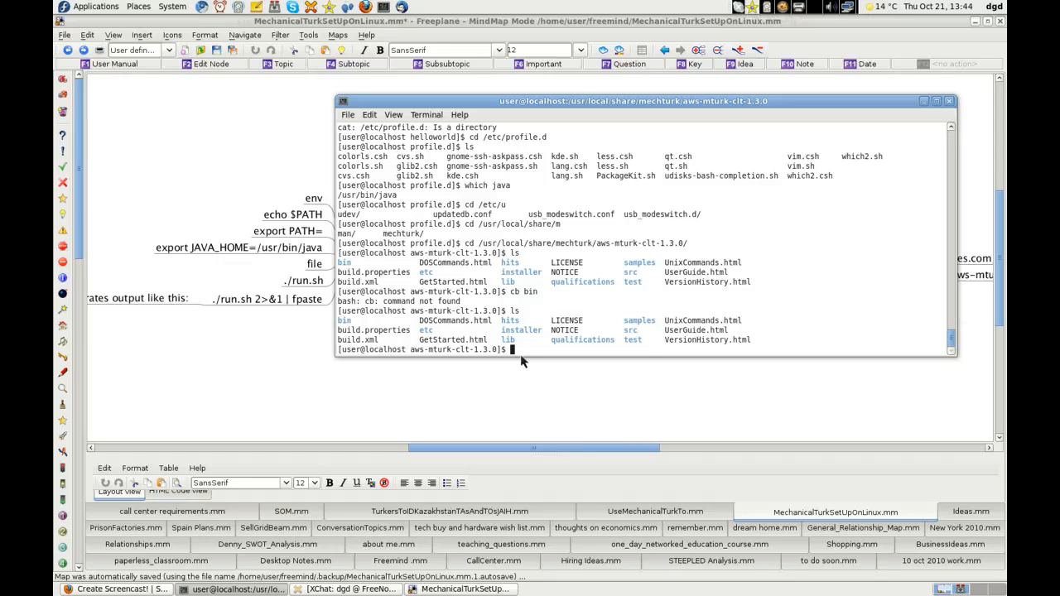
Enter the toolkit's bin folder and list its .sh scripts such as loadHITs.sh and getBalance.sh.
{"action": "type", "text": "cd"}
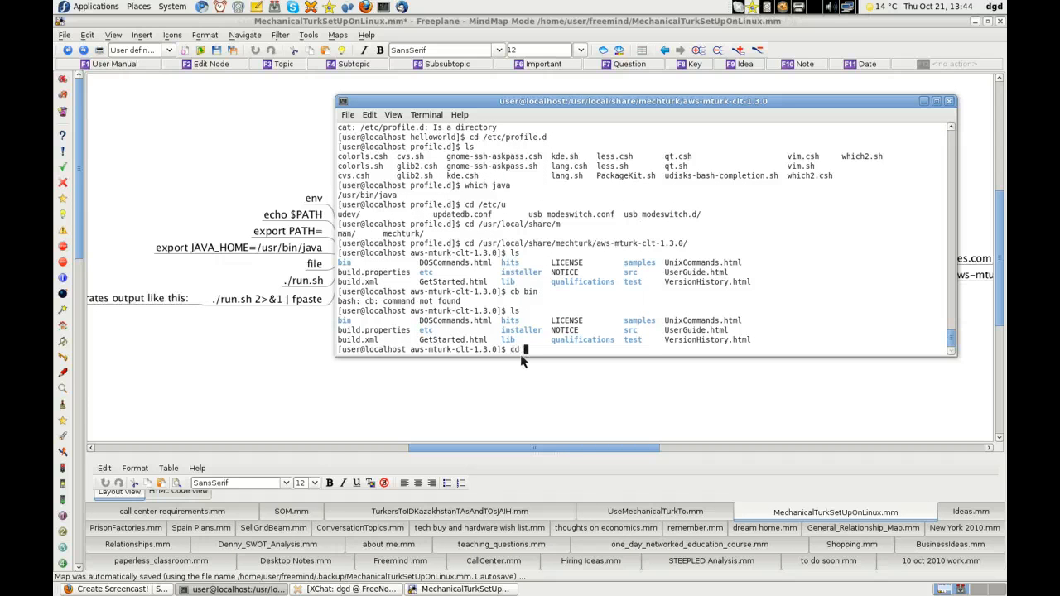
{"action": "type", "text": "bin"}
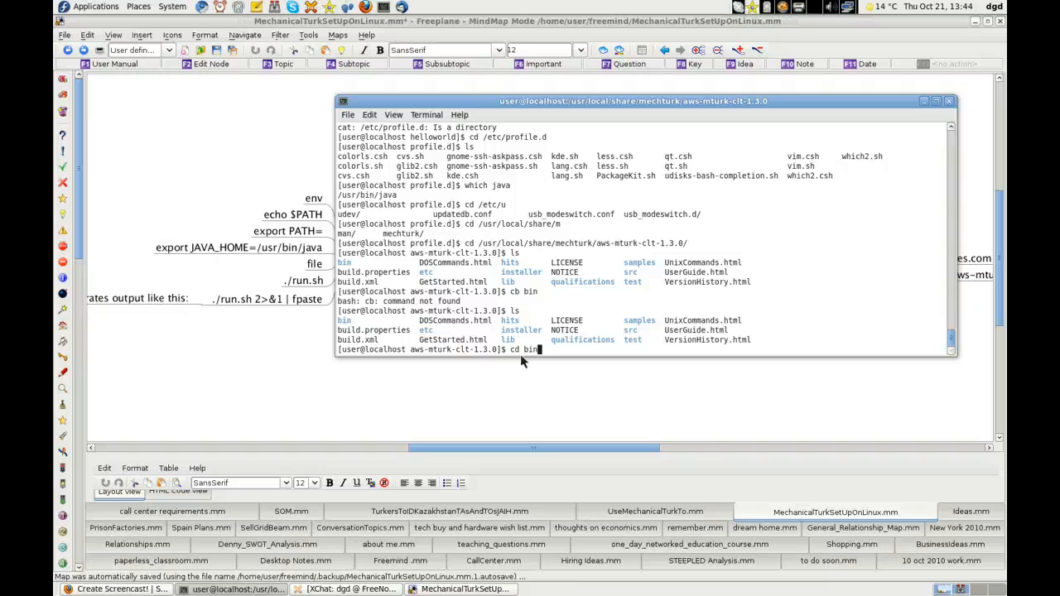
{"action": "key", "text": "Return"}
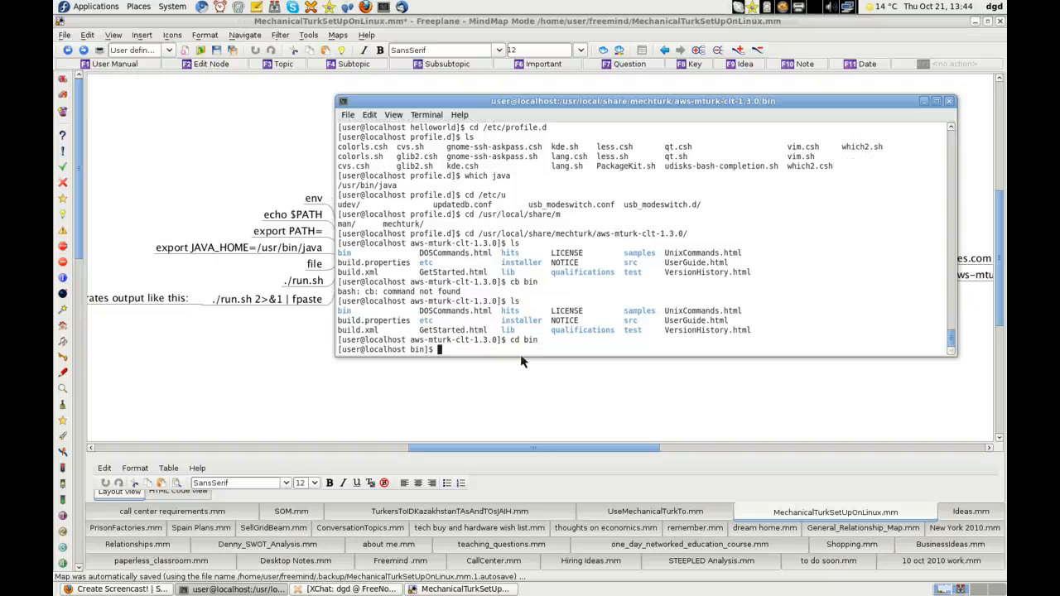
{"action": "key", "text": "Return"}
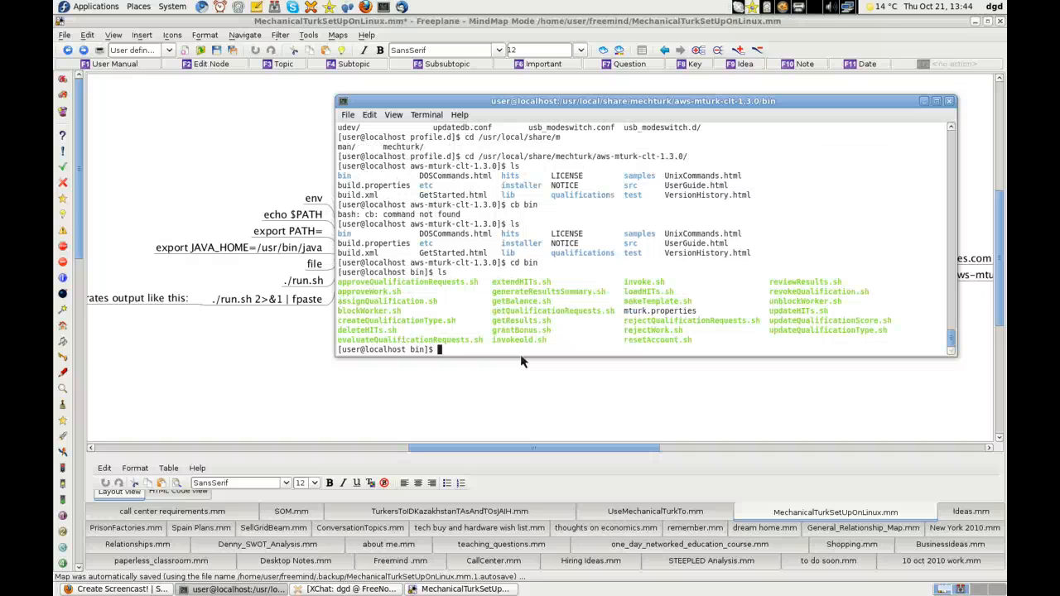
Cat invoke.sh, then cd .. back to the aws-mturk-clt-1.3.0 folder and list it.
{"action": "type", "text": "cat"}
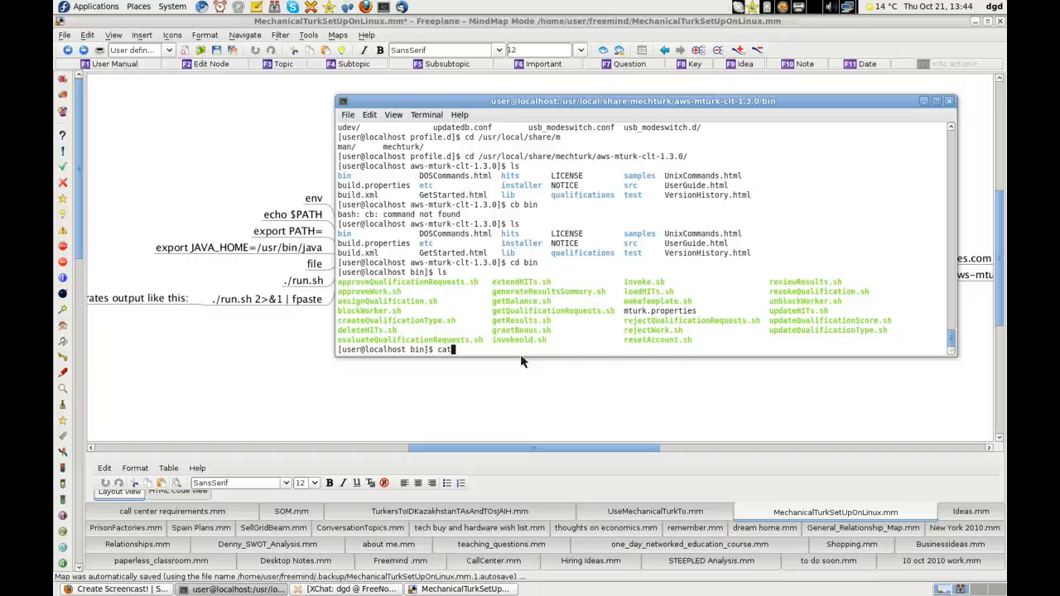
{"action": "type", "text": "vi in"}
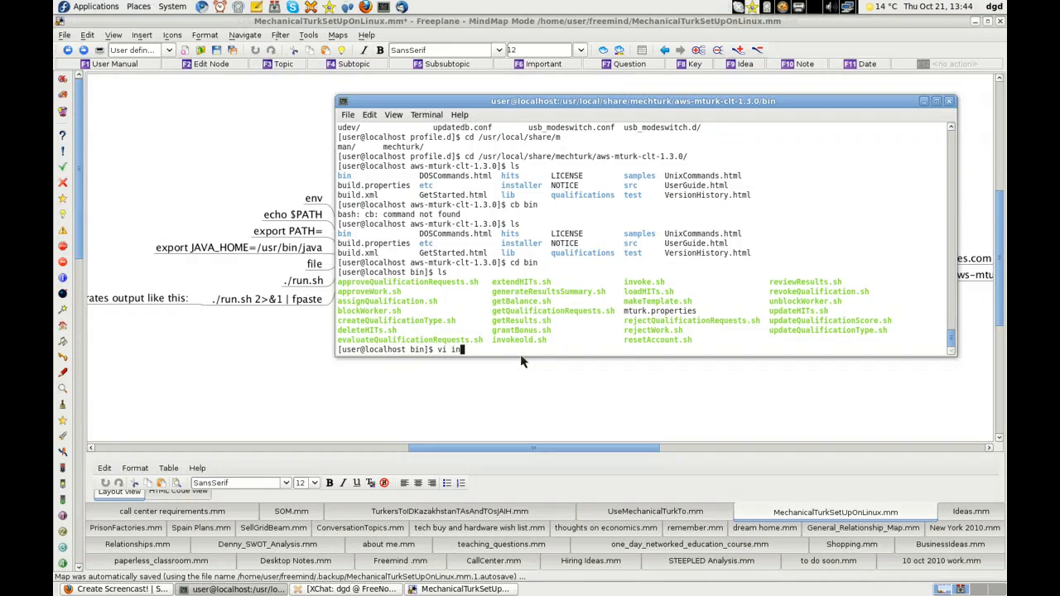
{"action": "type", "text": "voke"}
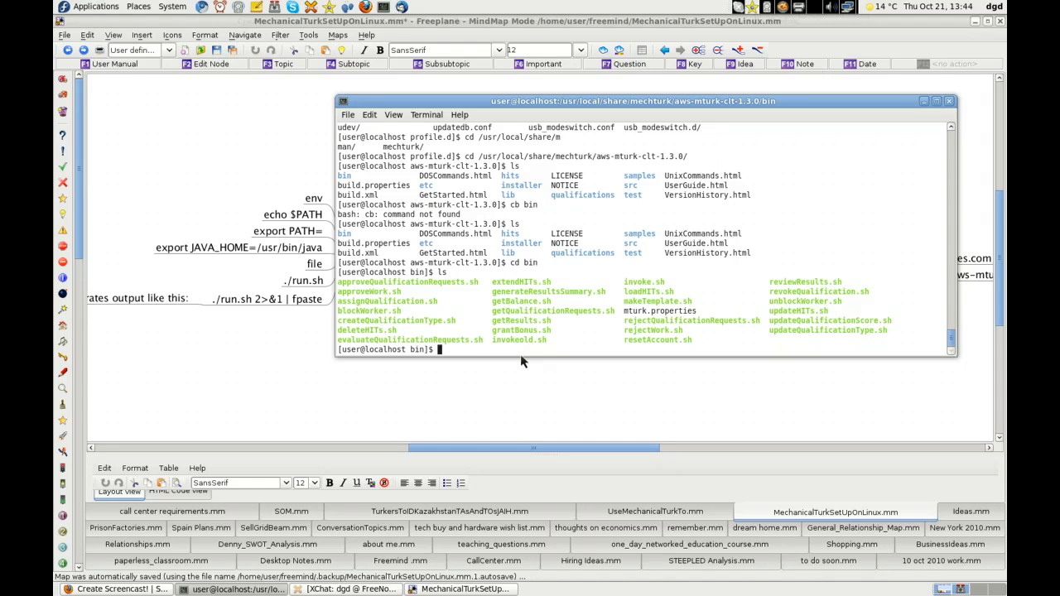
{"action": "type", "text": "c"}
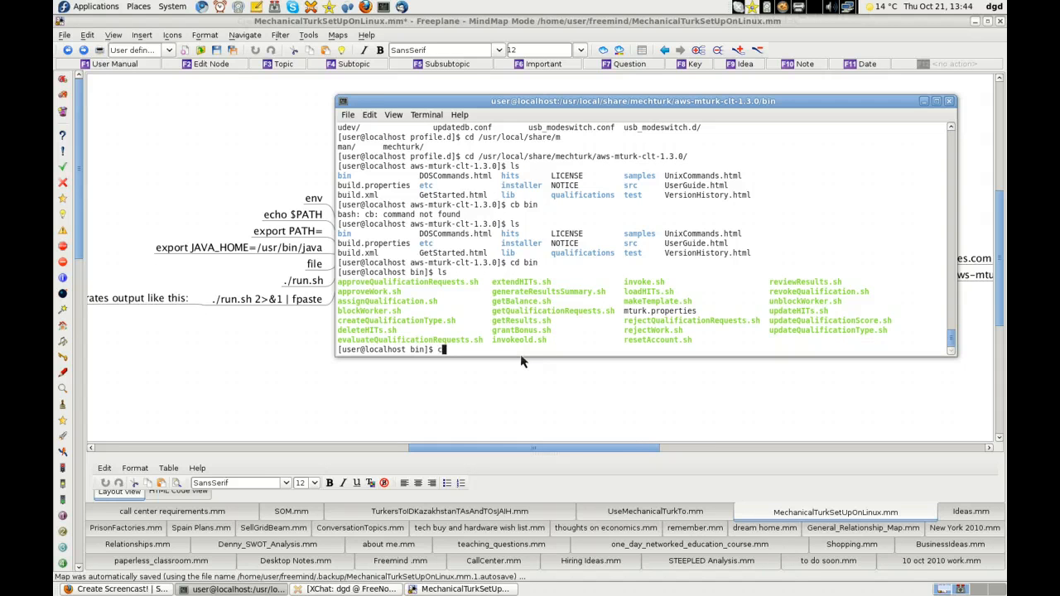
{"action": "type", "text": "d"}
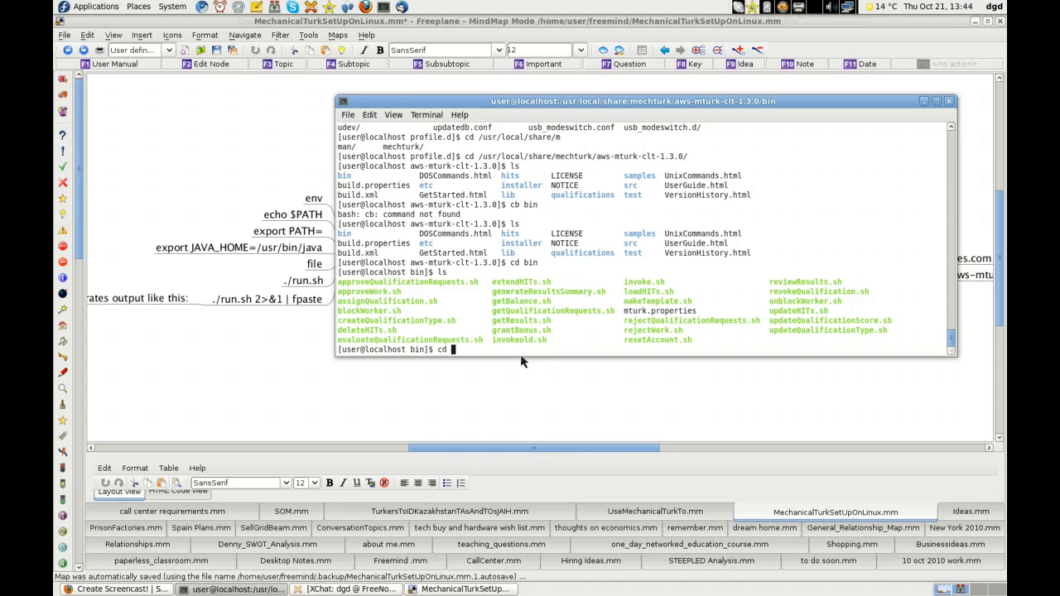
{"action": "type", "text": "../"}
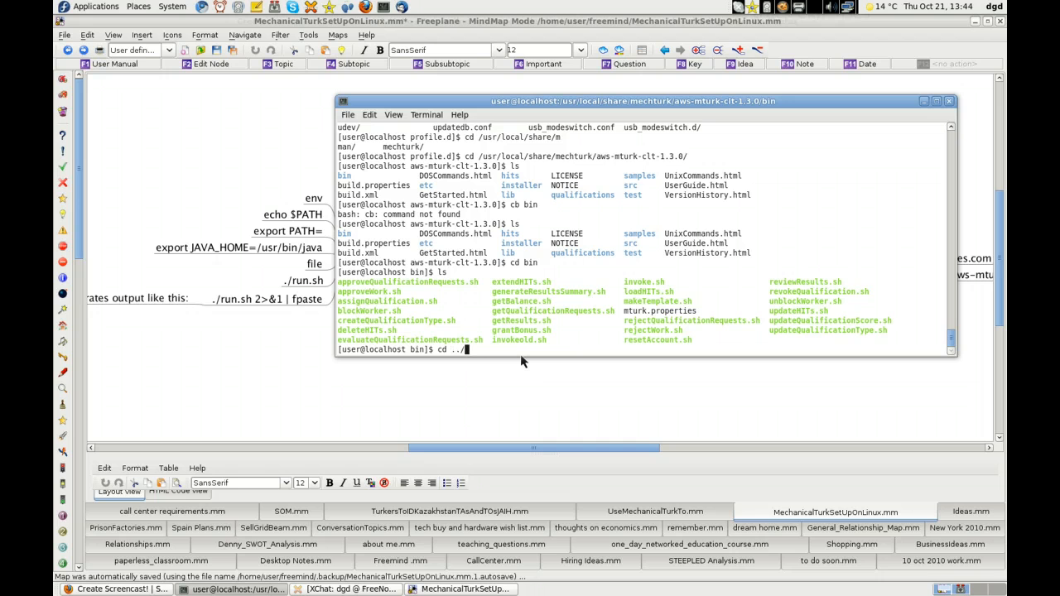
{"action": "type", "text": "u"}
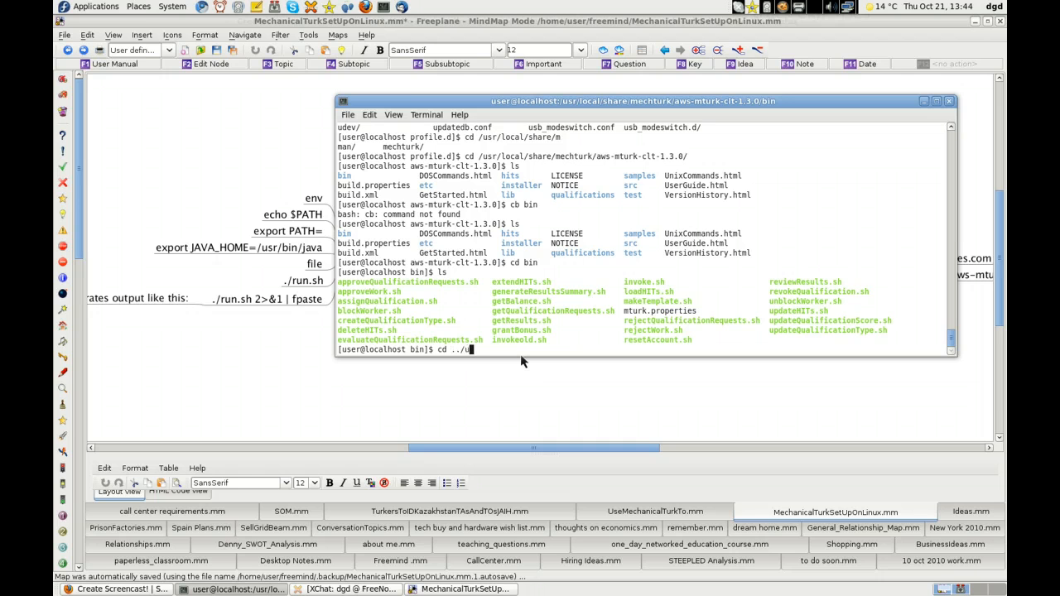
{"action": "key", "text": "BackSpace"}
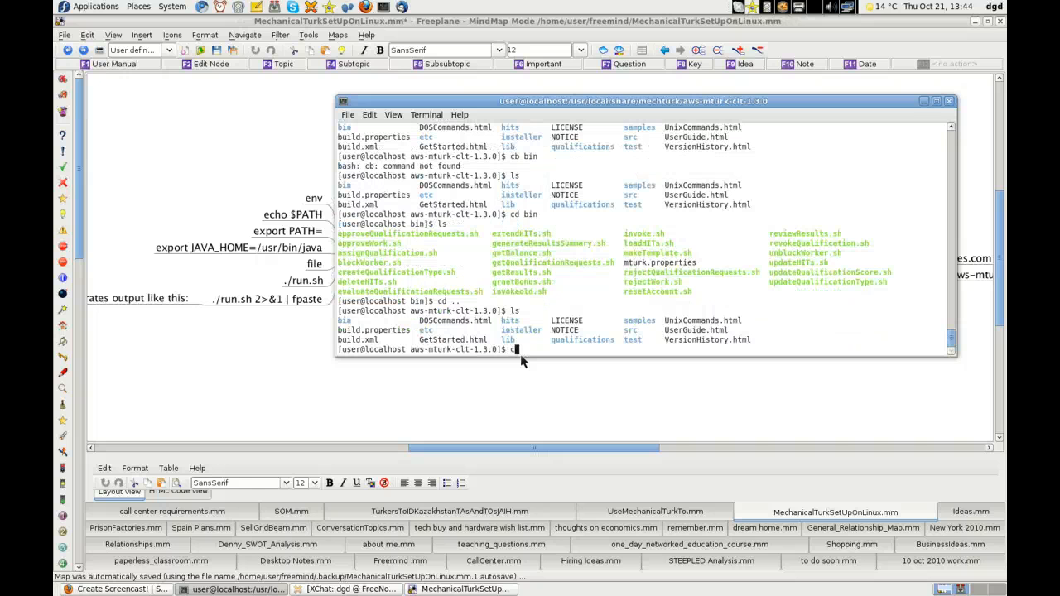
Type cd samples/helloworld/ at the prompt.
{"action": "type", "text": "cd samples/"}
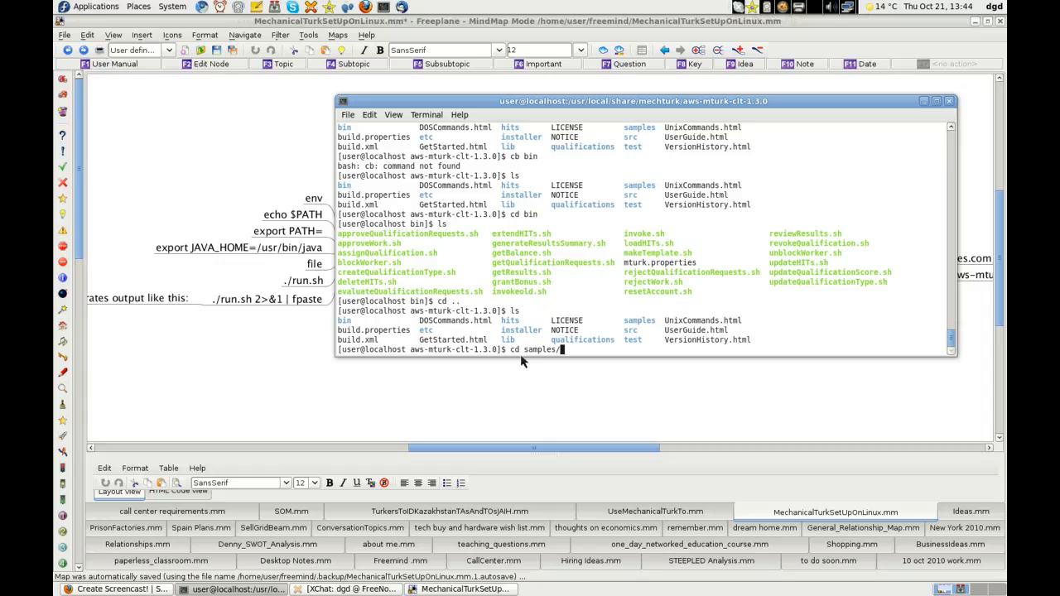
{"action": "type", "text": "helloworld/"}
{"action": "type", "text": "ls"}
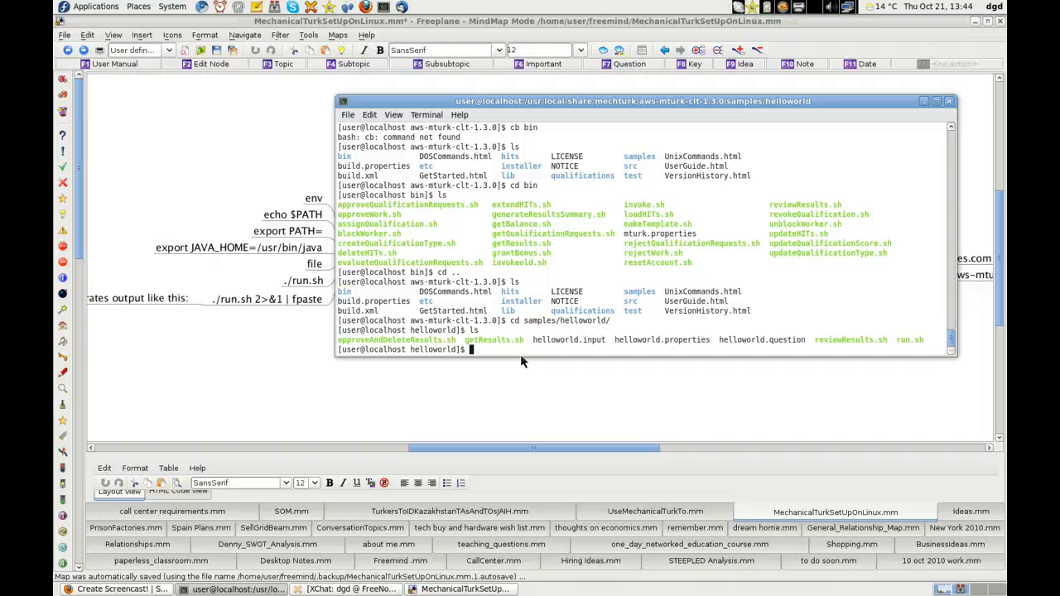
In samples/helloworld run ./run.sh (Permission denied trace), then sudo ./run.sh (JAVA_HOME must be set).
{"action": "type", "text": "./"}
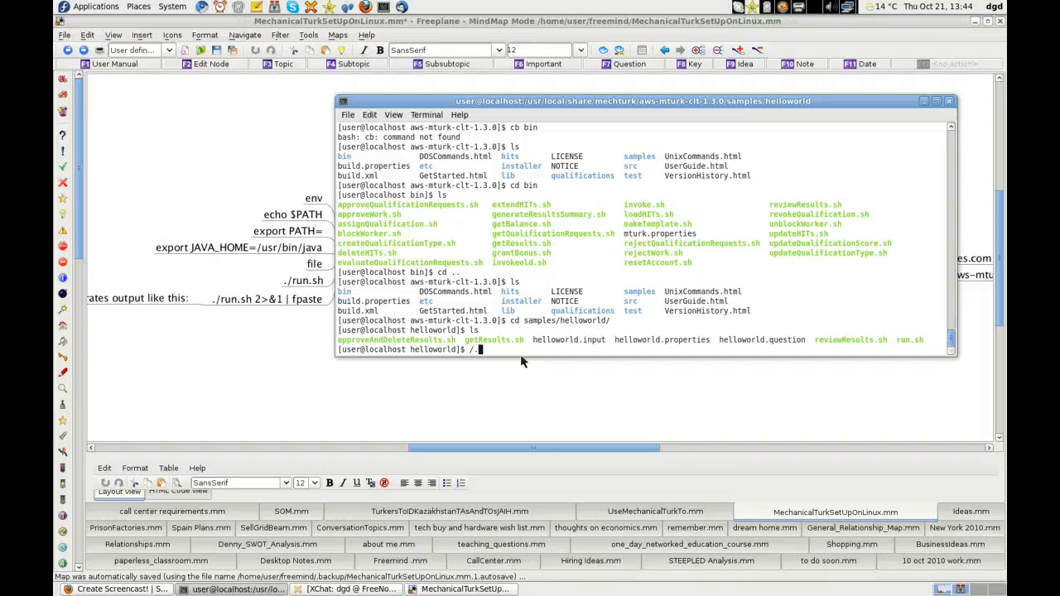
{"action": "type", "text": "run.sh"}
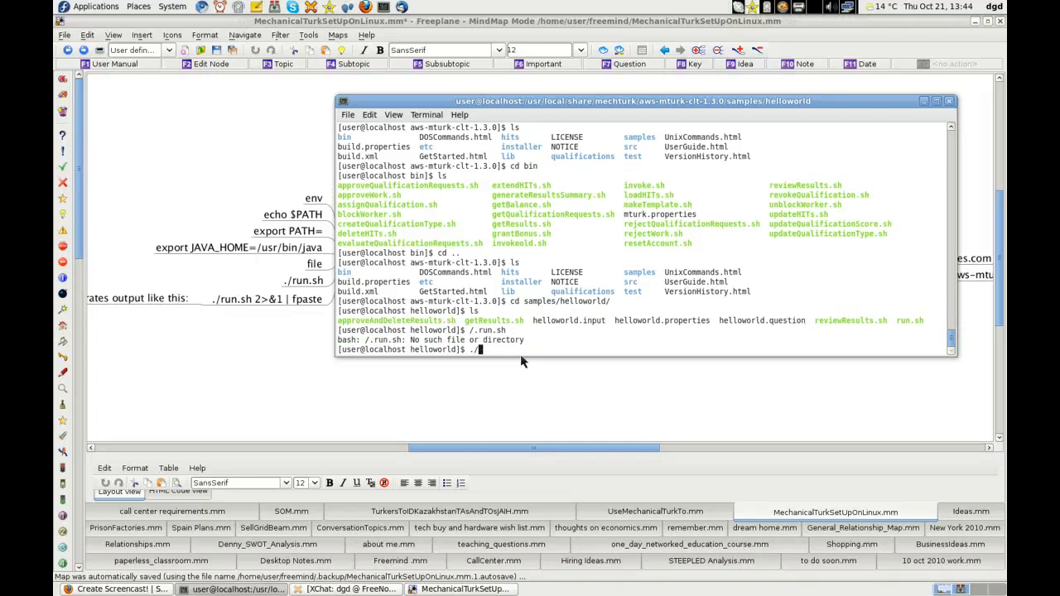
{"action": "type", "text": "run.sh"}
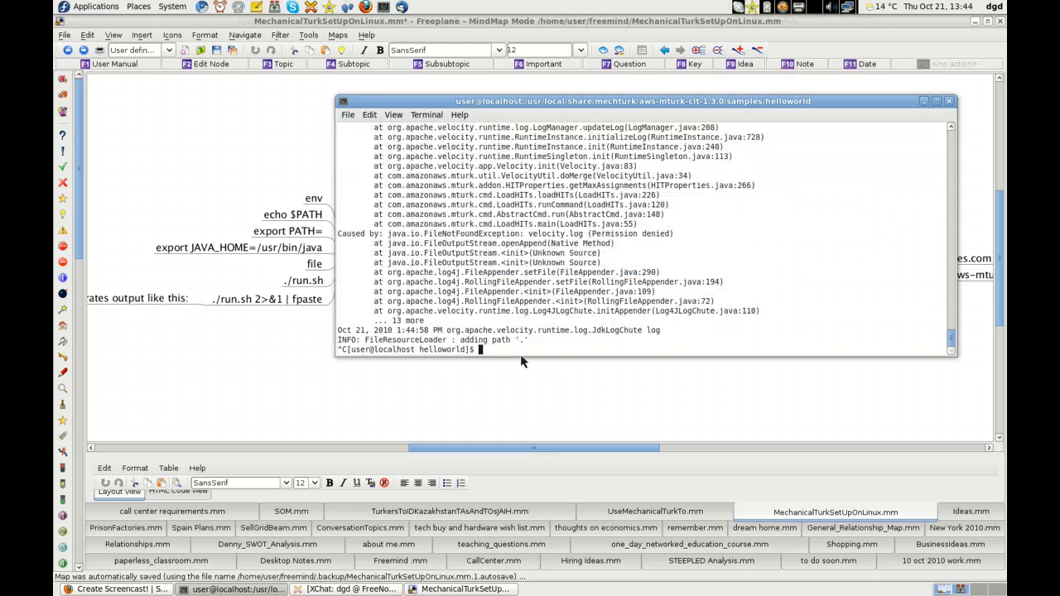
{"action": "type", "text": "s./run.sh"}
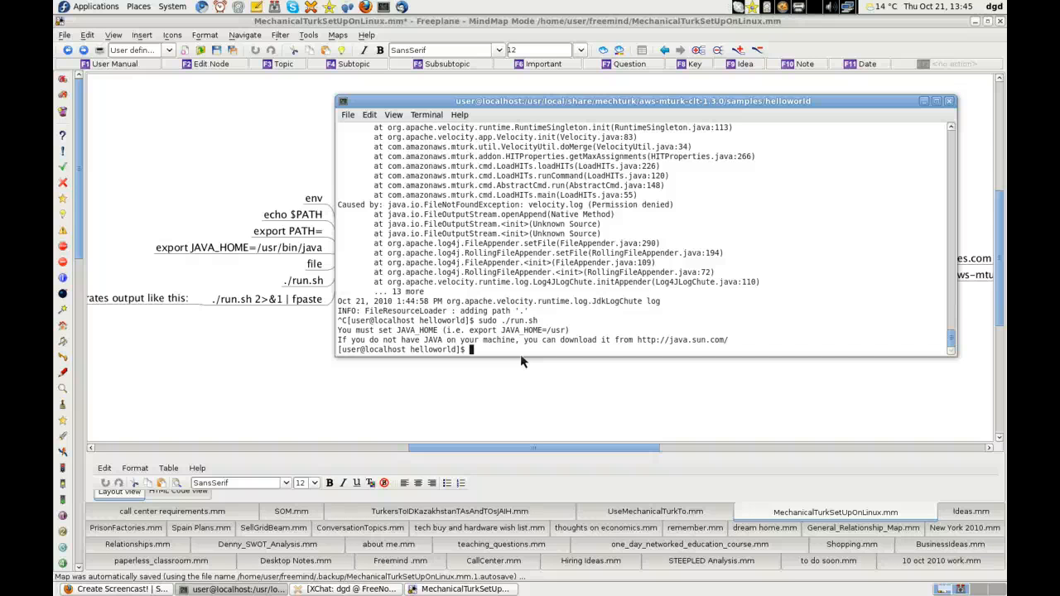
Try cd ../bin and the mistyped cd ..bin from helloworld, both failing.
{"action": "type", "text": "cd"}
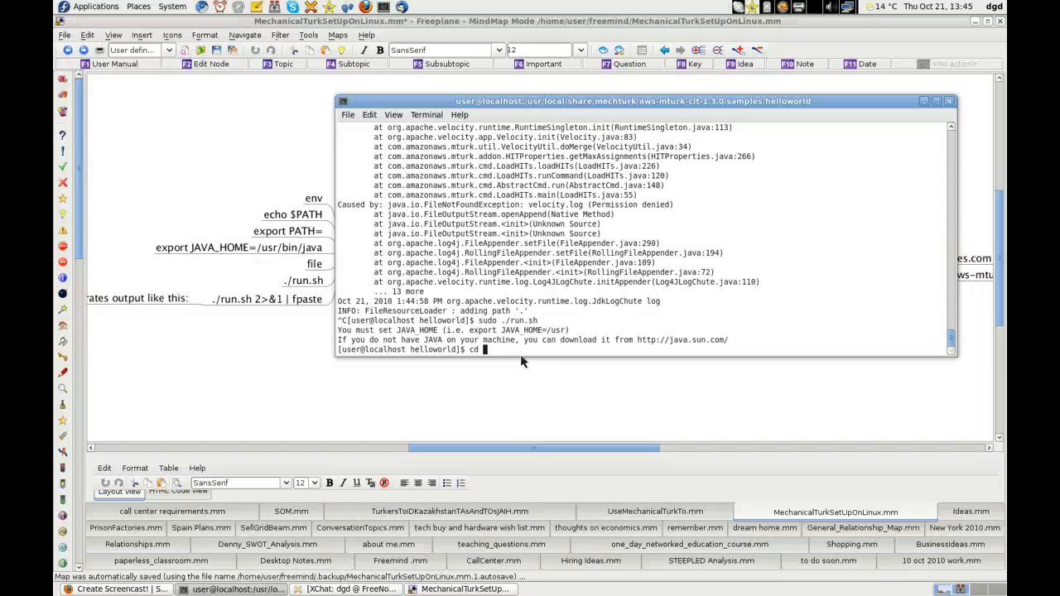
{"action": "type", "text": "../bin/"}
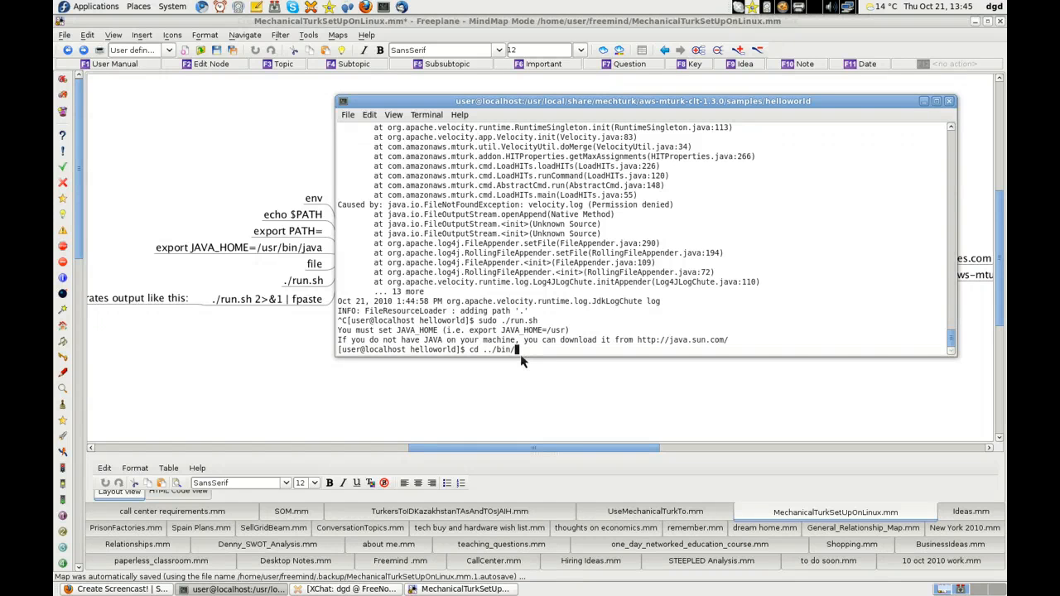
{"action": "key", "text": "Return"}
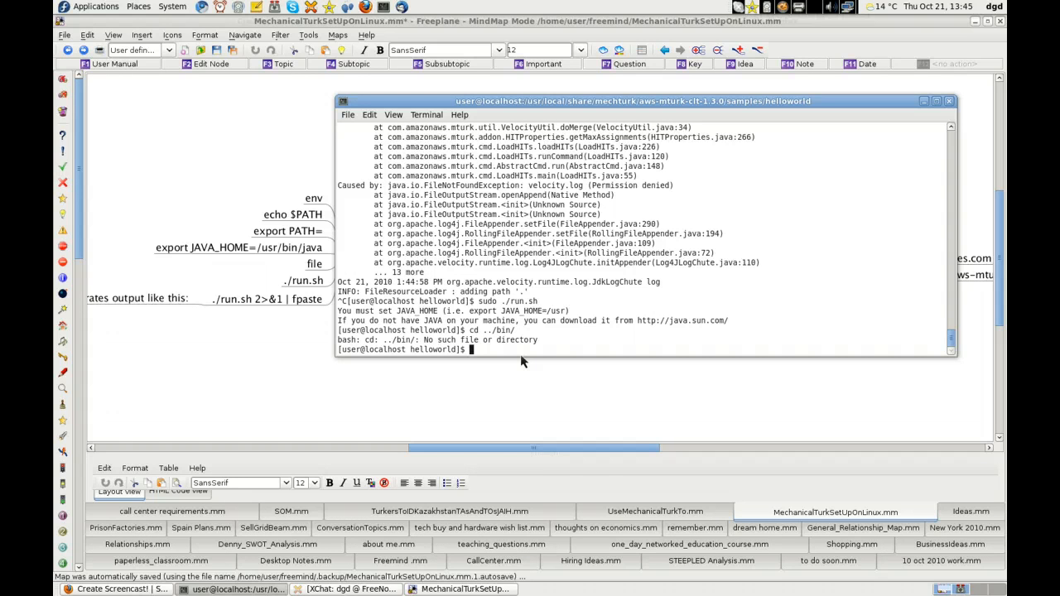
{"action": "type", "text": "cd"}
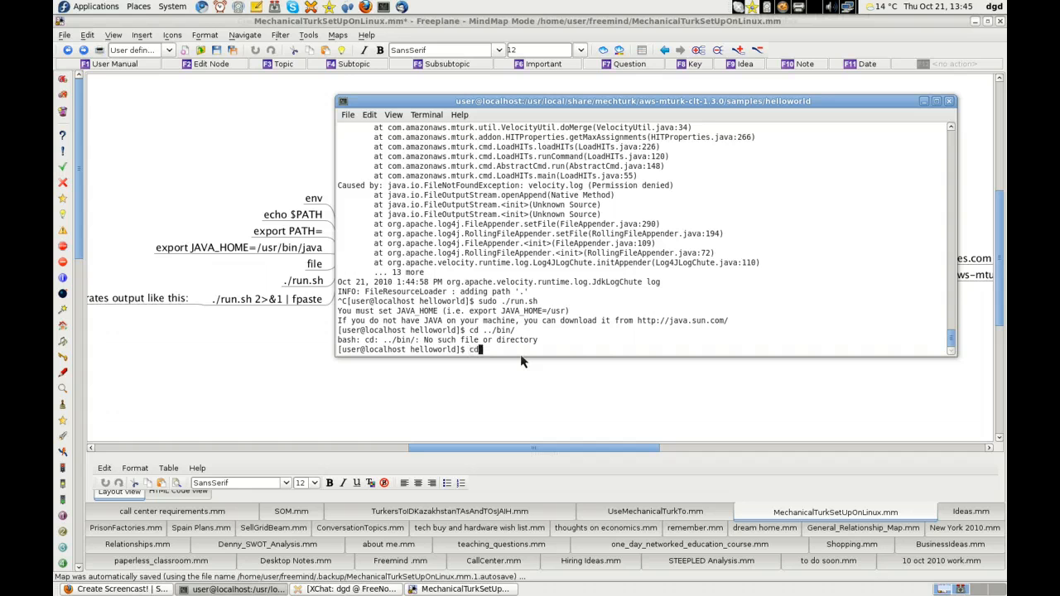
{"action": "type", "text": "..bi"}
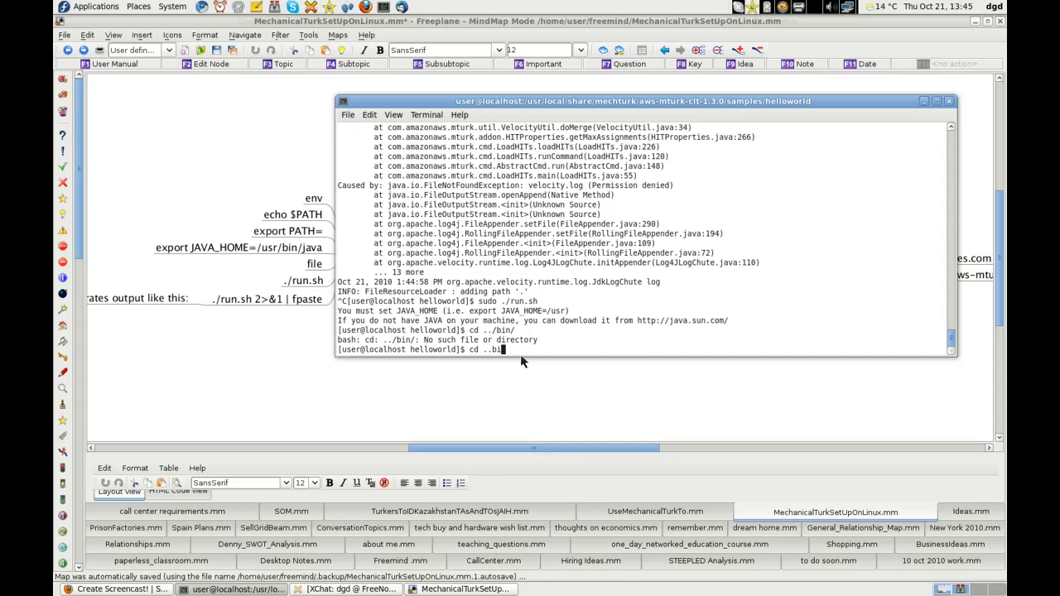
{"action": "key", "text": "Return"}
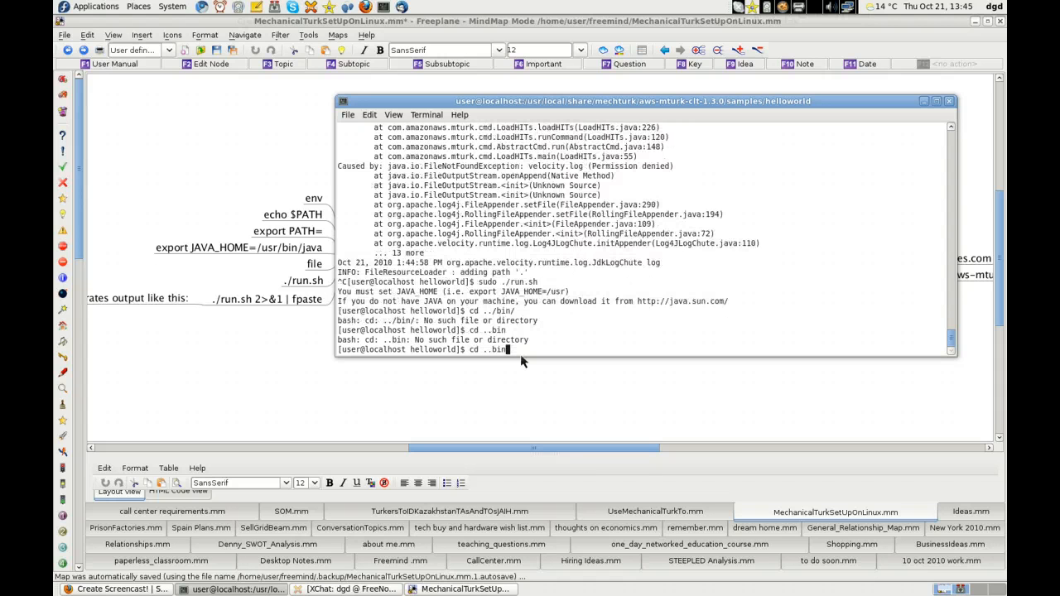
{"action": "key", "text": "BackSpace"}
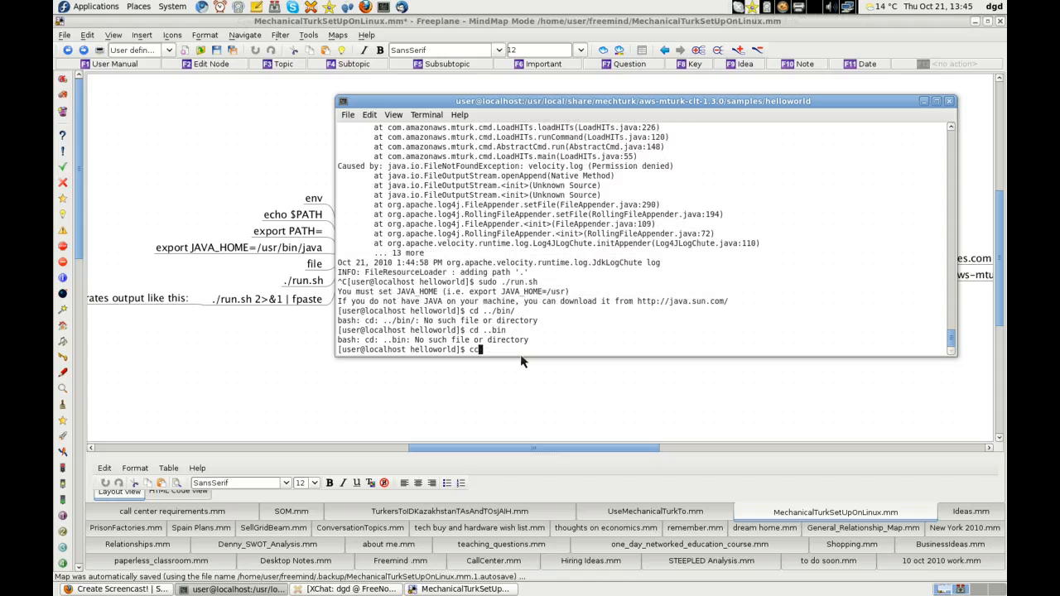
Go up two levels to aws-mturk-clt-1.3.0, then cd bin and list its command scripts.
{"action": "type", "text": ".."}
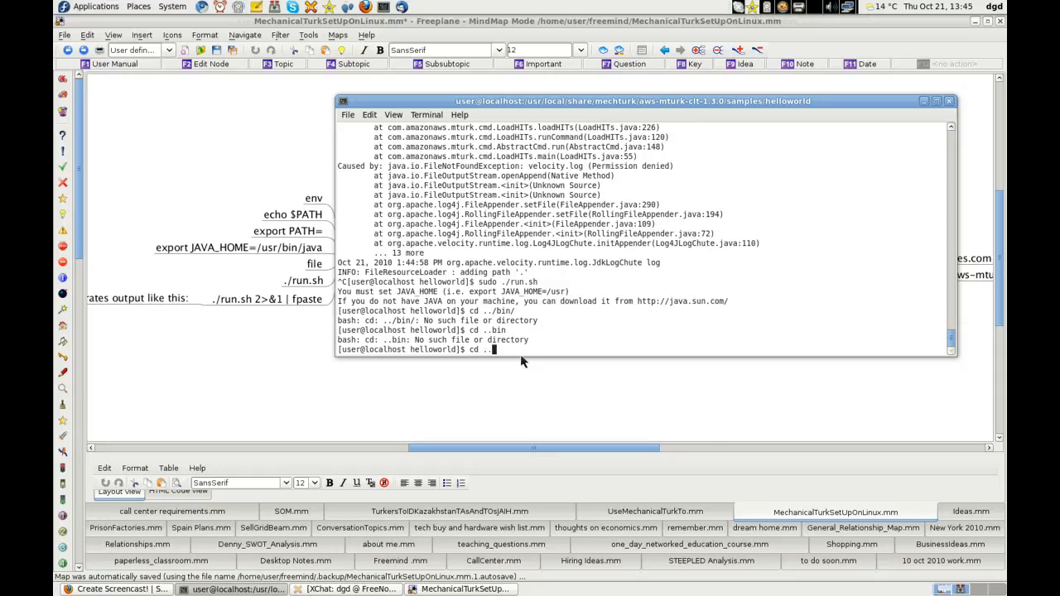
{"action": "key", "text": "Return"}
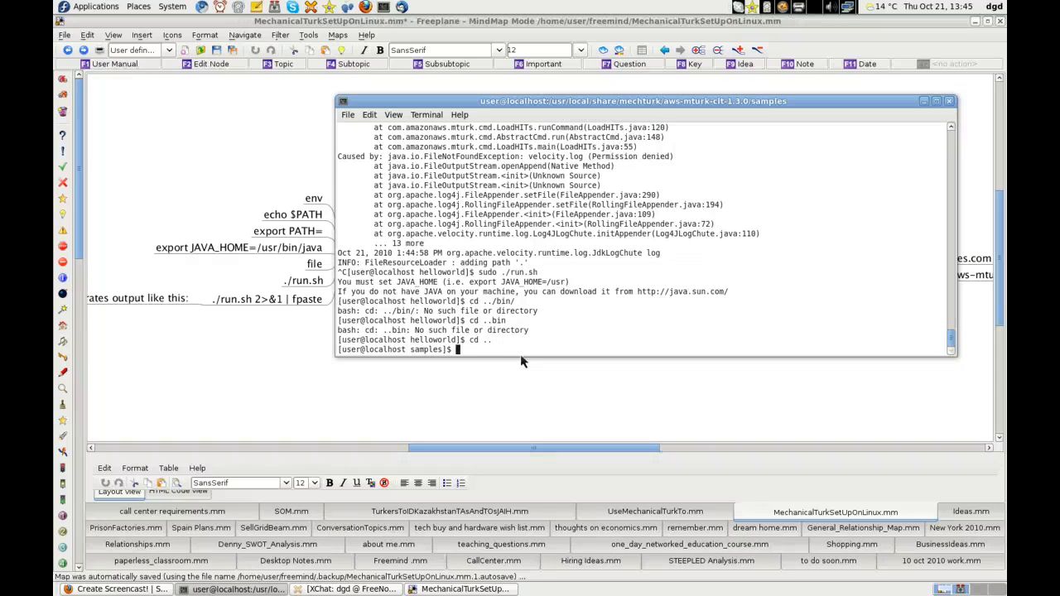
{"action": "type", "text": "dc"}
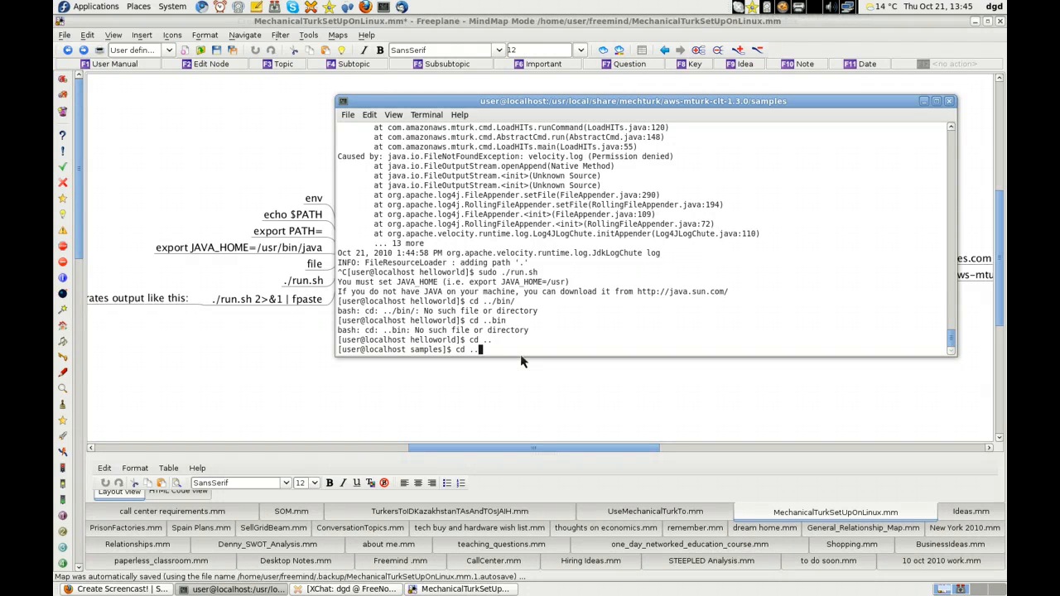
{"action": "key", "text": "Return"}
{"action": "type", "text": "ls"}
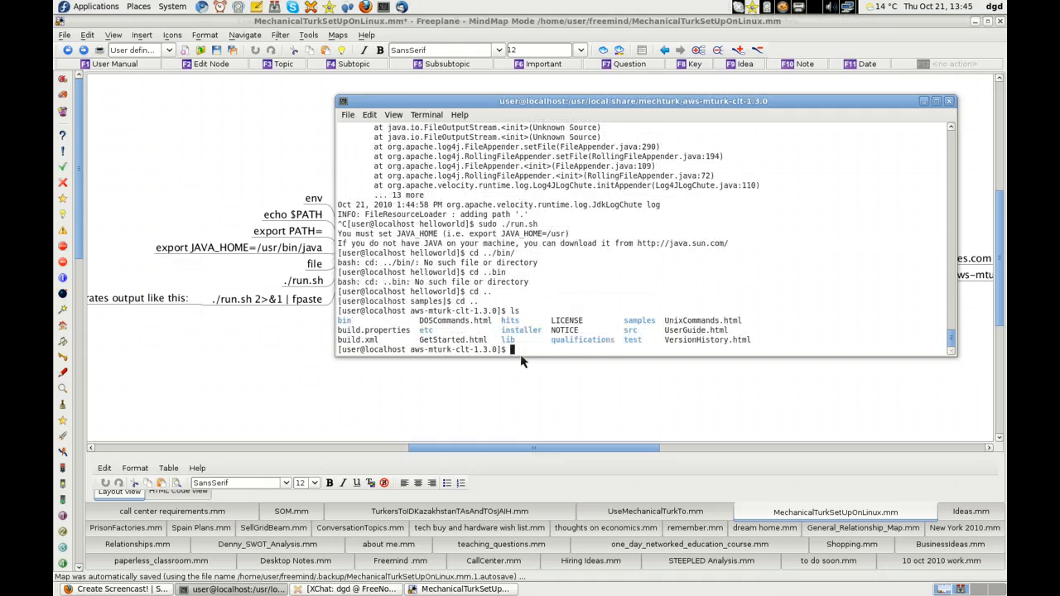
{"action": "type", "text": "cd bin"}
{"action": "type", "text": "ls"}
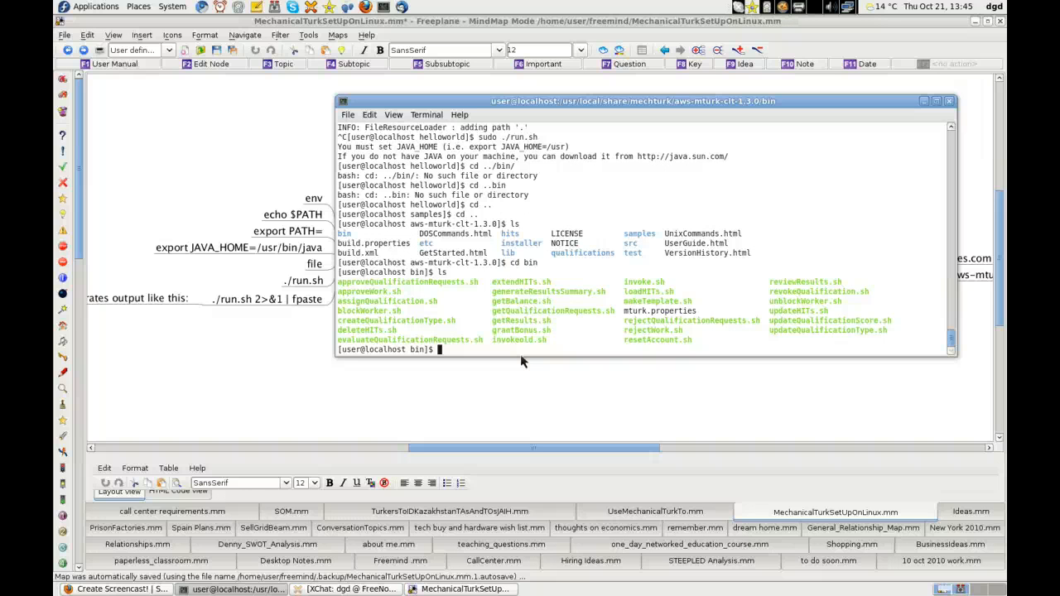
{"action": "type", "text": "ca"}
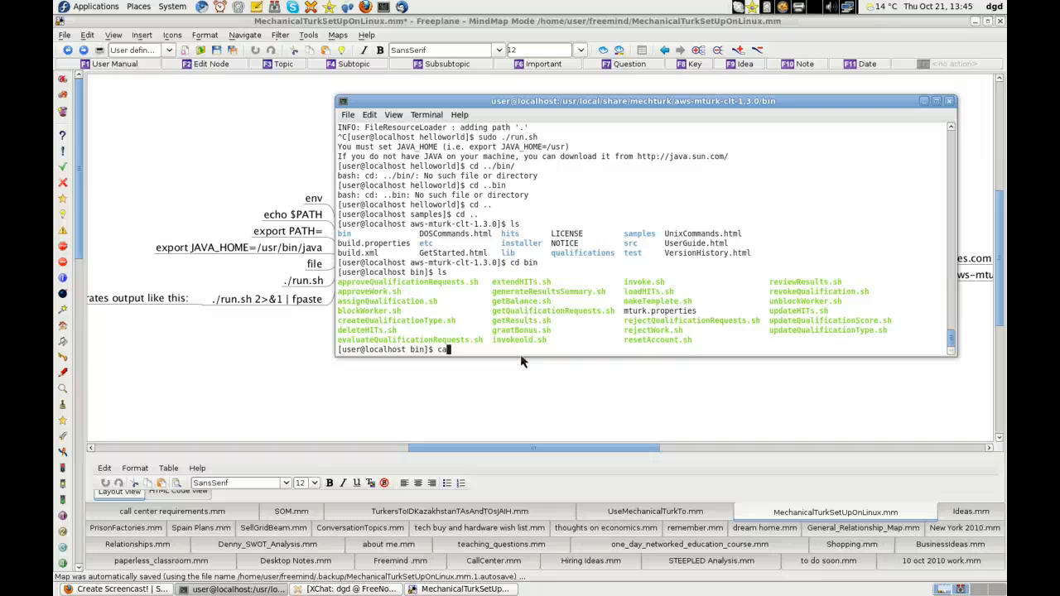
{"action": "type", "text": "vi invoke"}
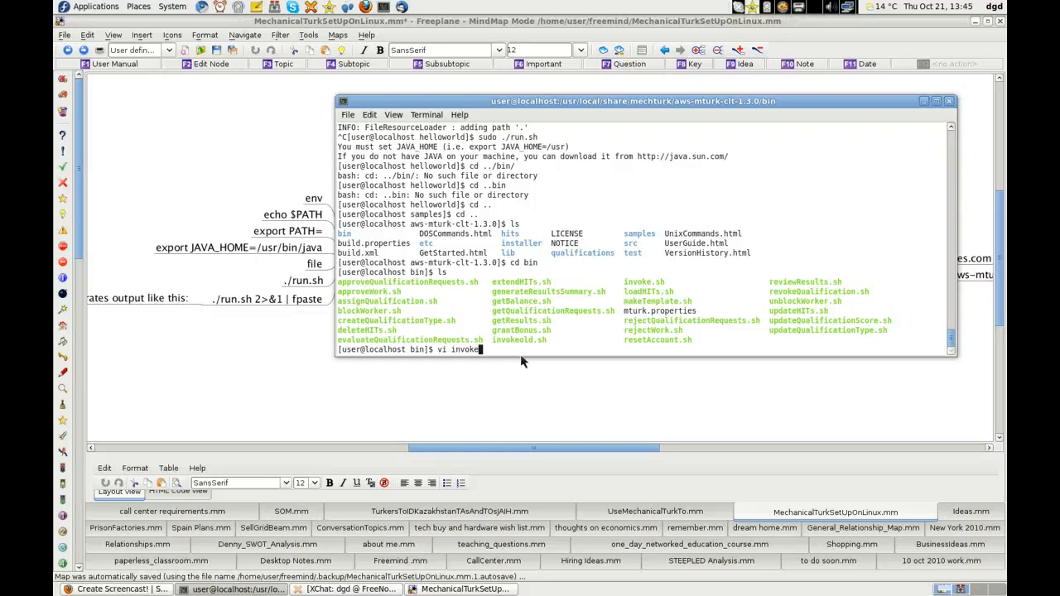
{"action": "key", "text": "Return"}
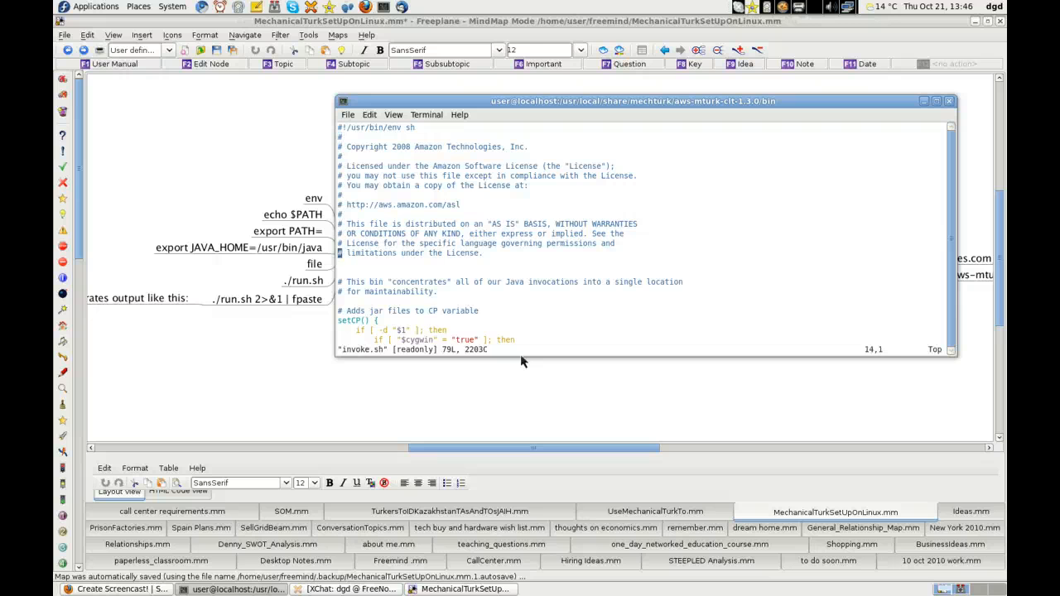
{"action": "scroll", "scroll_direction": "down", "scroll_amount": 3}
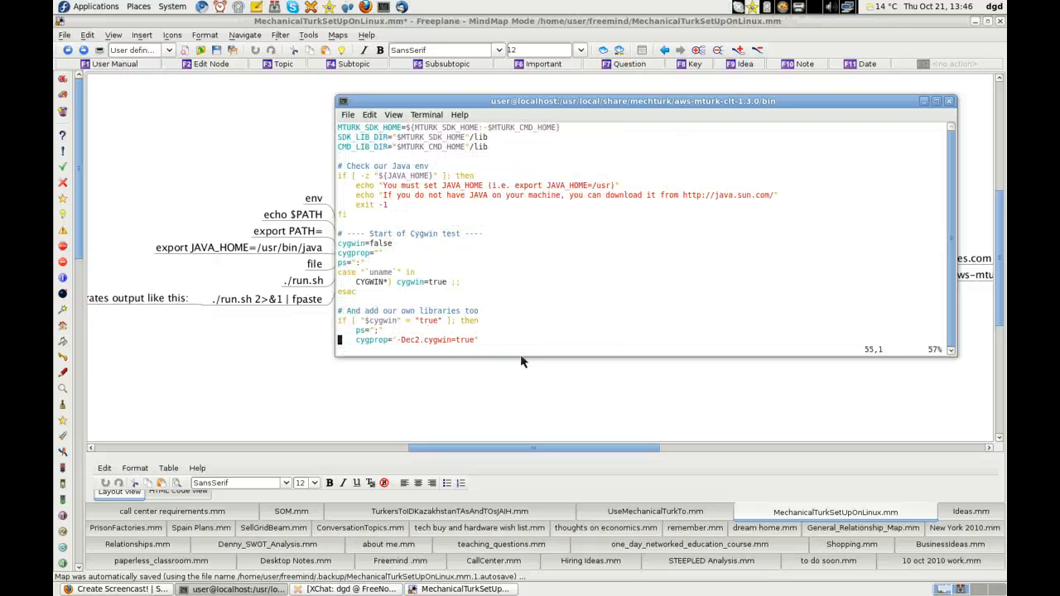
{"action": "scroll", "scroll_direction": "down", "scroll_amount": 3}
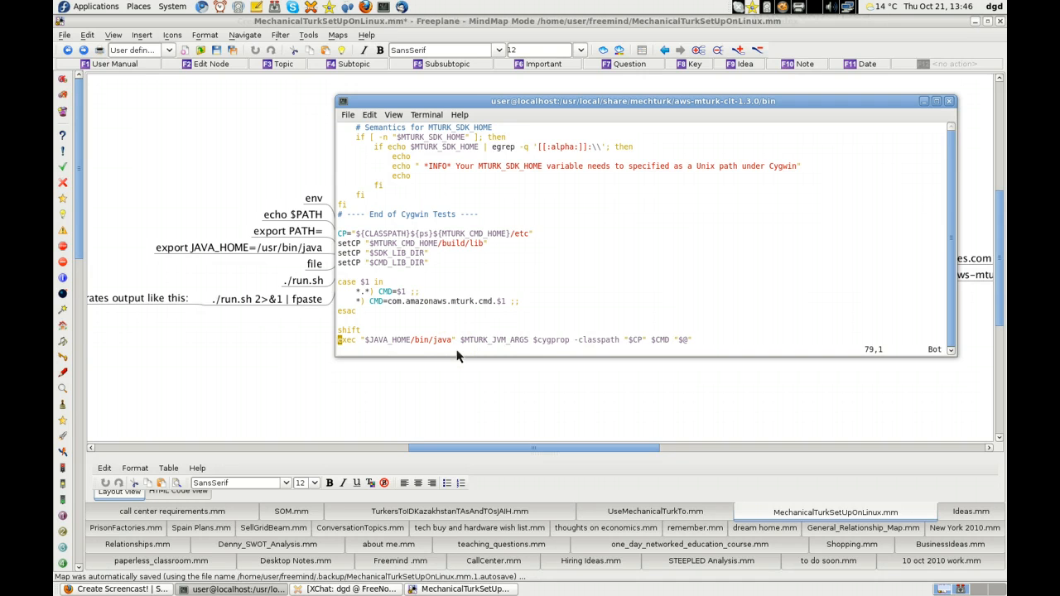
{"action": "type", "text": ":q"}
{"action": "type", "text": "expo"}
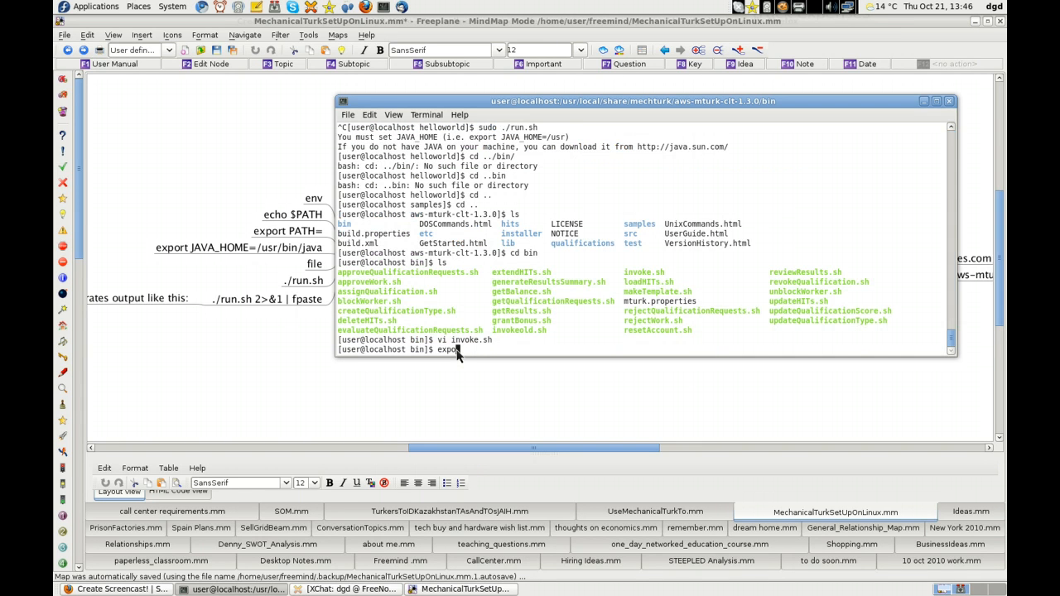
Export JAVA_HOME set to the output of `which java`.
{"action": "type", "text": "J"}
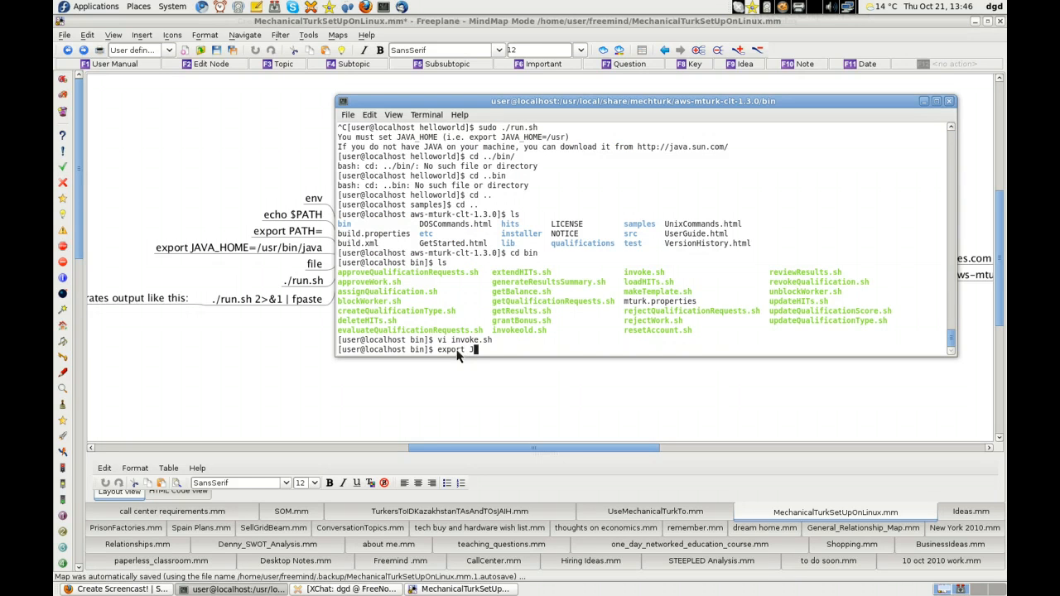
{"action": "type", "text": "AVA"}
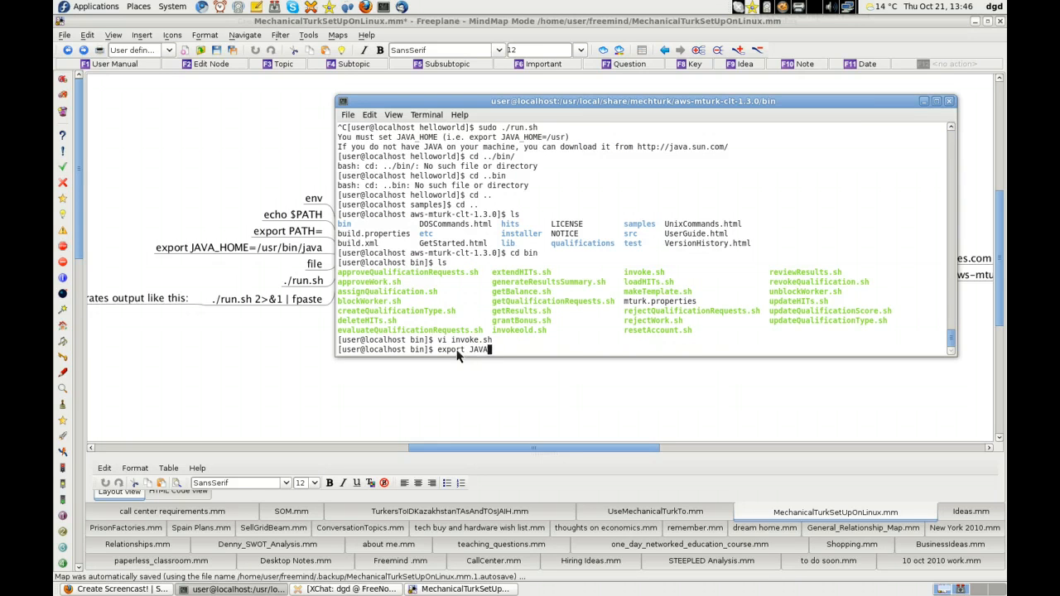
{"action": "type", "text": "_HOME"}
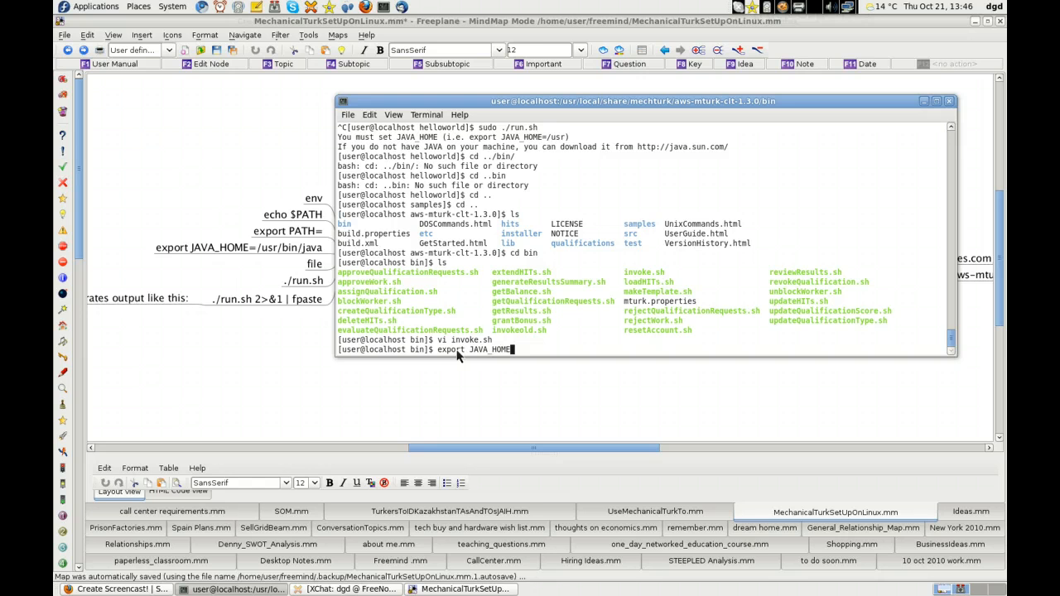
{"action": "type", "text": "`which"}
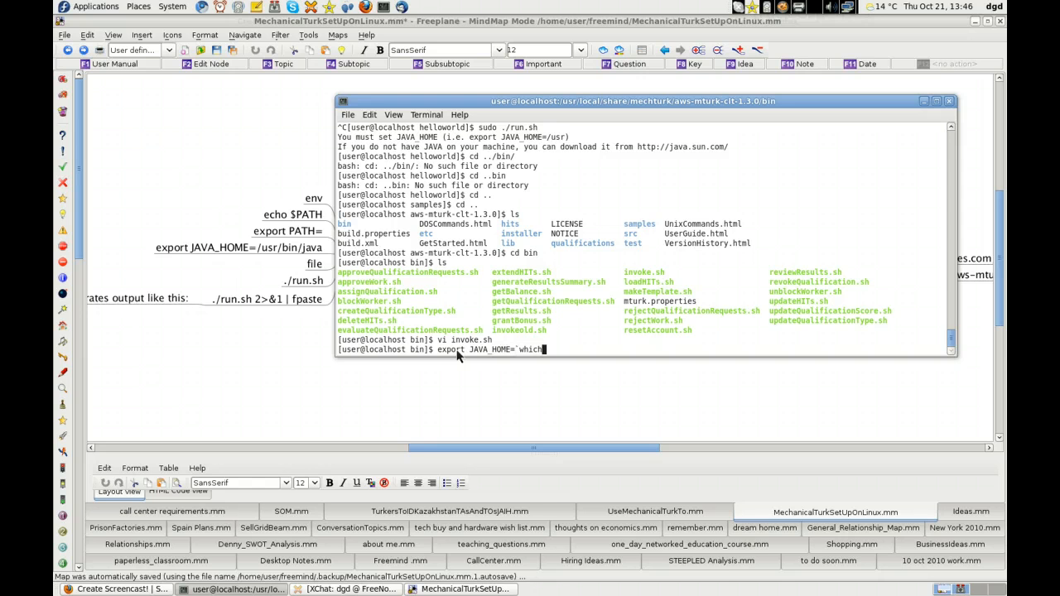
{"action": "type", "text": "java"}
{"action": "type", "text": "cd hoe"}
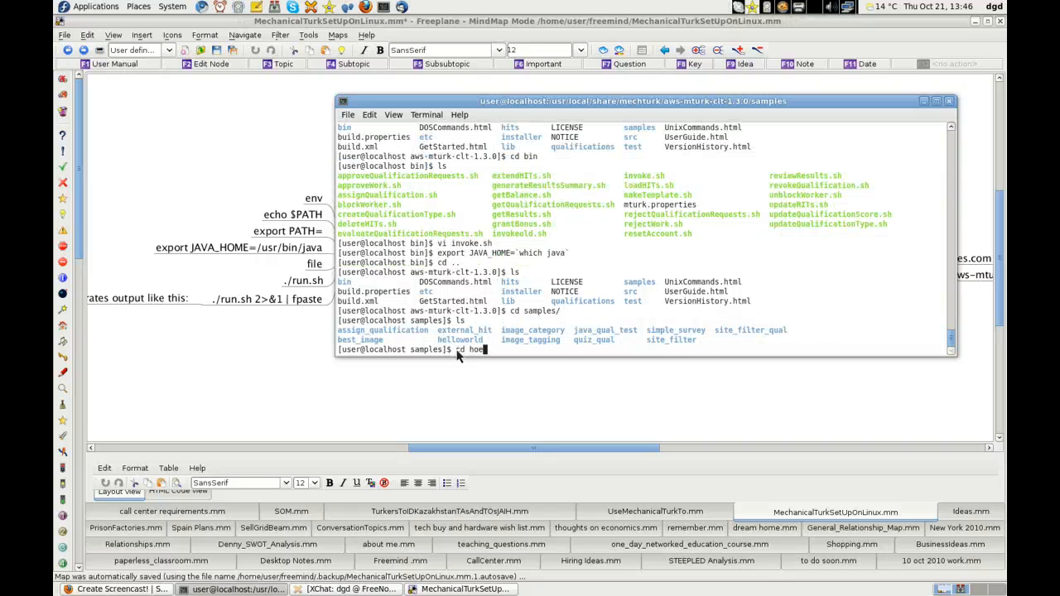
Enter helloworld/ and run sudo ./run.sh, which still reports JAVA_HOME not set.
{"action": "key", "text": "Return"}
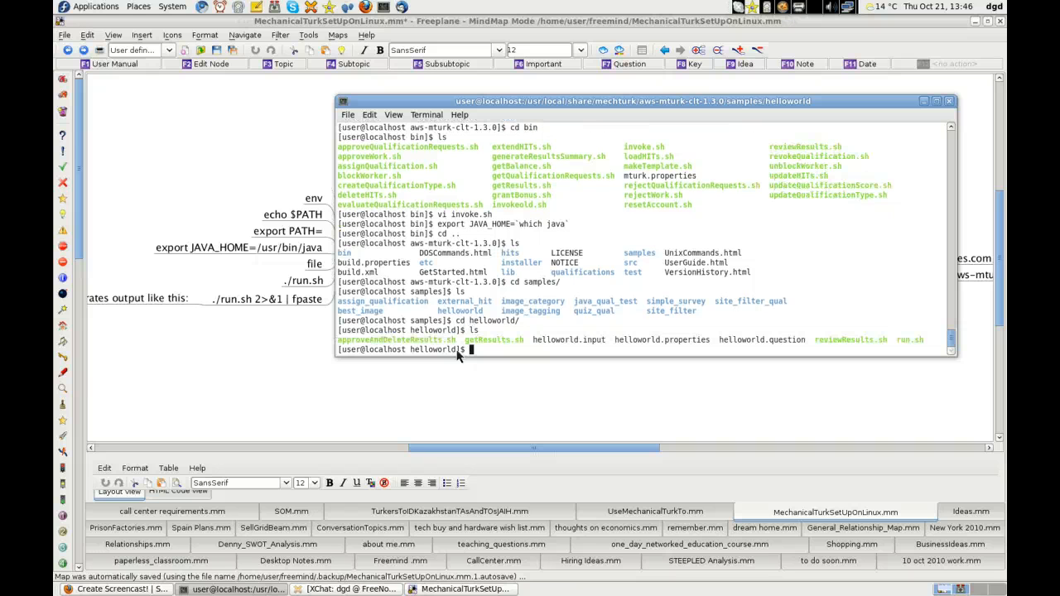
{"action": "type", "text": "sudo ./run.sh"}
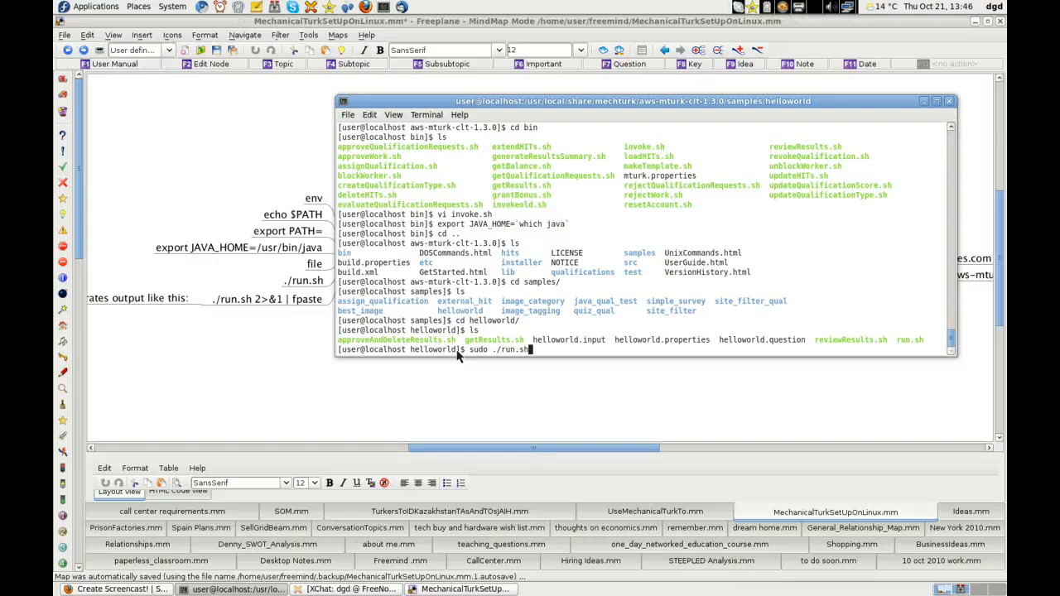
{"action": "key", "text": "Return"}
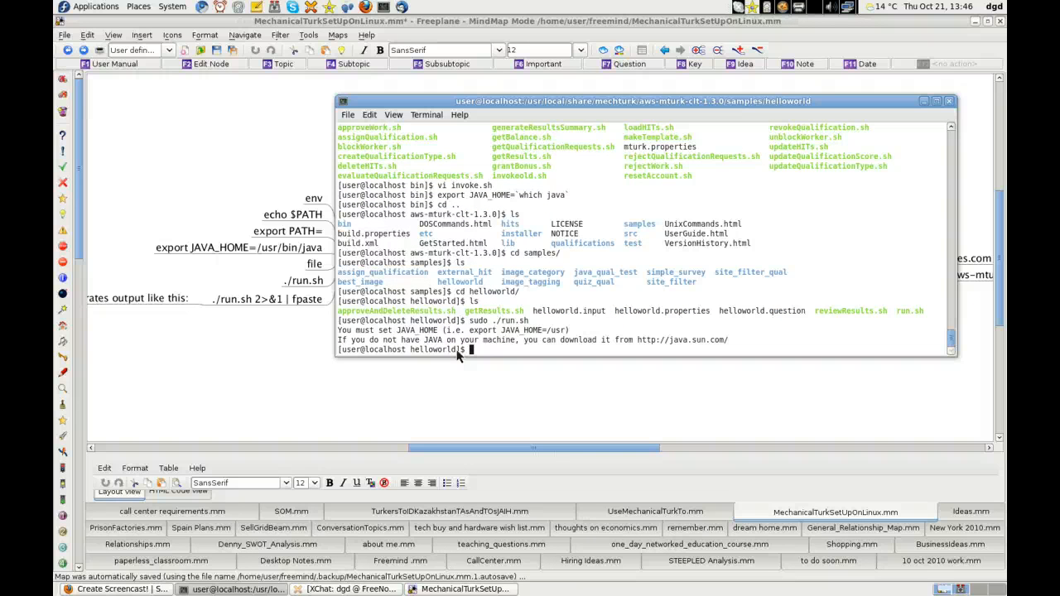
Confirm which java gives /usr/bin/java and echo 'help is appreciated!'.
{"action": "type", "text": "which java"}
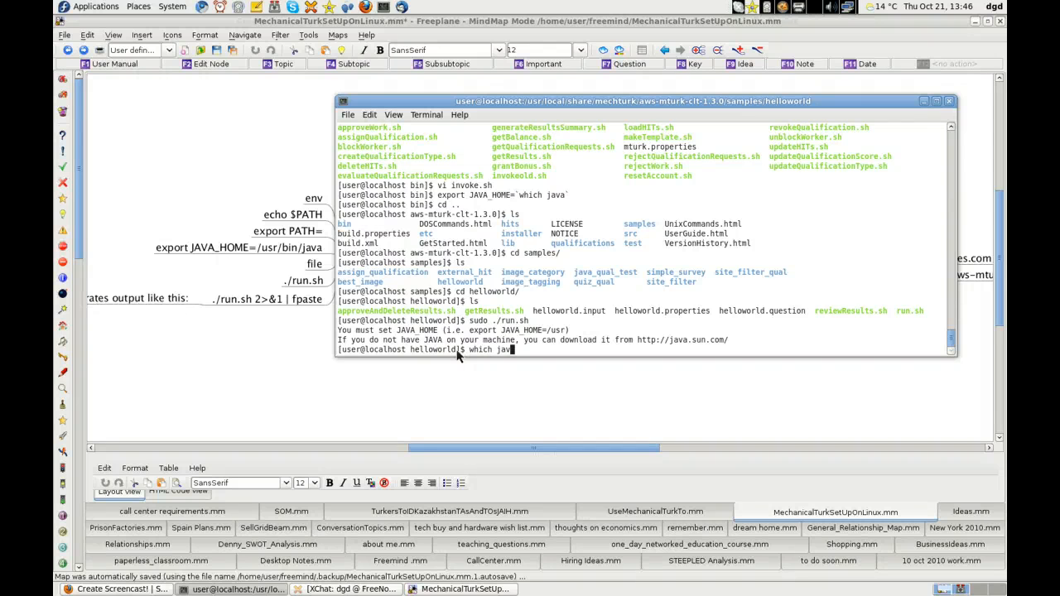
{"action": "key", "text": "Return"}
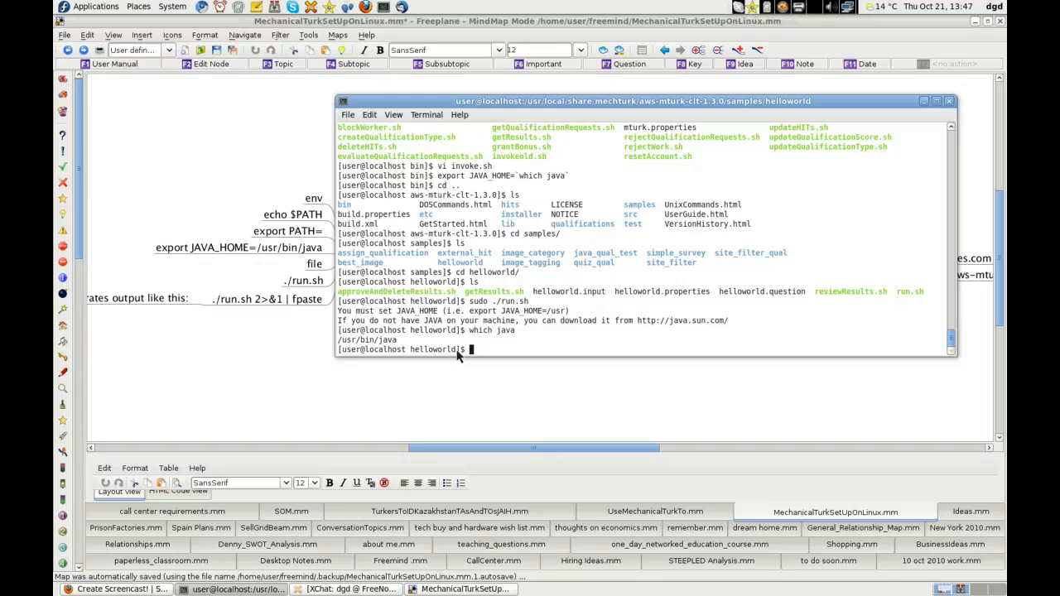
{"action": "type", "text": "echo help is a"}
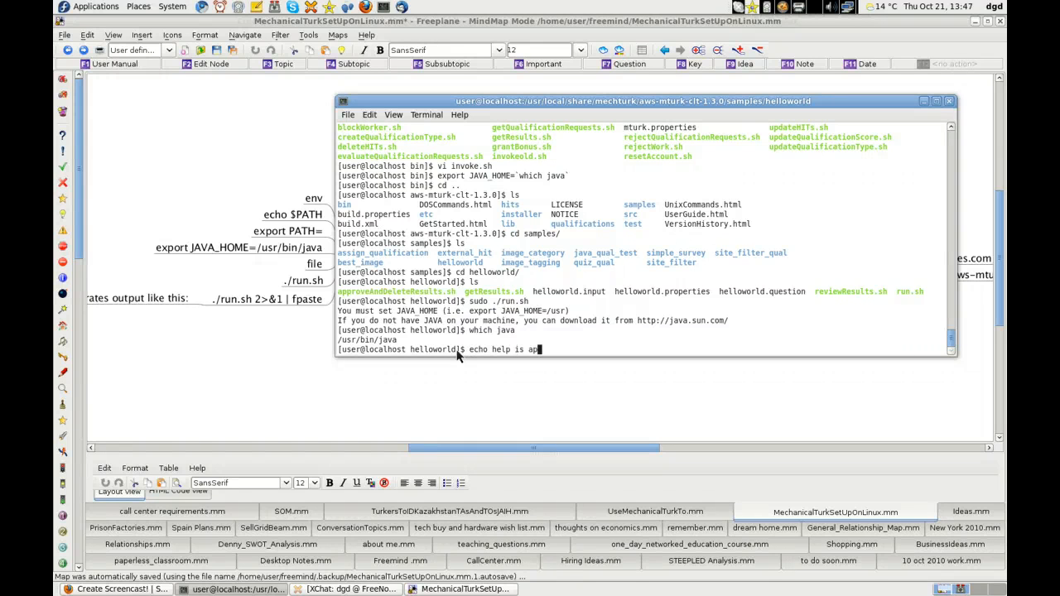
{"action": "type", "text": "preciated!"}
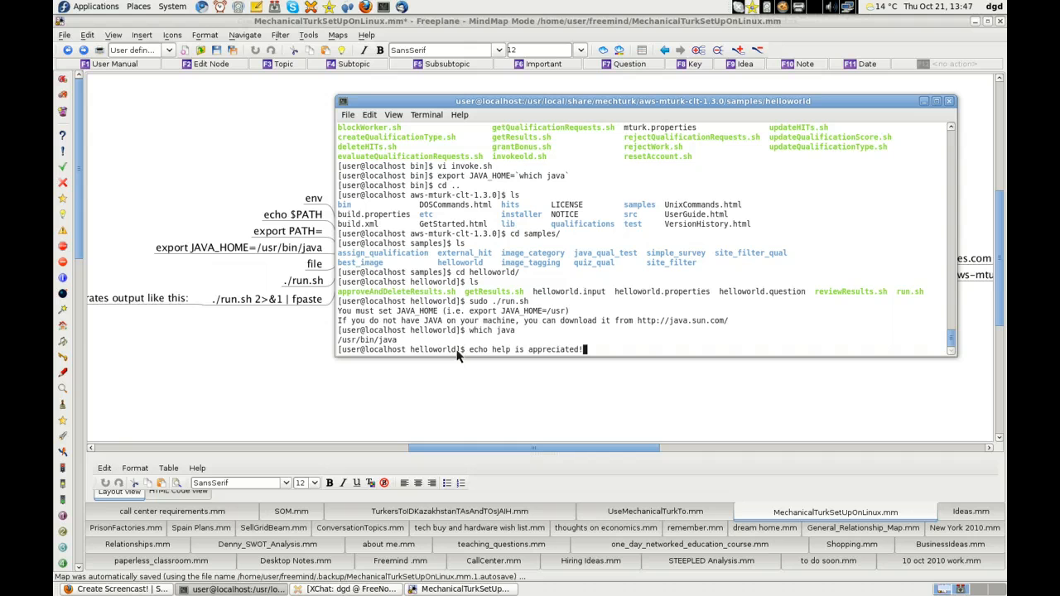
{"action": "key", "text": "Return"}
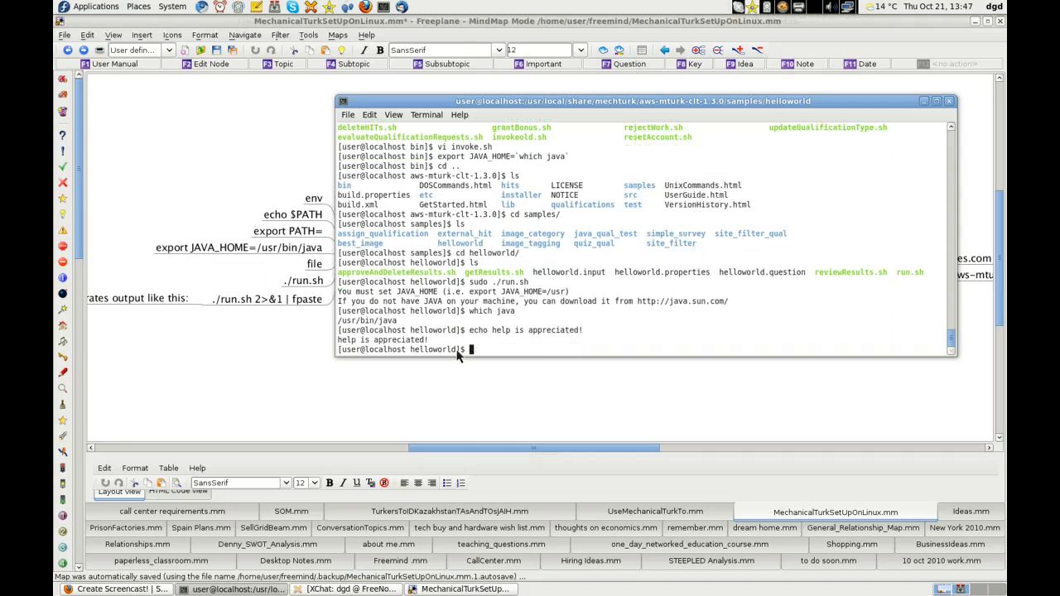